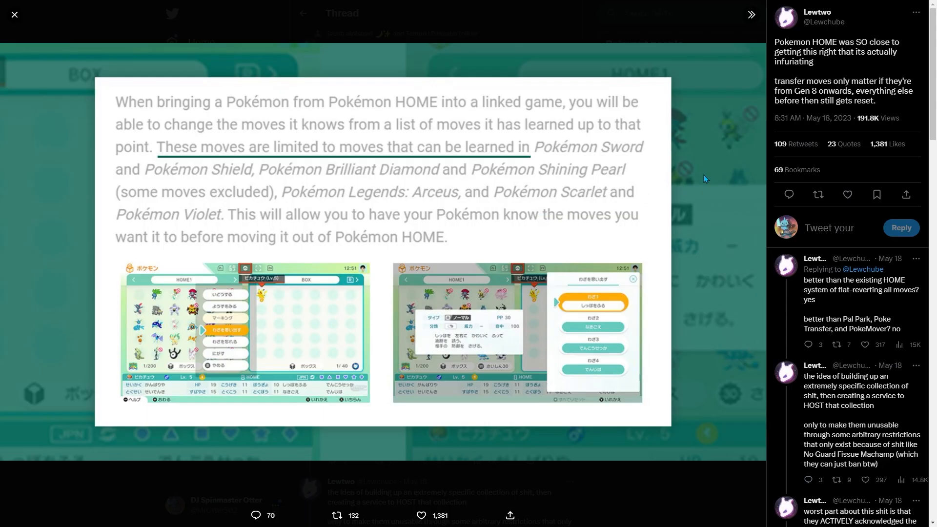
mouse_move(354, 265)
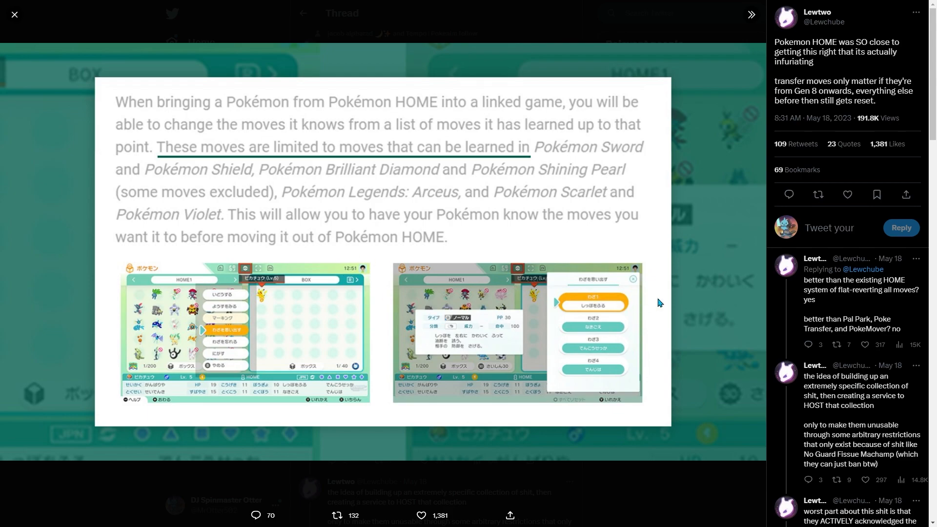
mouse_move(664, 287)
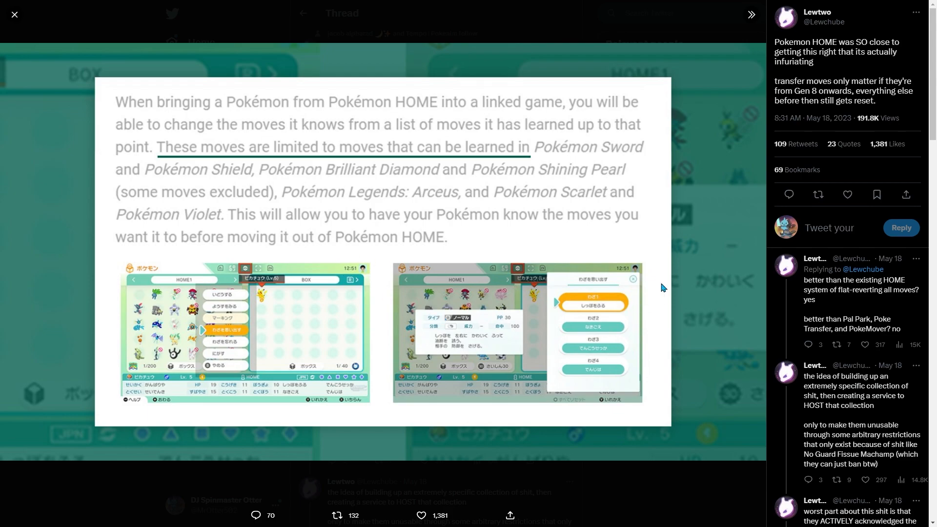
Read the Pokémon HOME article's closing paragraph on changing moves for linked games
click(15, 14)
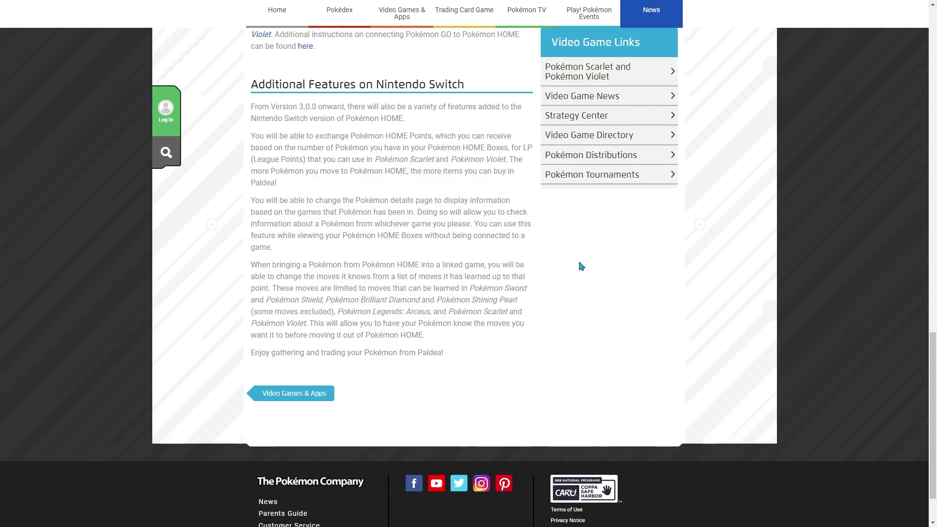
mouse_move(262, 204)
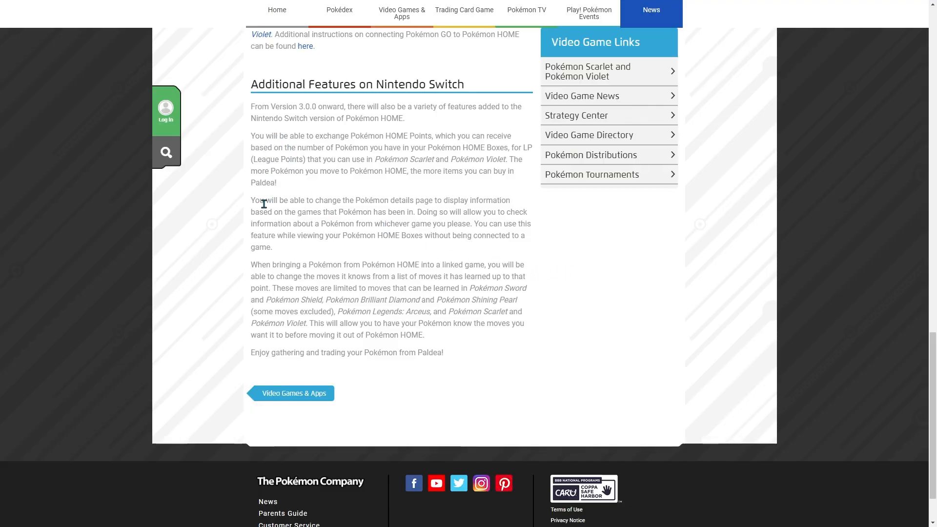
mouse_move(337, 247)
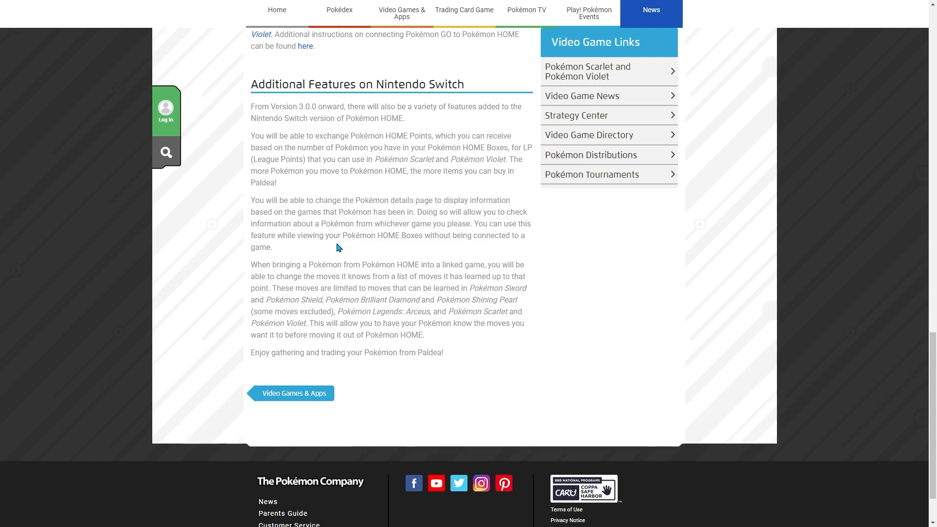
mouse_move(301, 279)
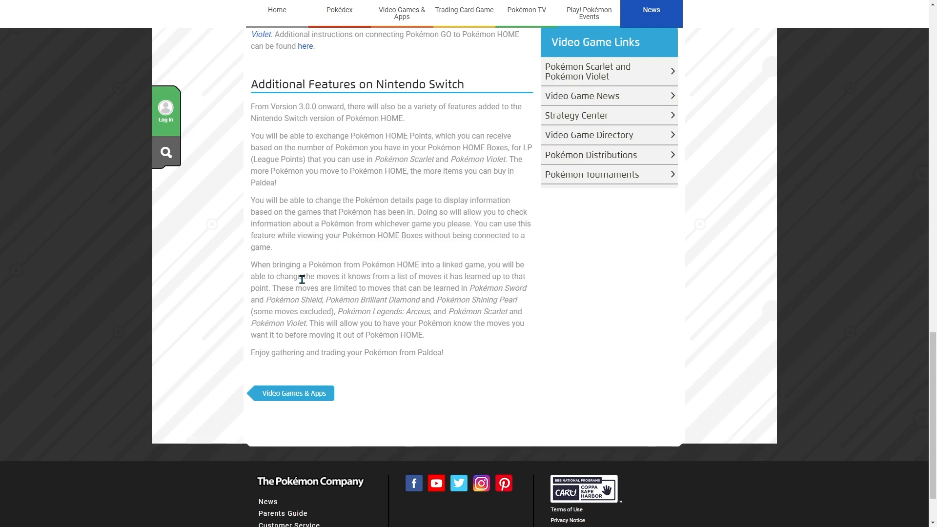
mouse_move(441, 340)
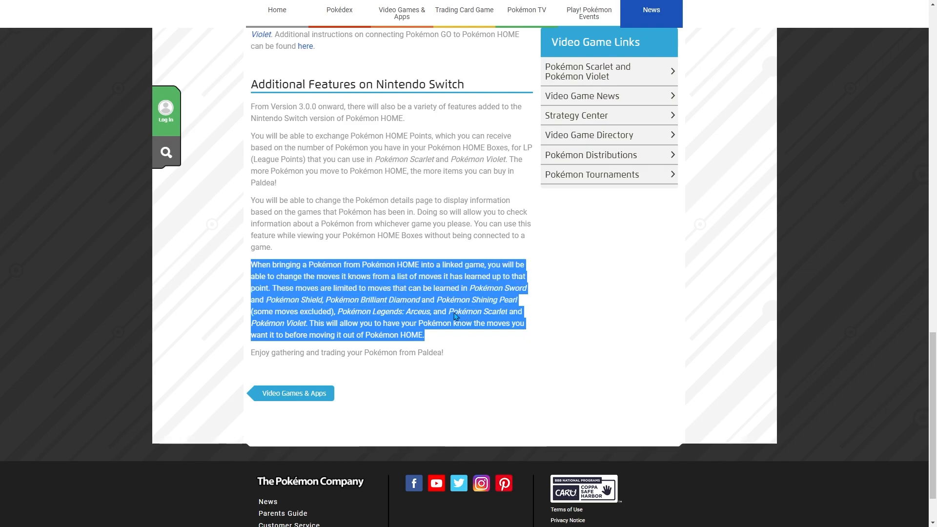
mouse_move(501, 323)
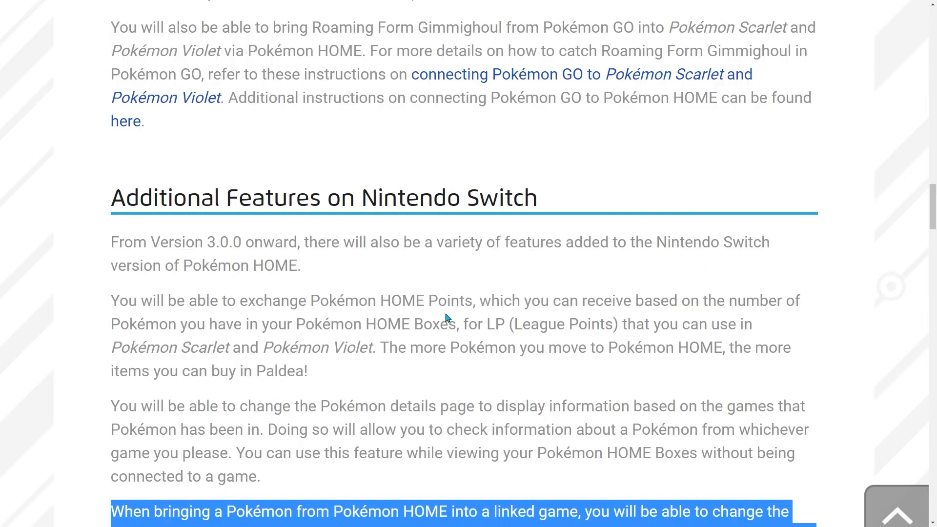
scroll(down, 3)
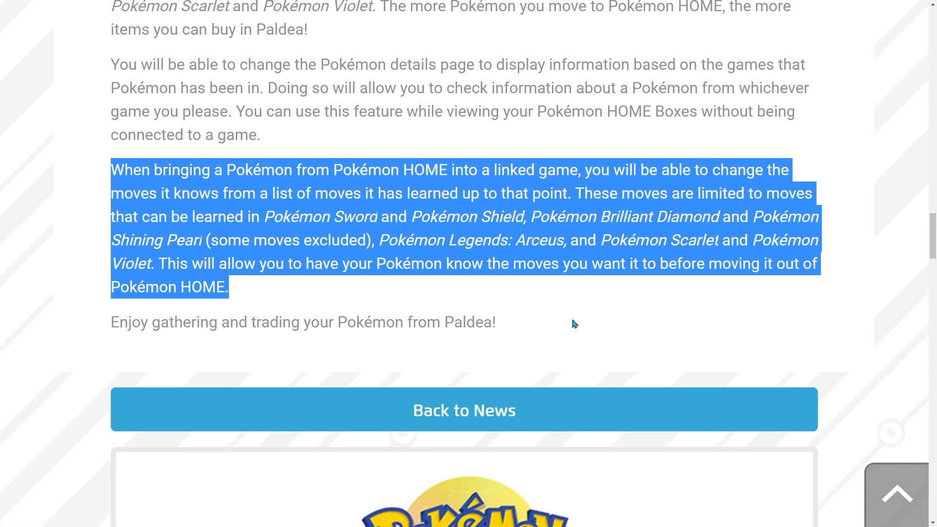
mouse_move(308, 298)
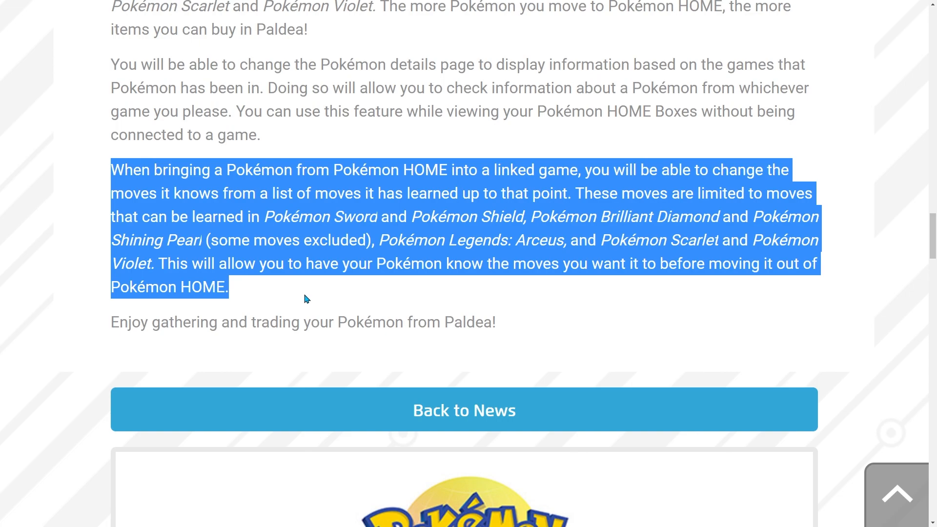
mouse_move(287, 297)
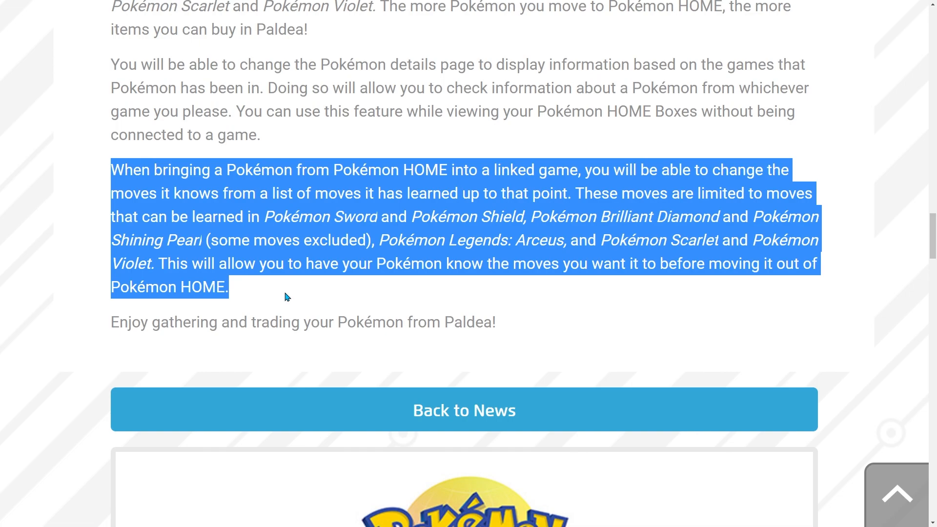
mouse_move(336, 298)
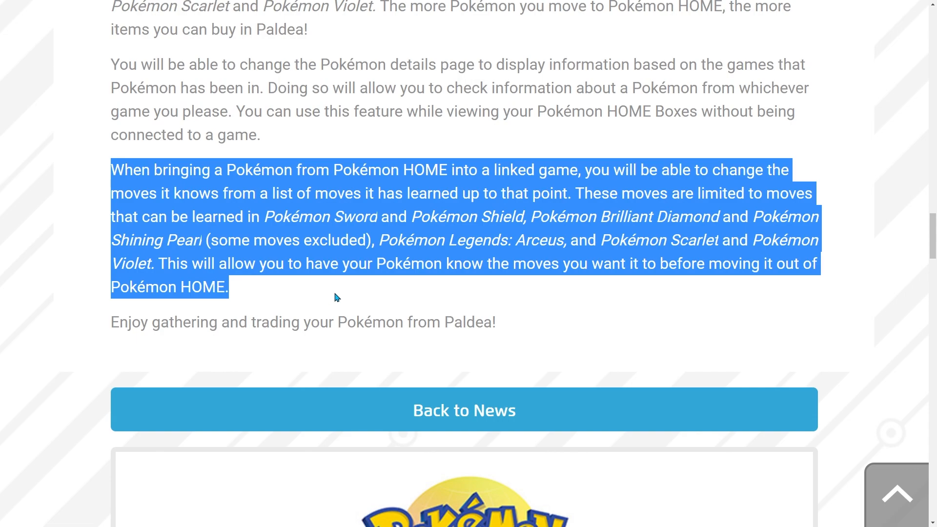
click(298, 298)
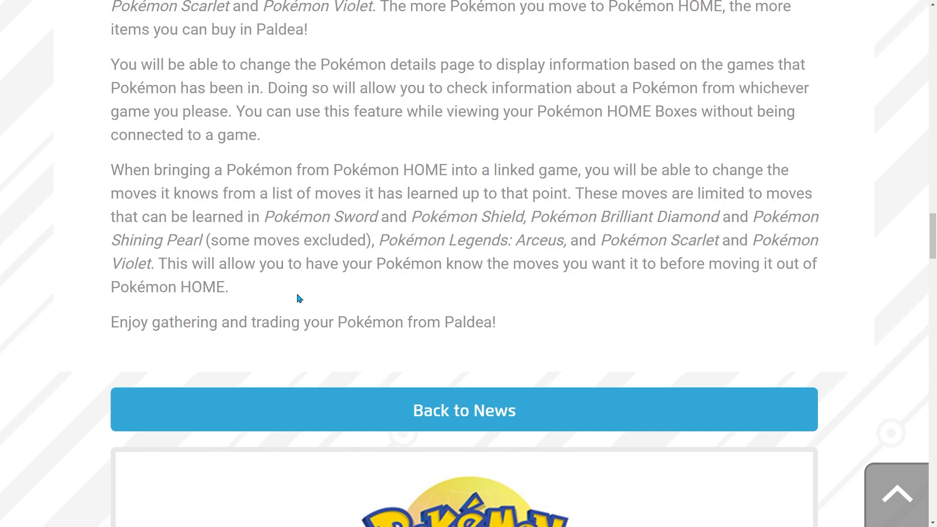
scroll(up, 3)
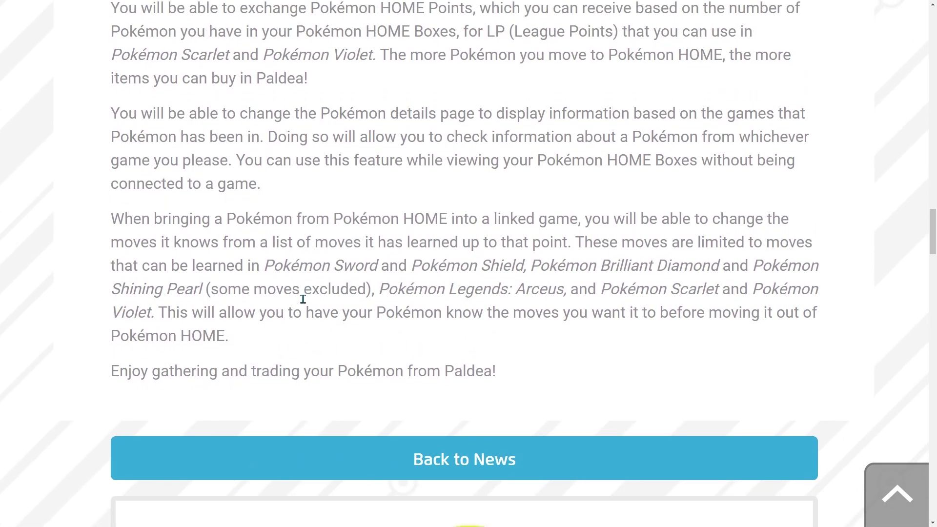
mouse_move(271, 271)
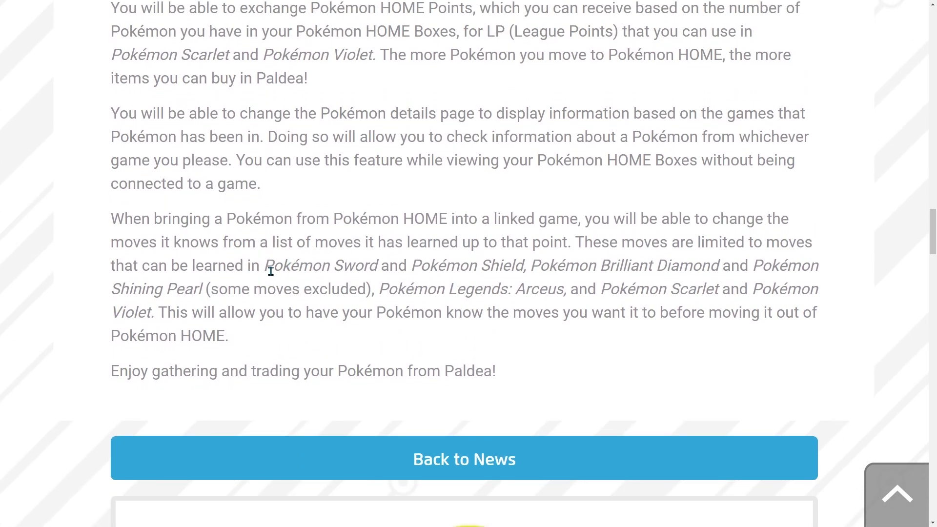
mouse_move(366, 312)
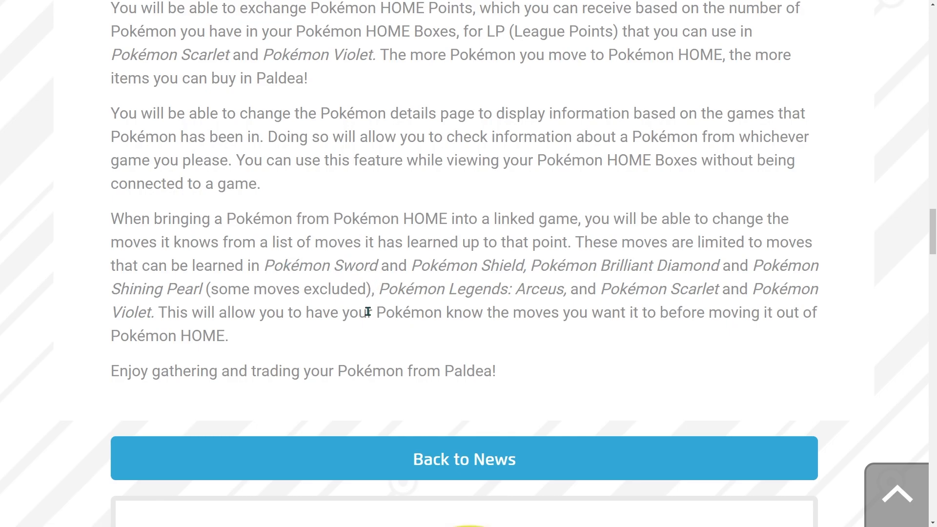
mouse_move(289, 350)
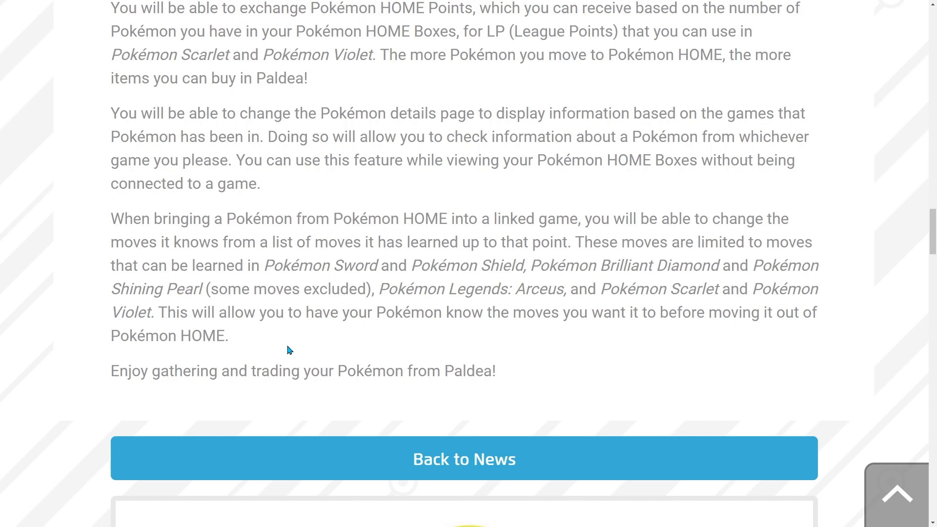
mouse_move(332, 345)
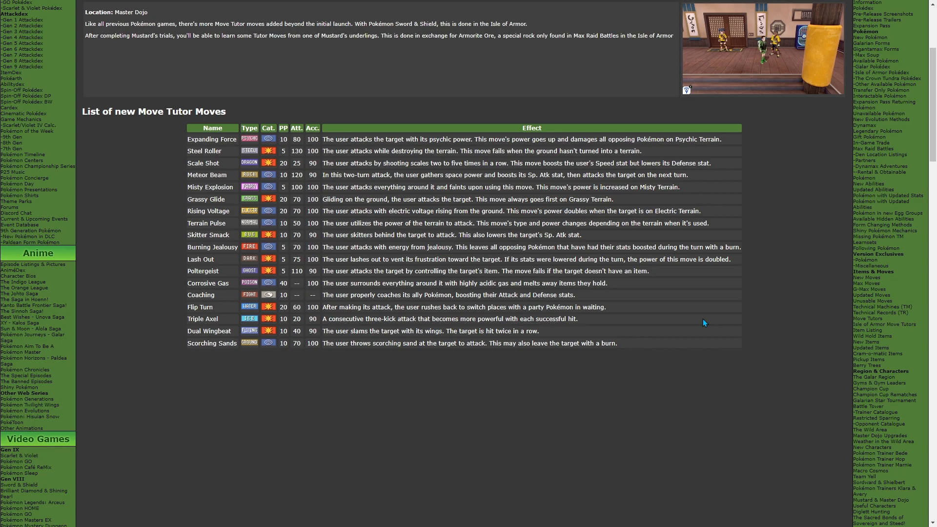
mouse_move(478, 317)
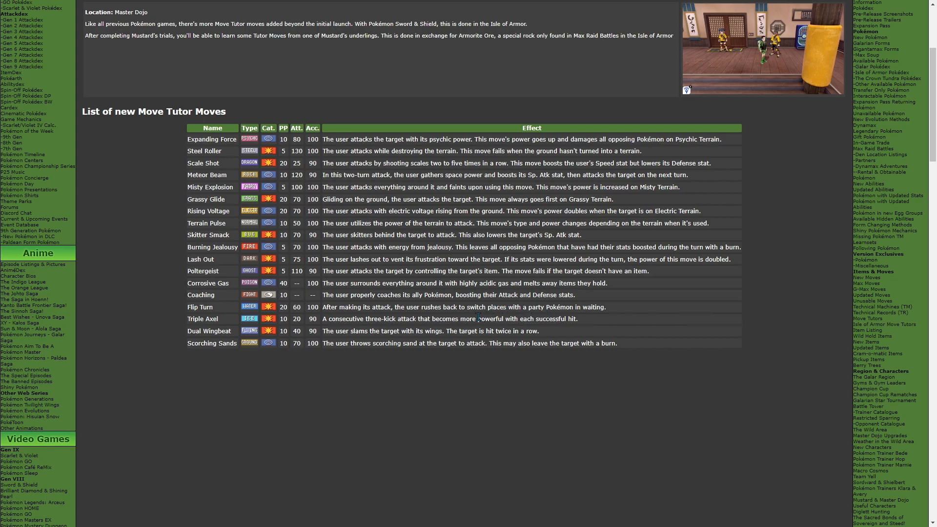
Scroll down the Serebii Move Tutor moves list to read its table
scroll(down, 3)
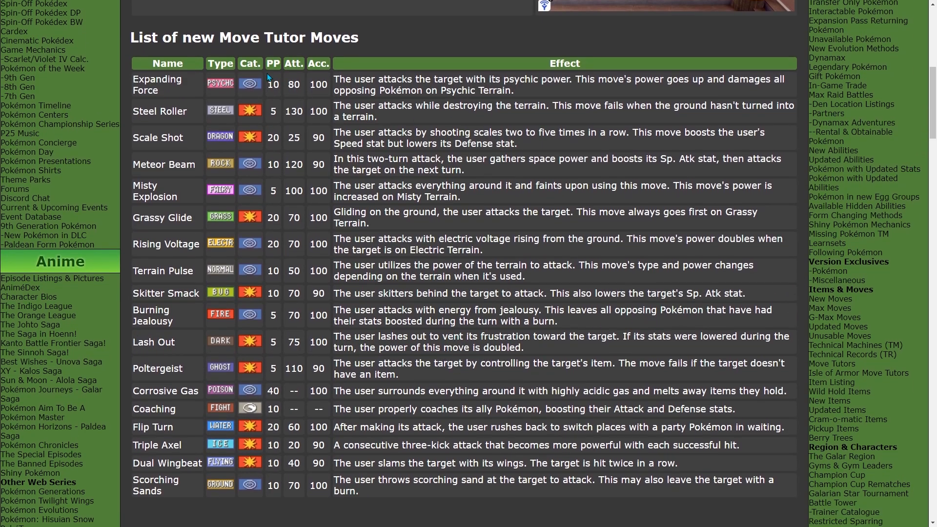
mouse_move(170, 96)
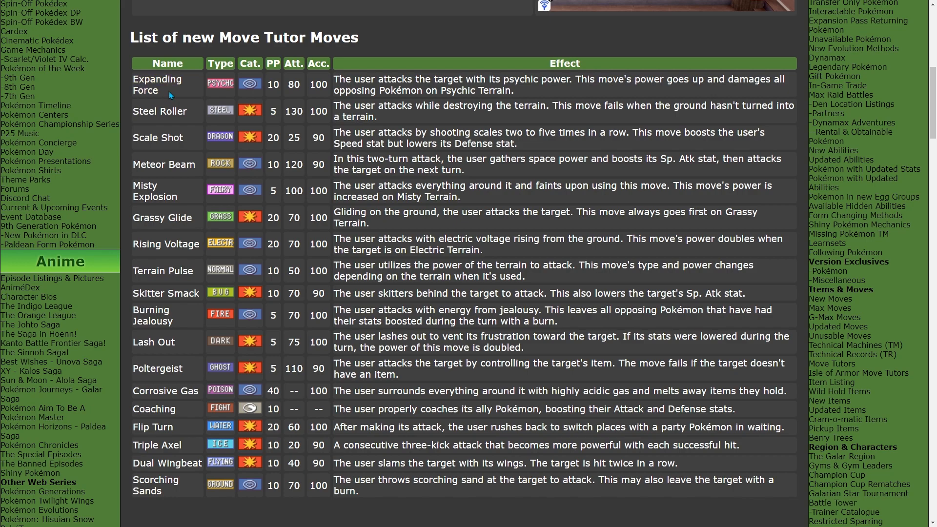
mouse_move(158, 137)
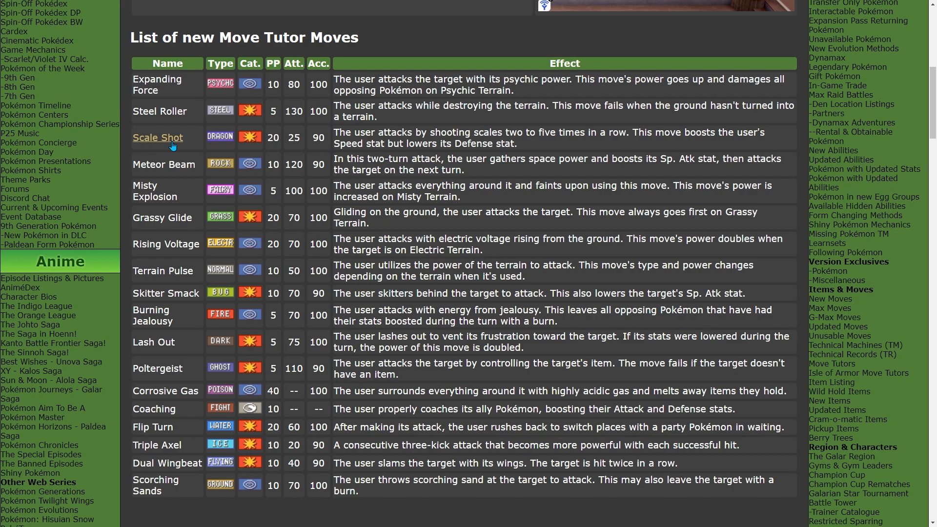
mouse_move(249, 181)
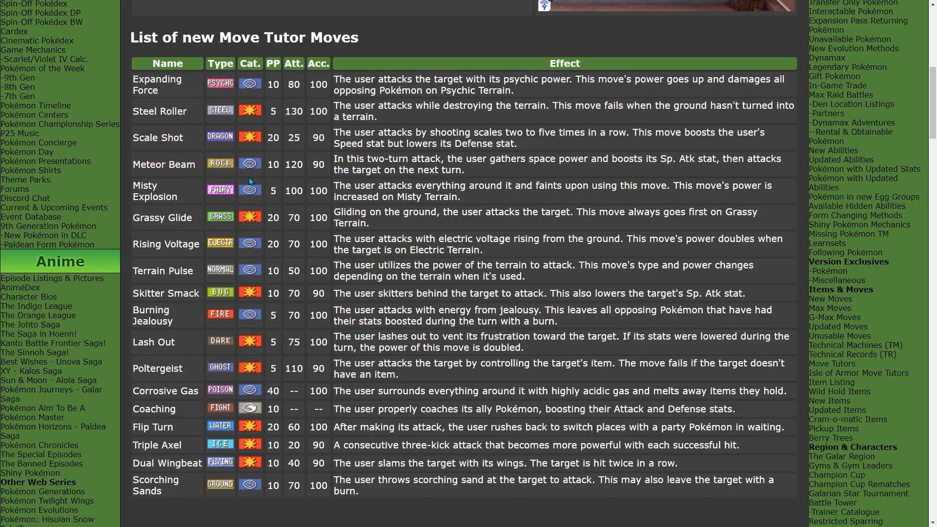
mouse_move(154, 192)
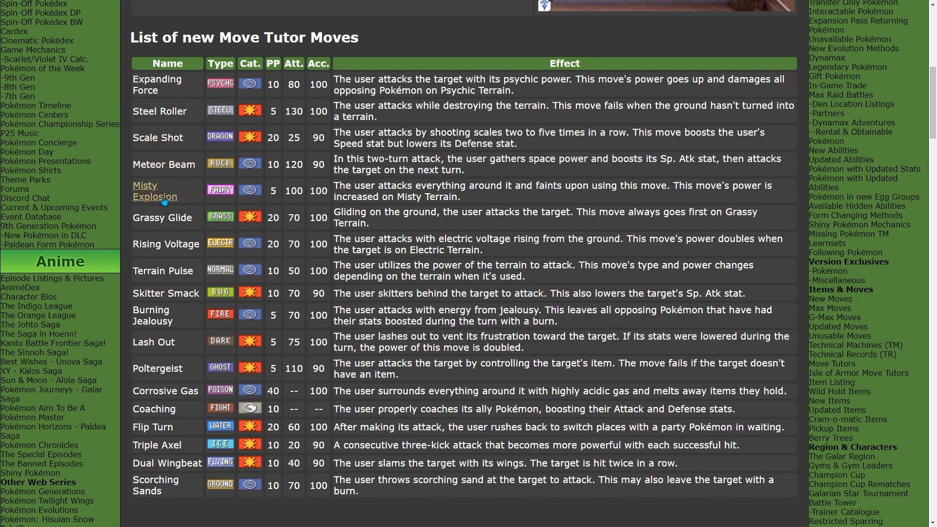
mouse_move(167, 244)
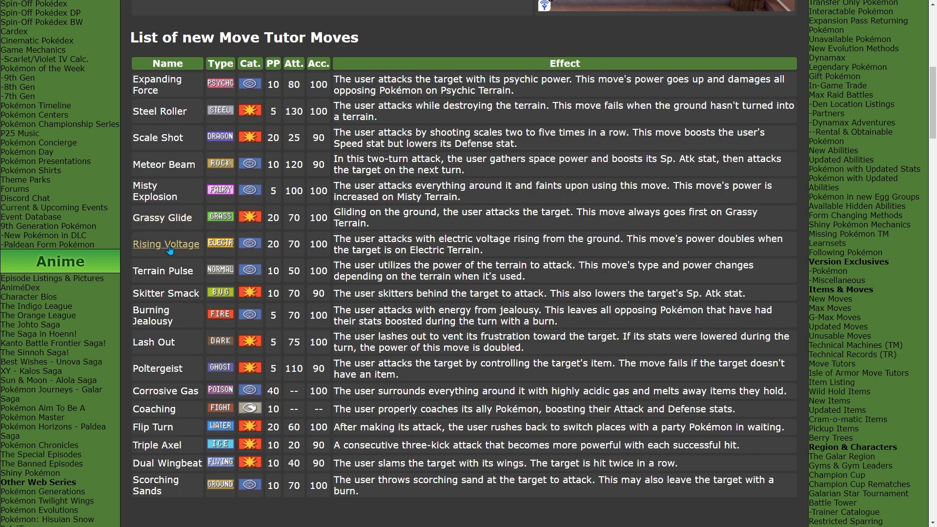
mouse_move(152, 315)
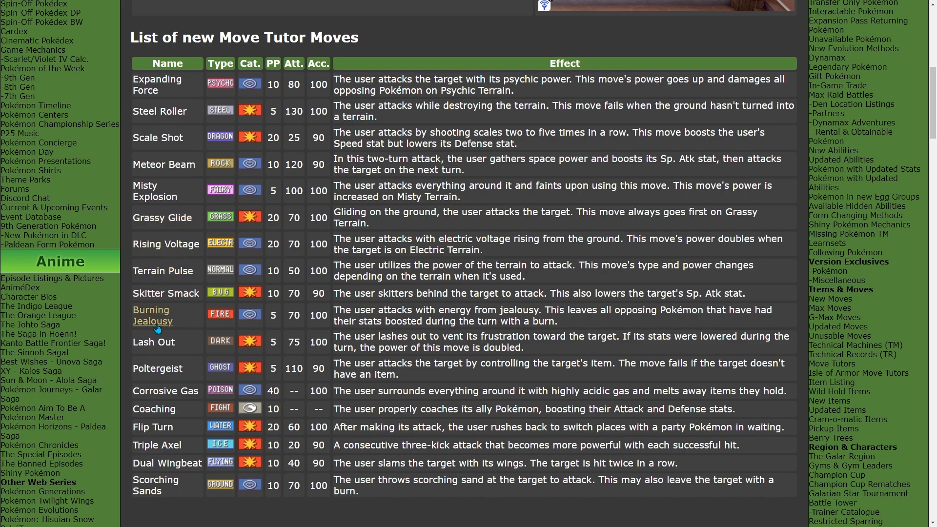
mouse_move(152, 426)
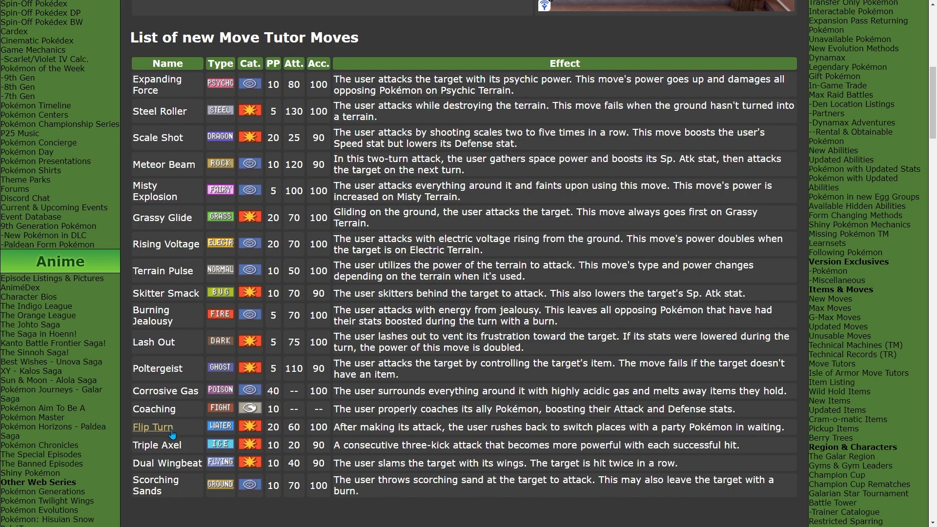
mouse_move(193, 453)
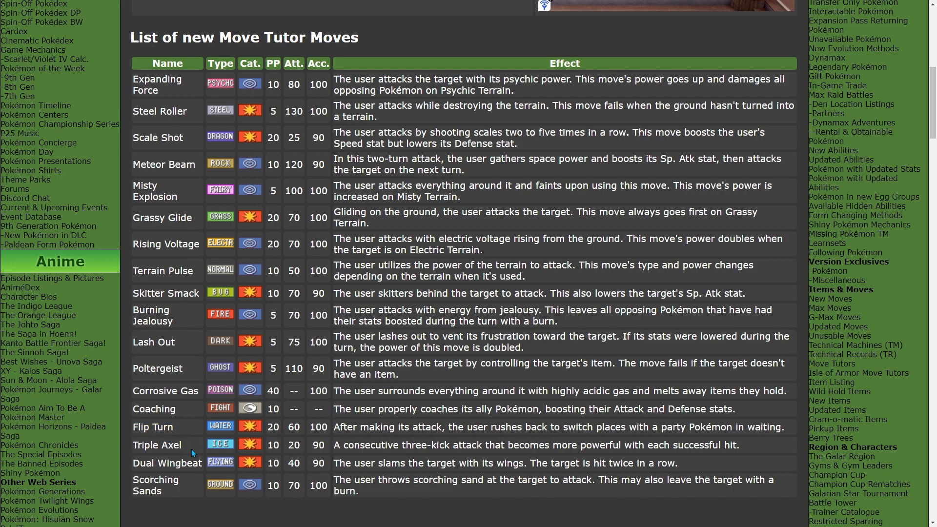
mouse_move(167, 463)
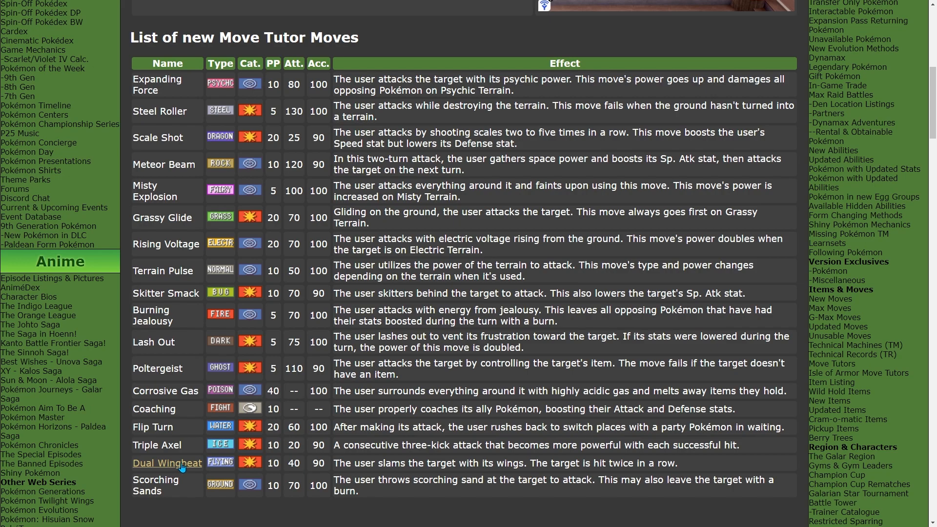
mouse_move(436, 321)
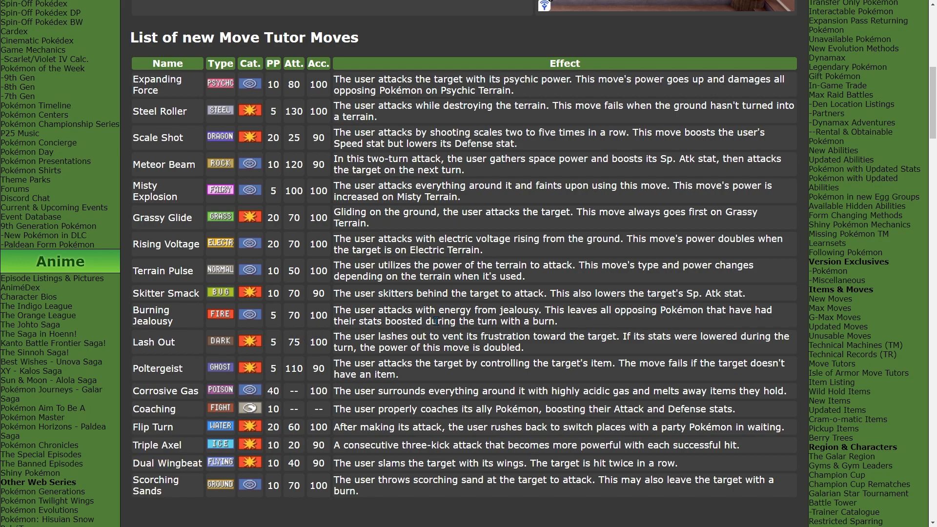
mouse_move(434, 302)
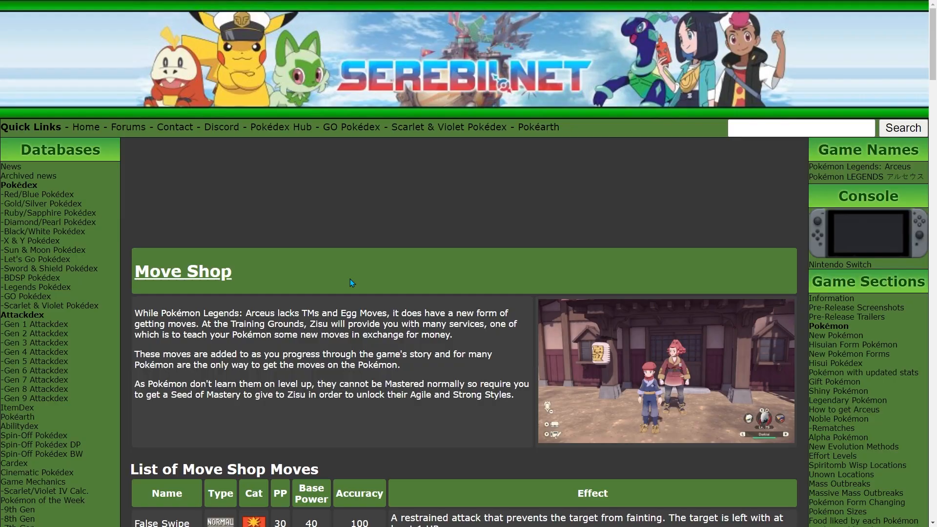
scroll(down, 3)
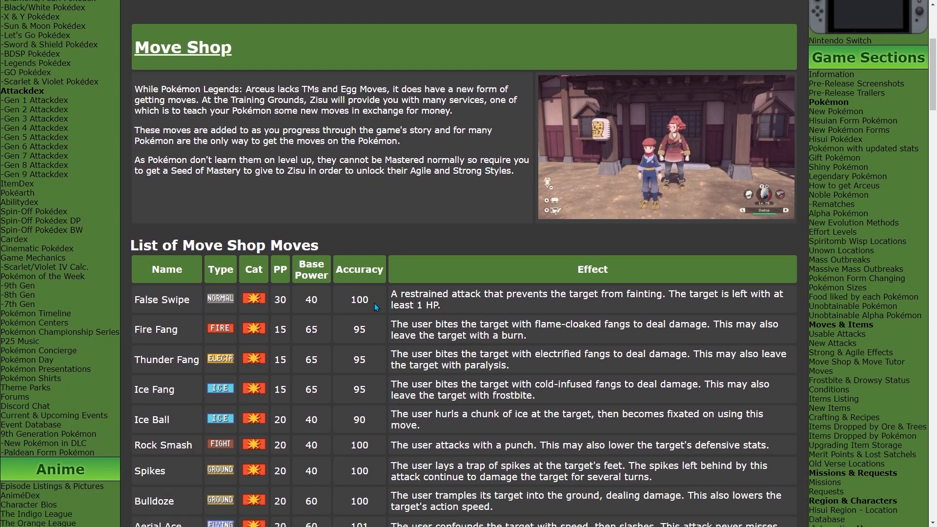
scroll(down, 3)
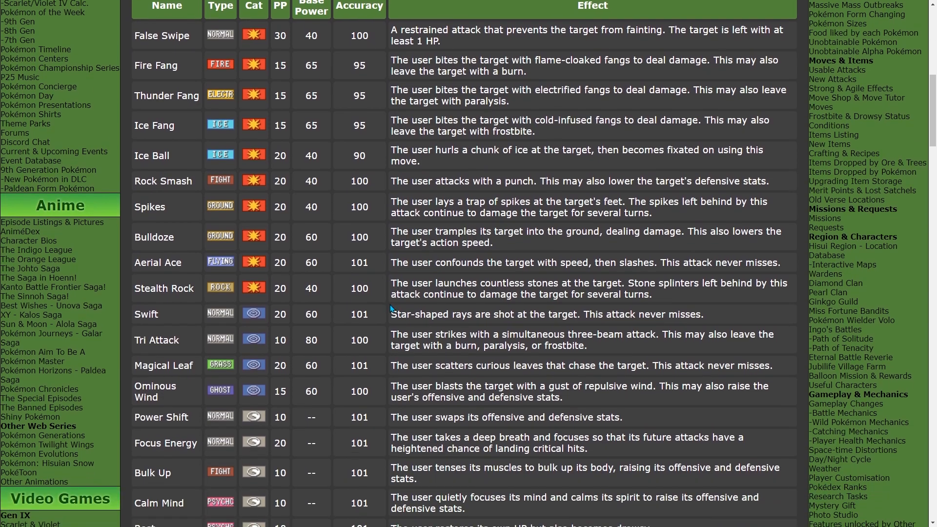
scroll(down, 3)
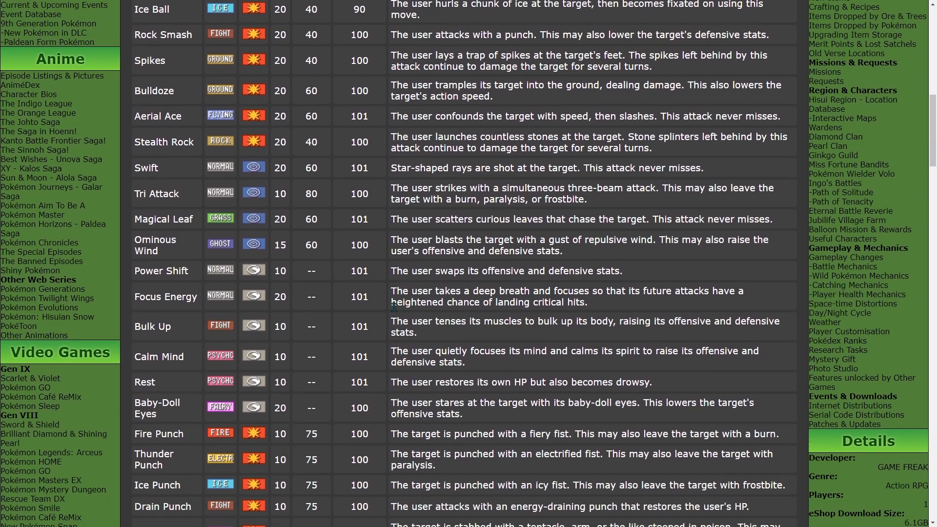
scroll(down, 3)
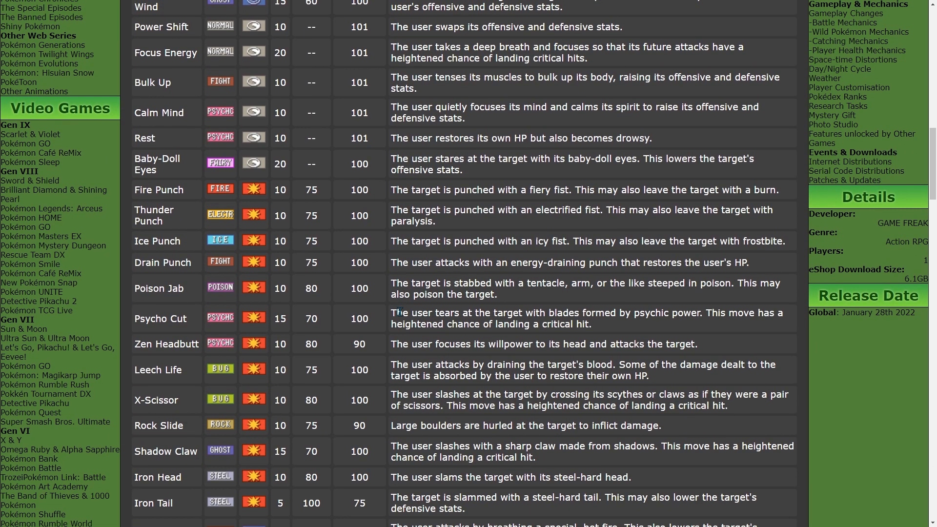
scroll(down, 3)
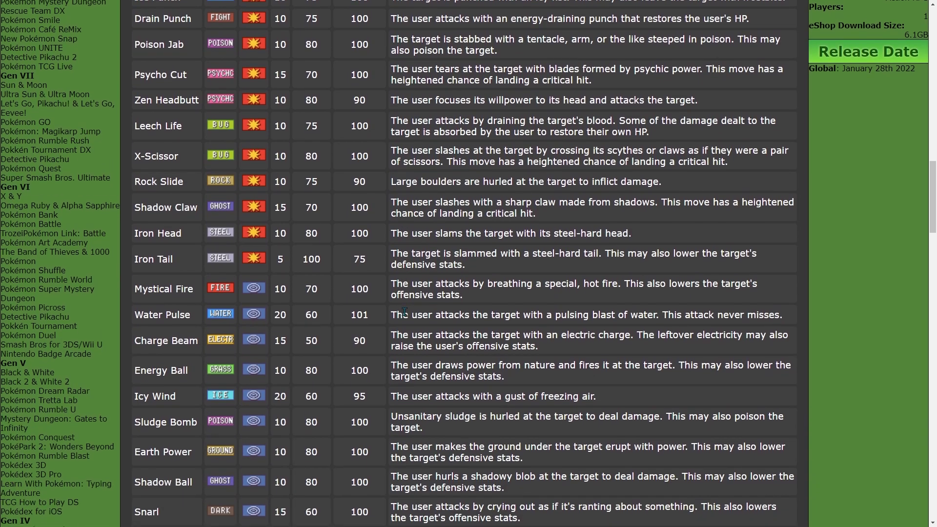
scroll(down, 3)
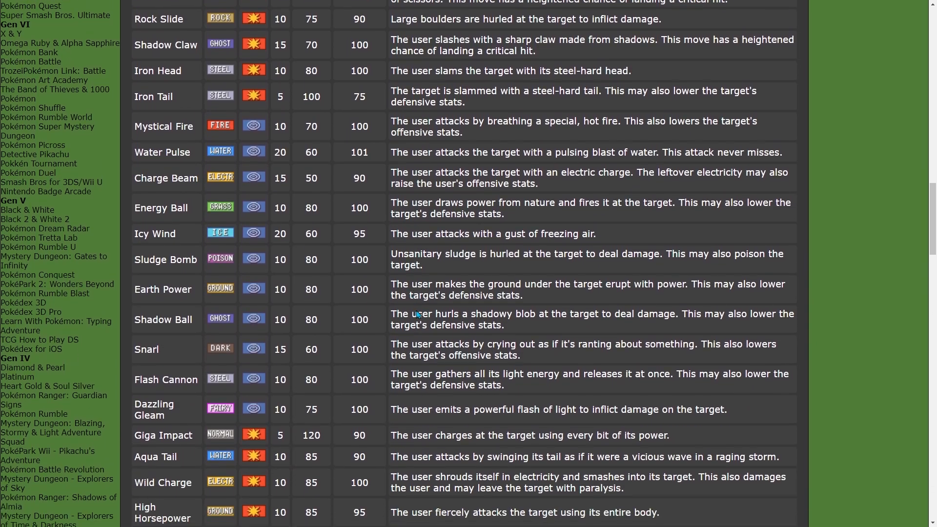
scroll(down, 3)
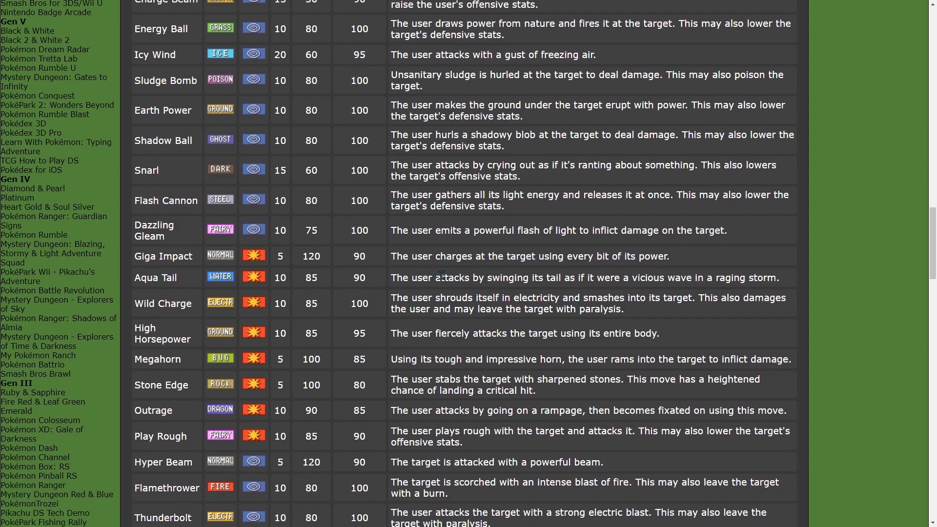
scroll(down, 3)
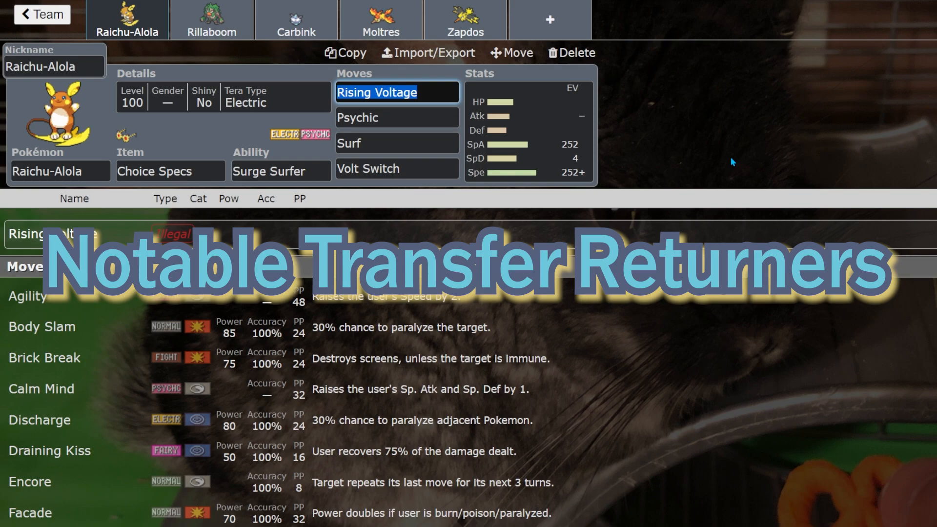
click(280, 171)
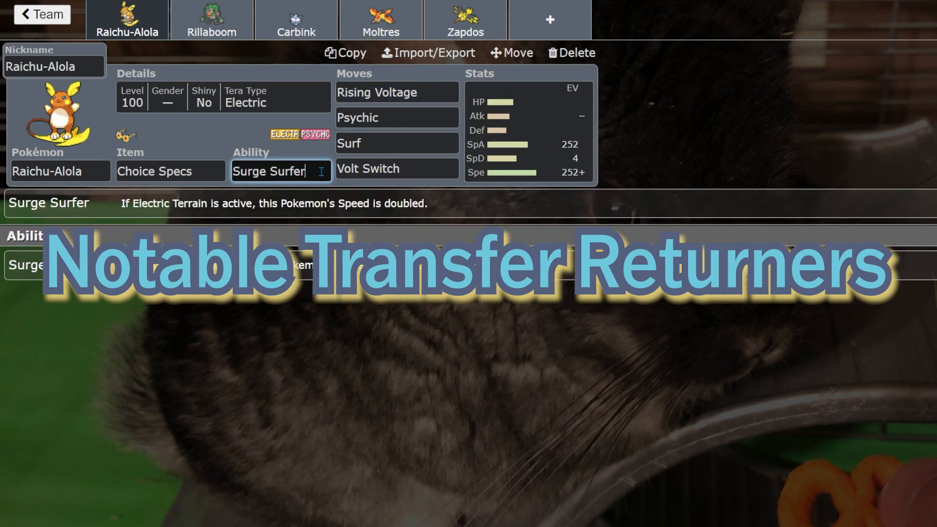
click(396, 92)
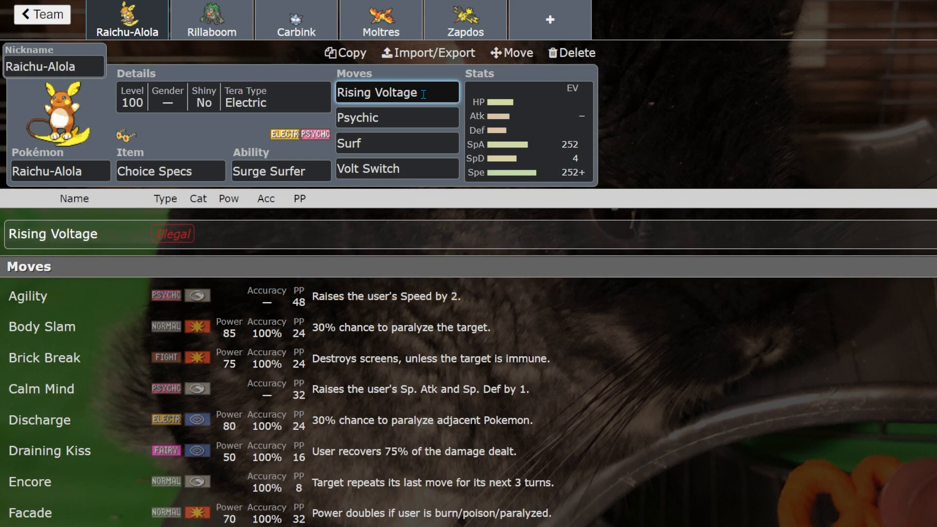
click(396, 143)
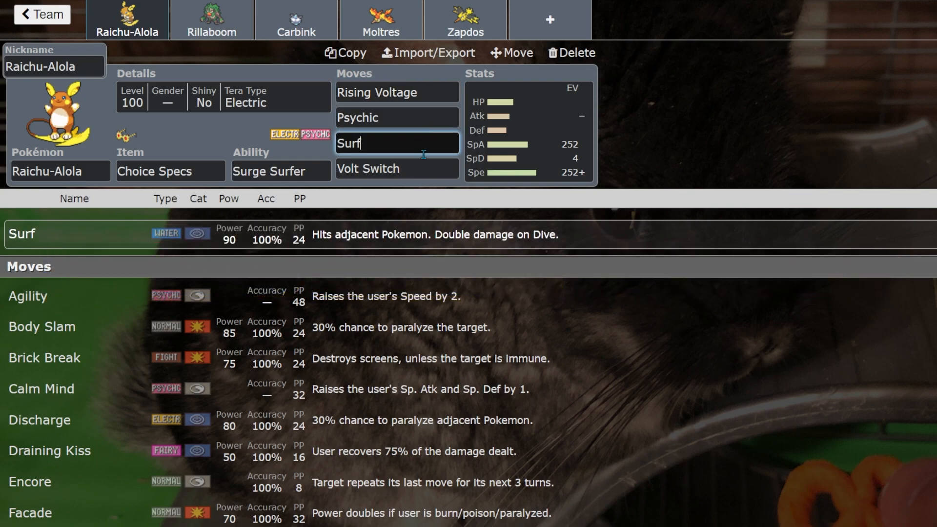
click(396, 92)
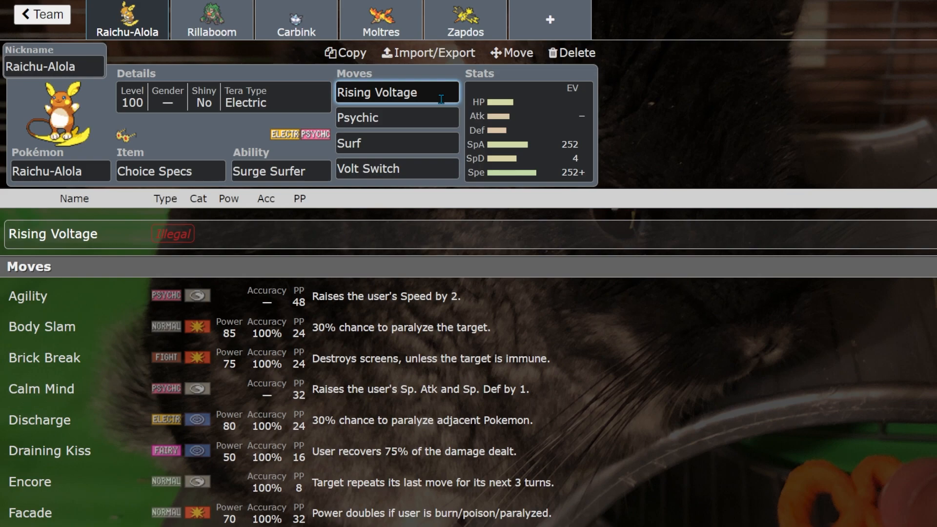
click(395, 92)
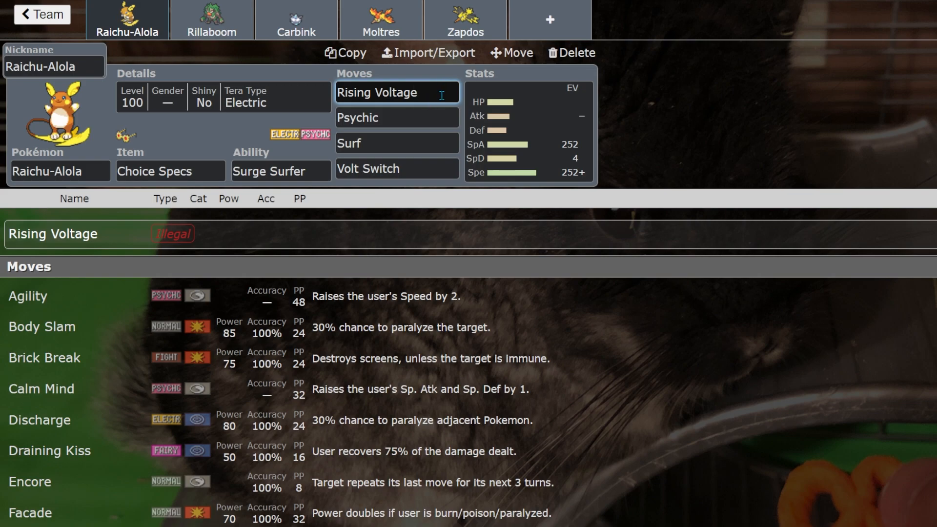
click(397, 92)
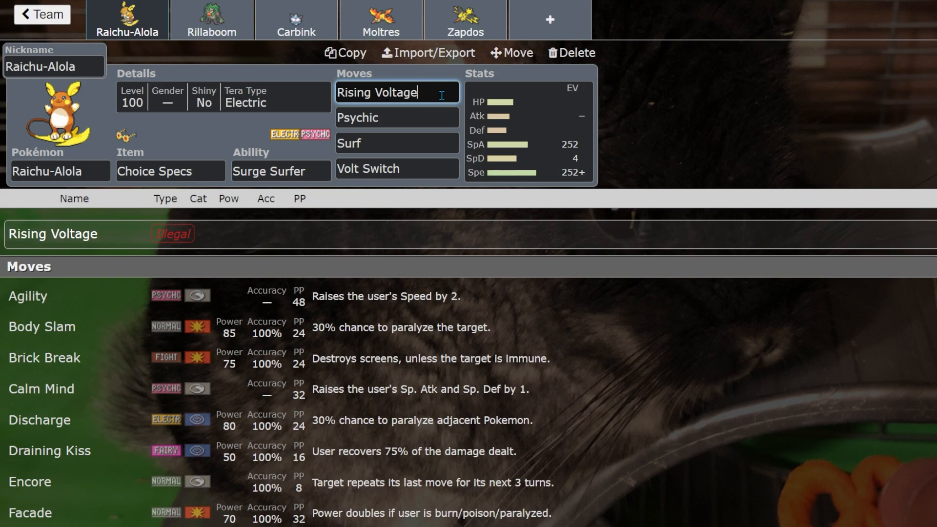
mouse_move(416, 123)
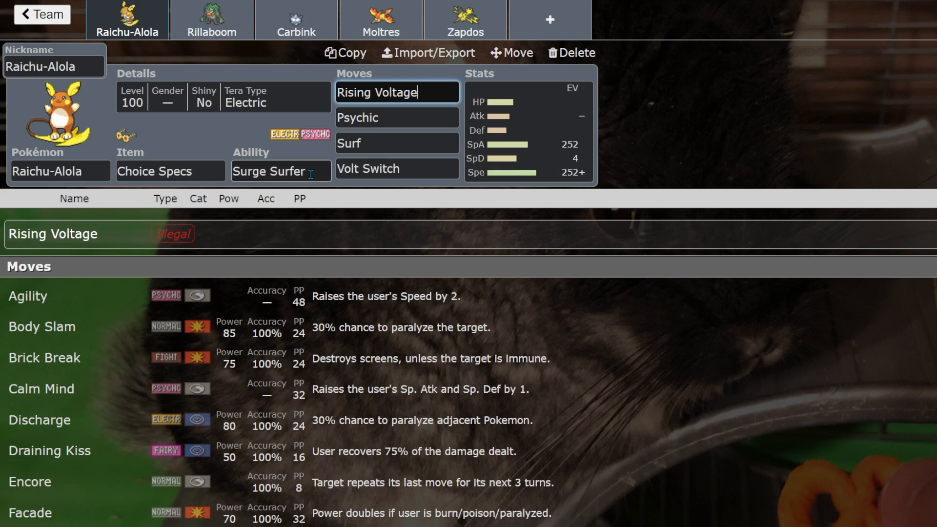
Review Rillaboom's Choice Band set, checking Knock Off, Superpower and its ability options
click(211, 19)
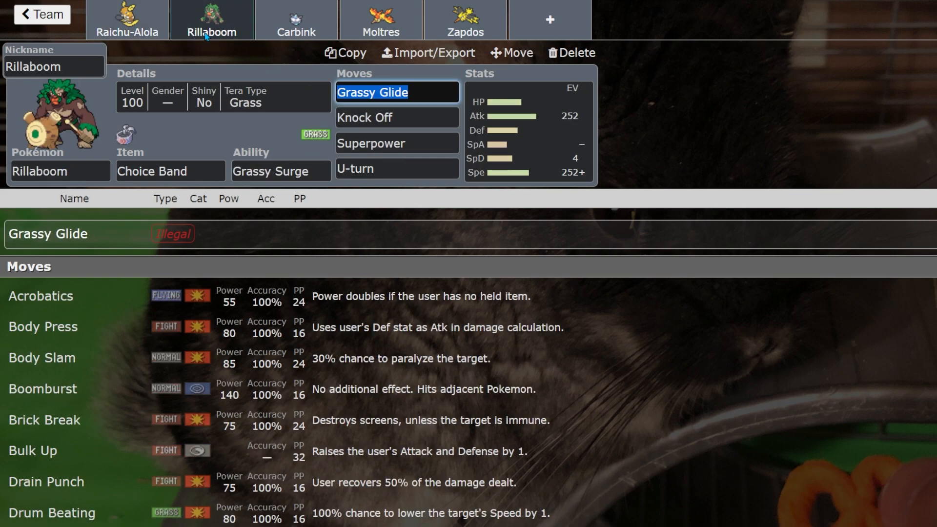
mouse_move(684, 118)
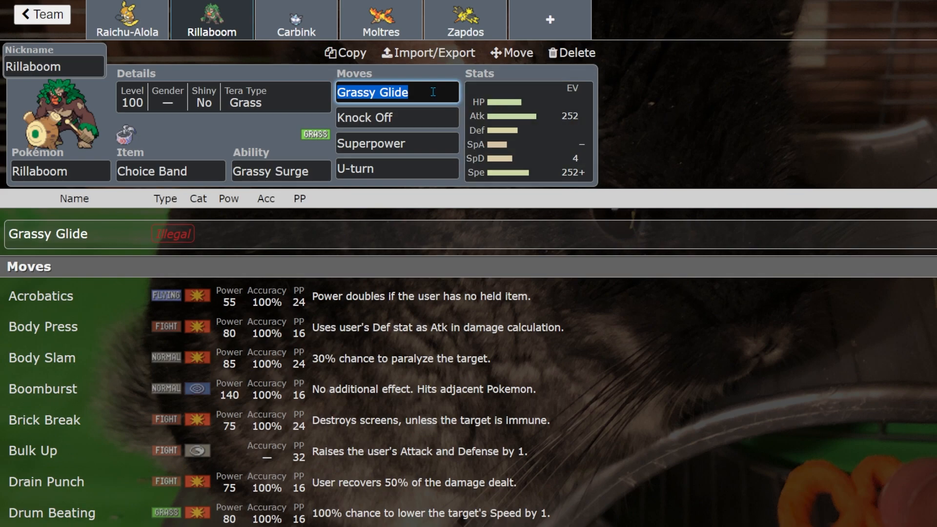
mouse_move(427, 109)
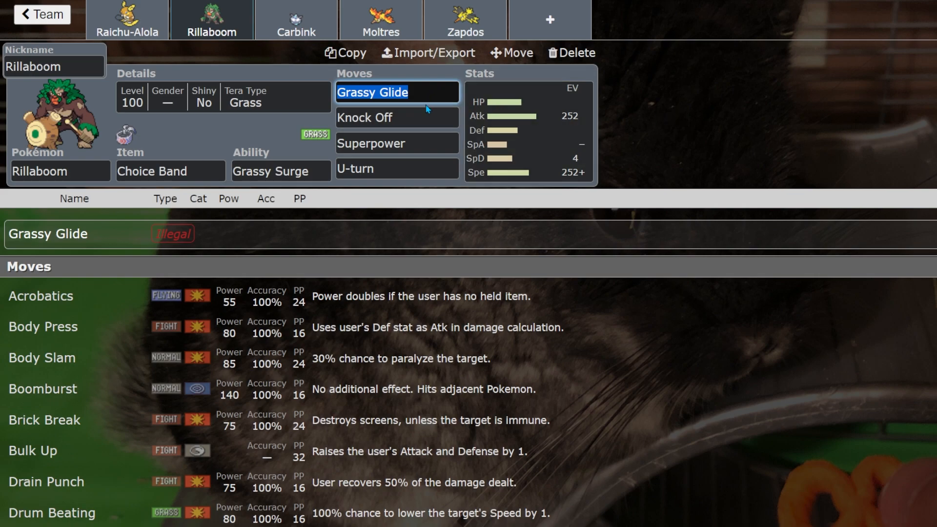
mouse_move(414, 93)
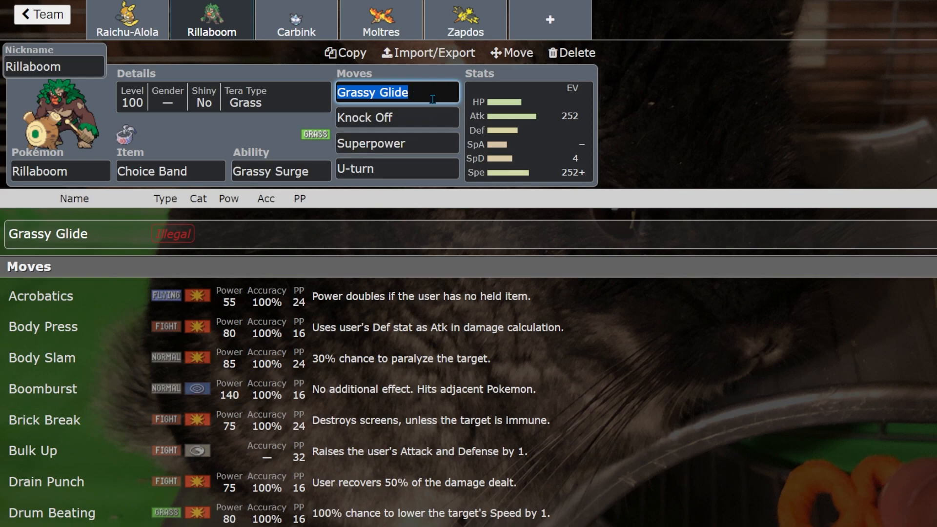
click(396, 117)
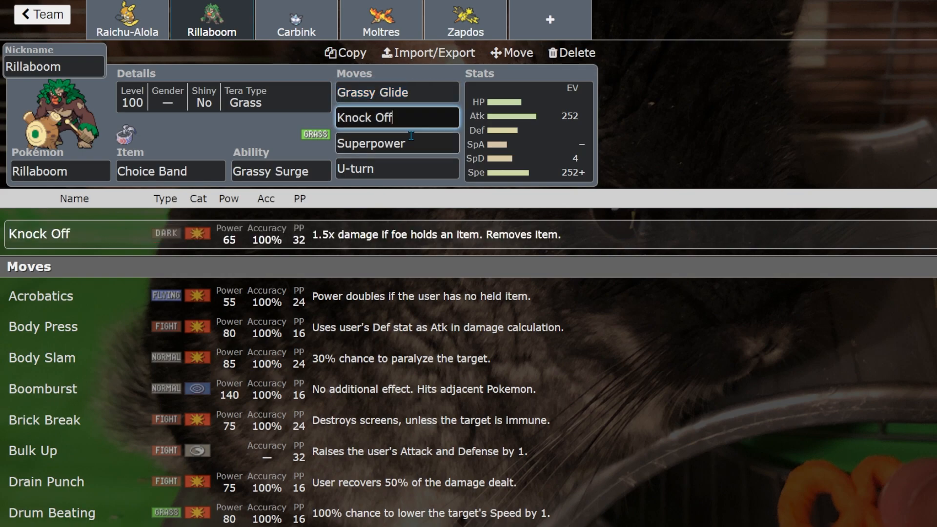
click(396, 143)
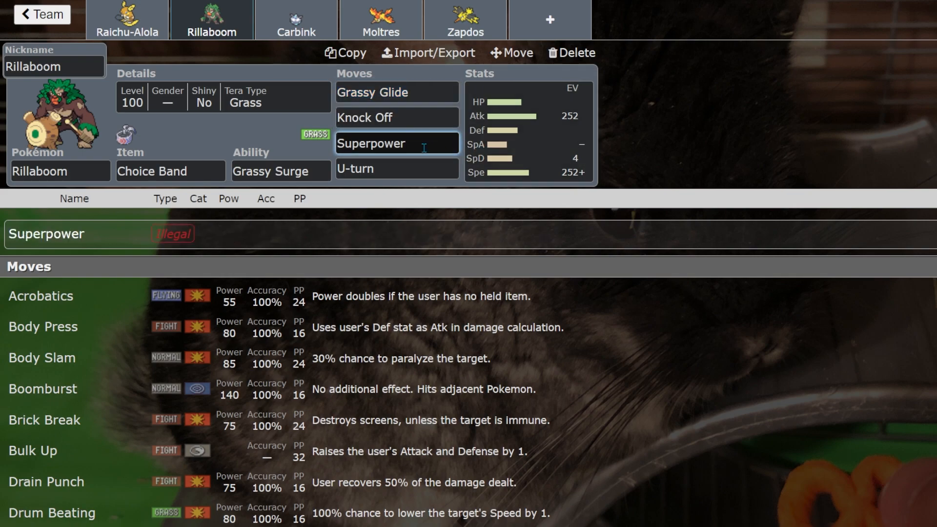
mouse_move(695, 141)
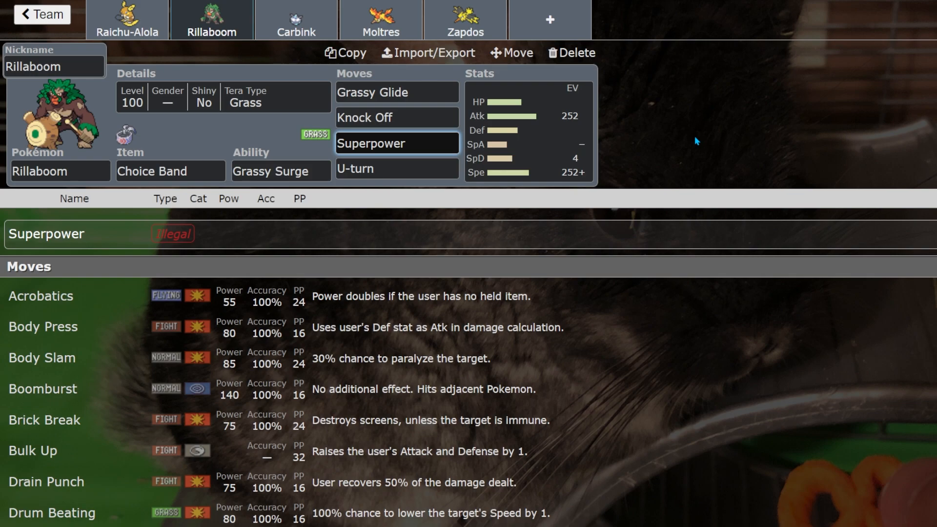
click(170, 171)
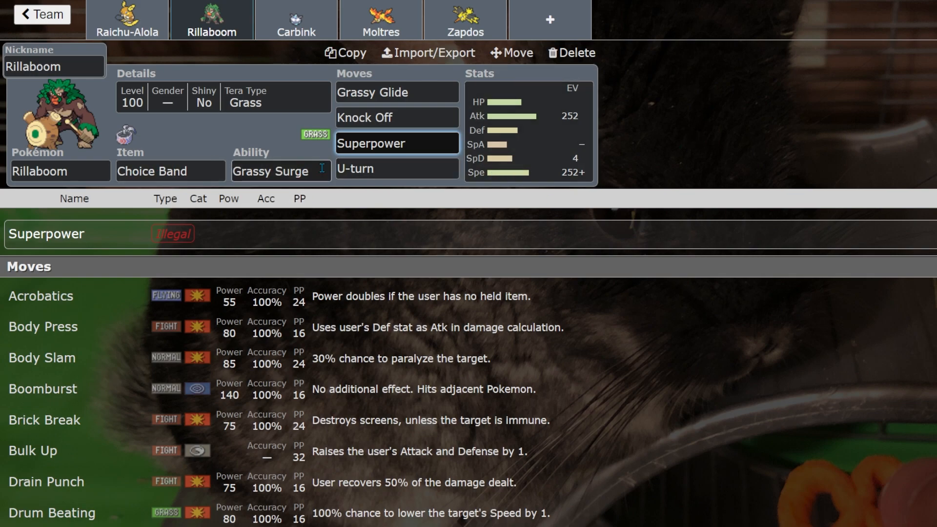
click(281, 171)
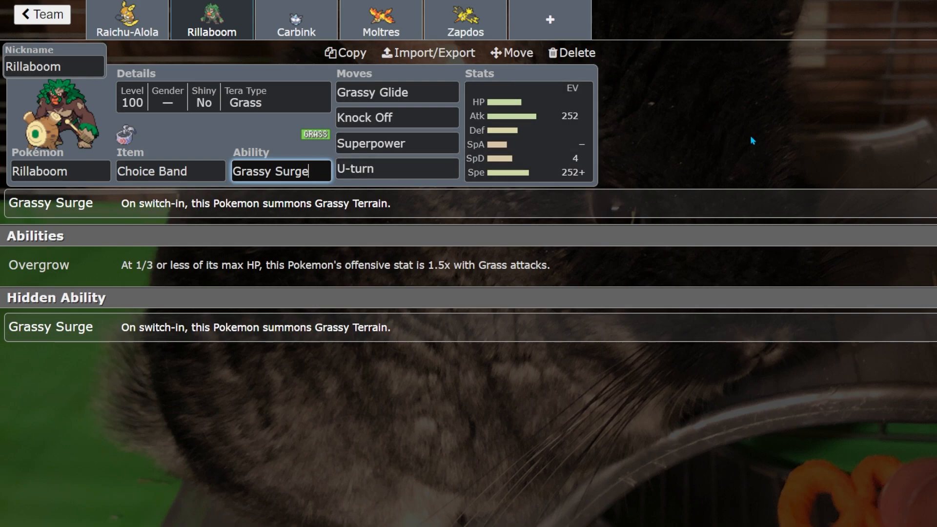
click(396, 117)
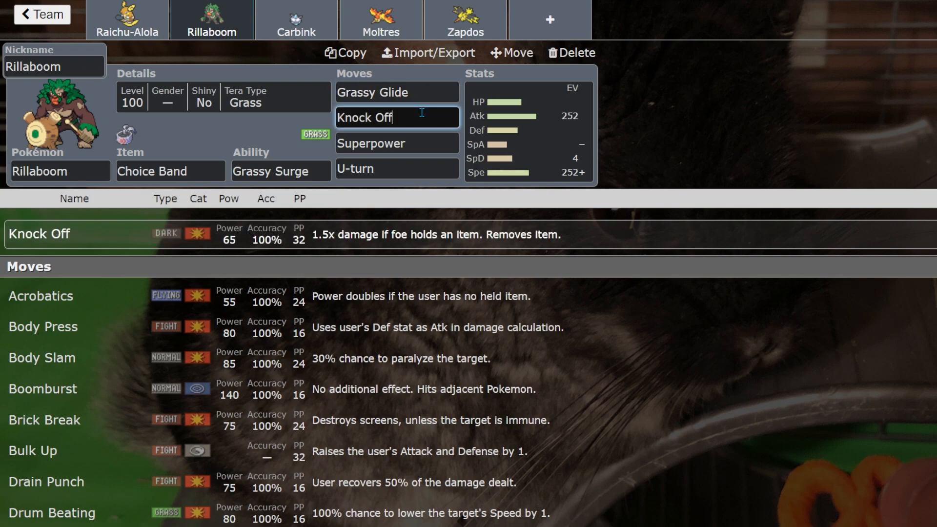
Switch the builder to Carbink's Trick Room set
click(296, 19)
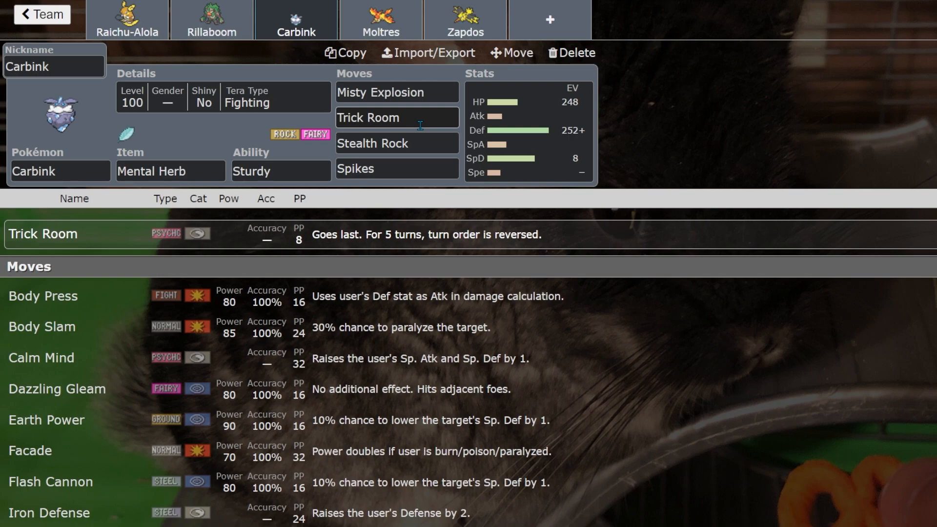
click(397, 91)
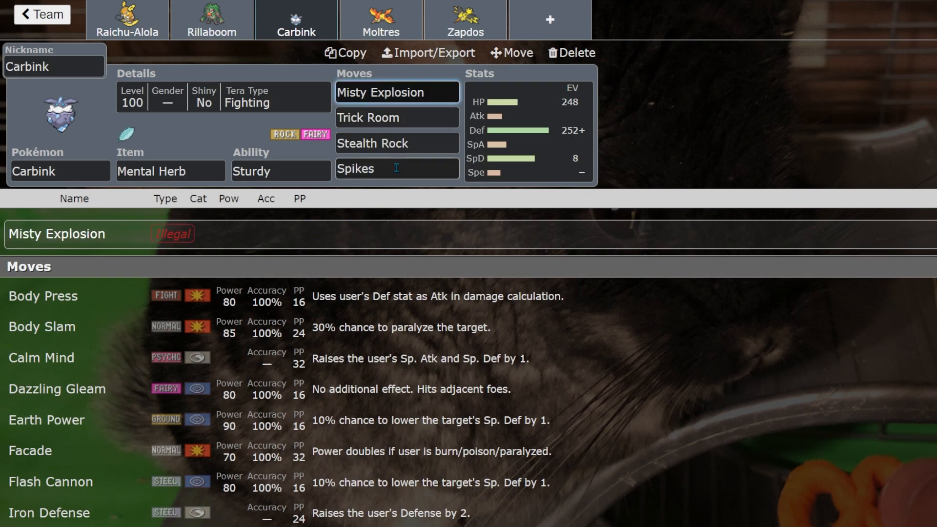
click(397, 92)
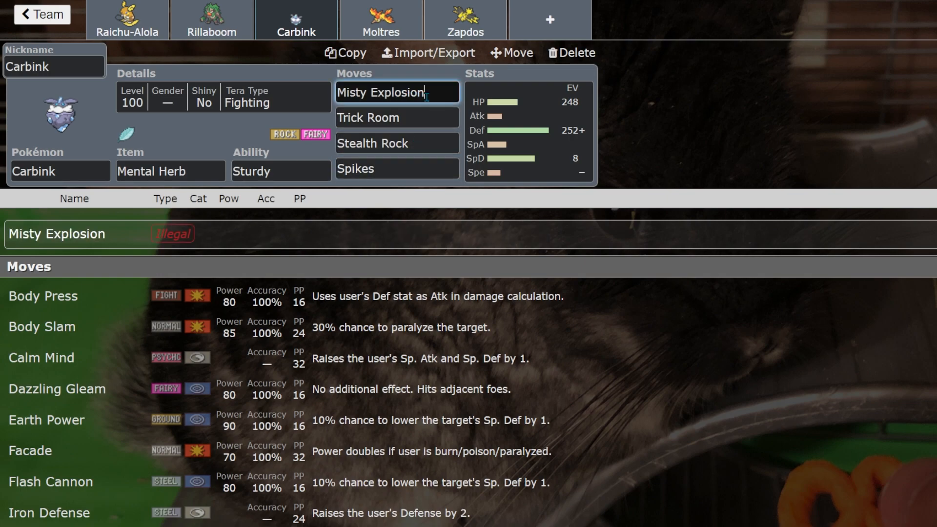
mouse_move(702, 97)
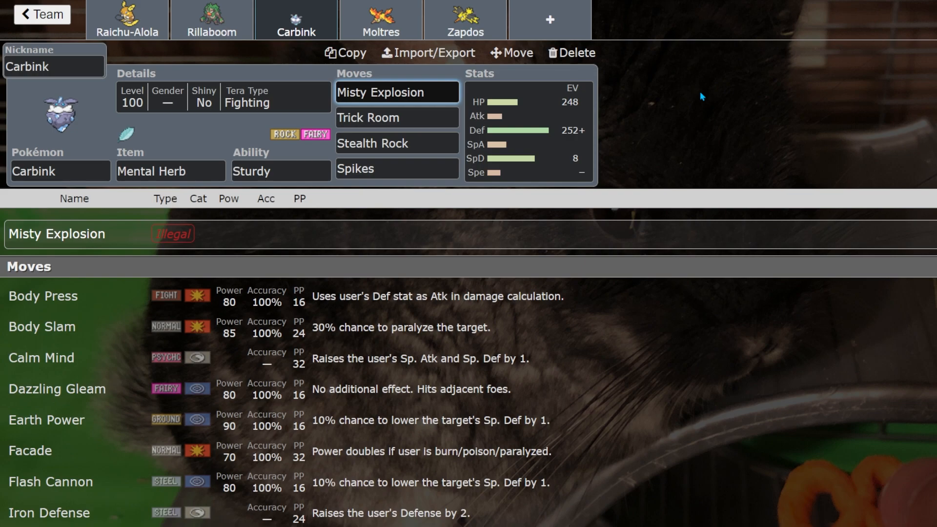
mouse_move(431, 43)
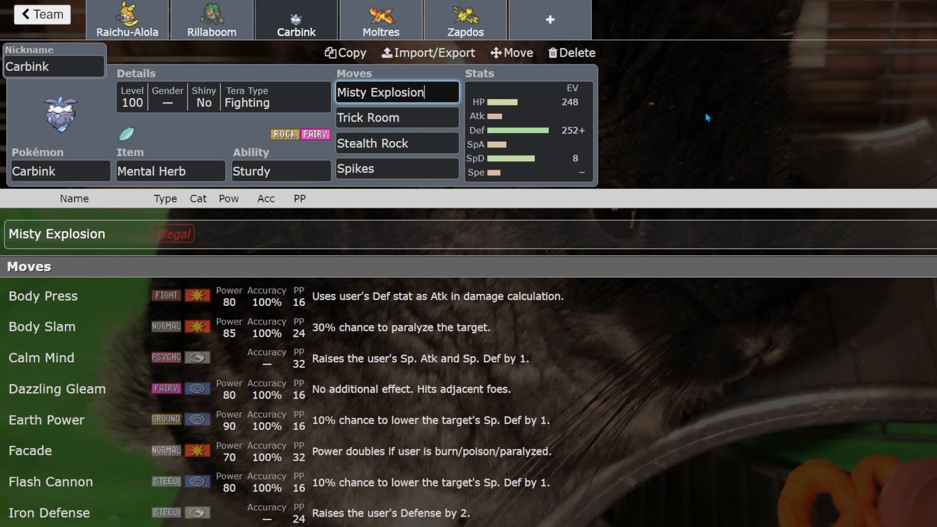
mouse_move(679, 126)
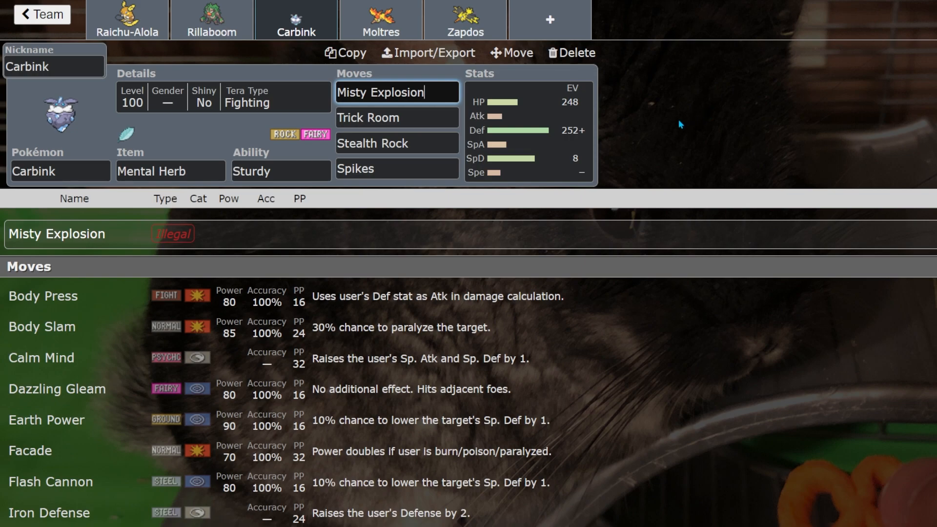
click(529, 129)
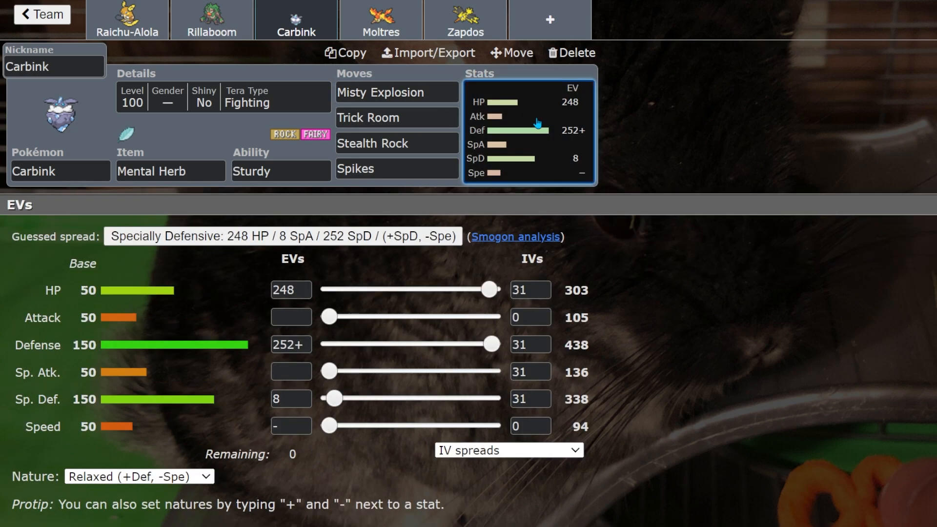
click(396, 91)
text(Body Press)
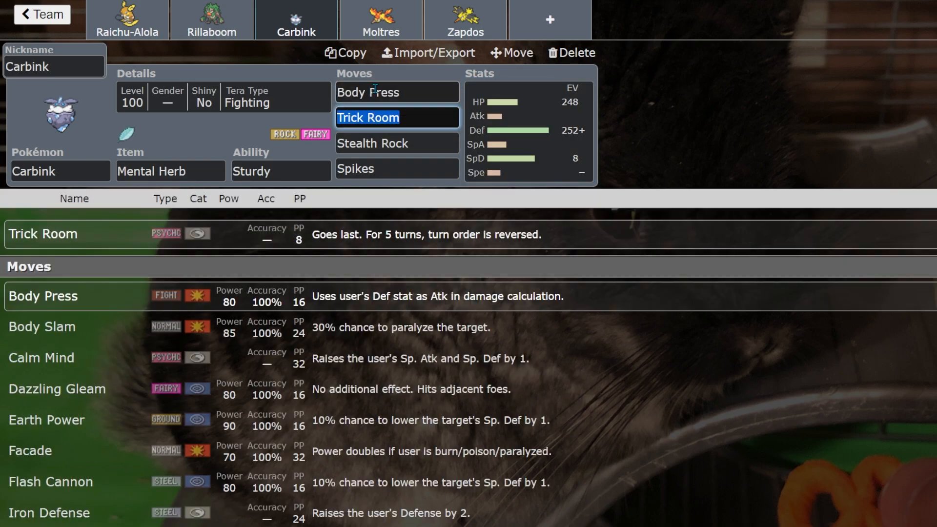
click(396, 92)
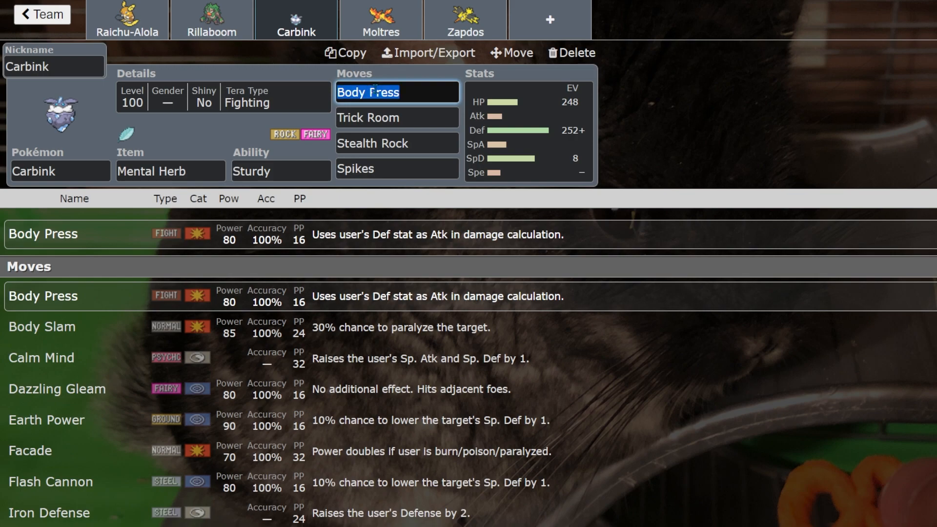
text(misty e)
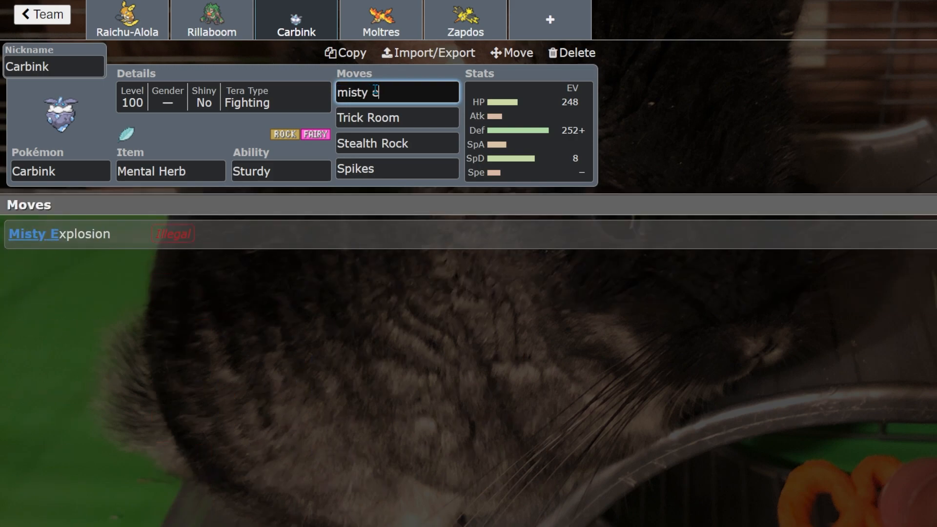
click(397, 117)
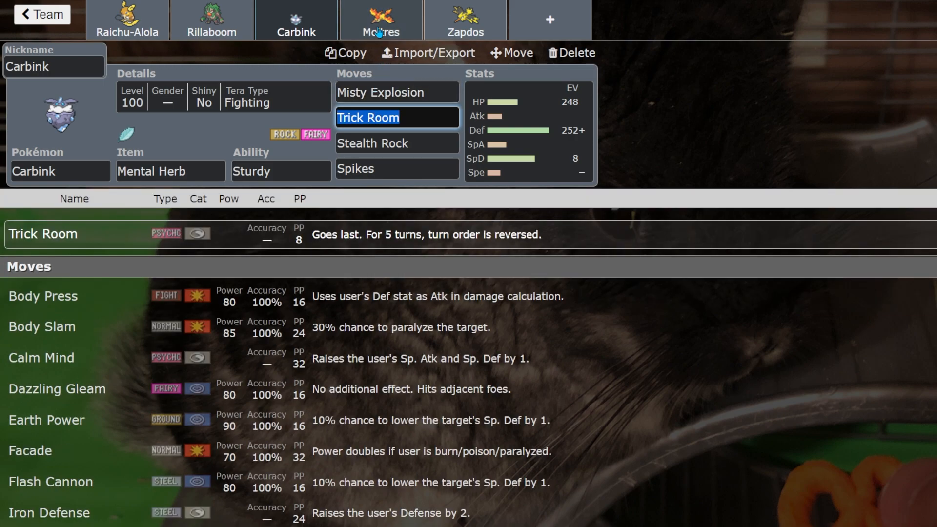
Check Moltres's Defog, then review Articuno's and Zapdos's sets
click(465, 19)
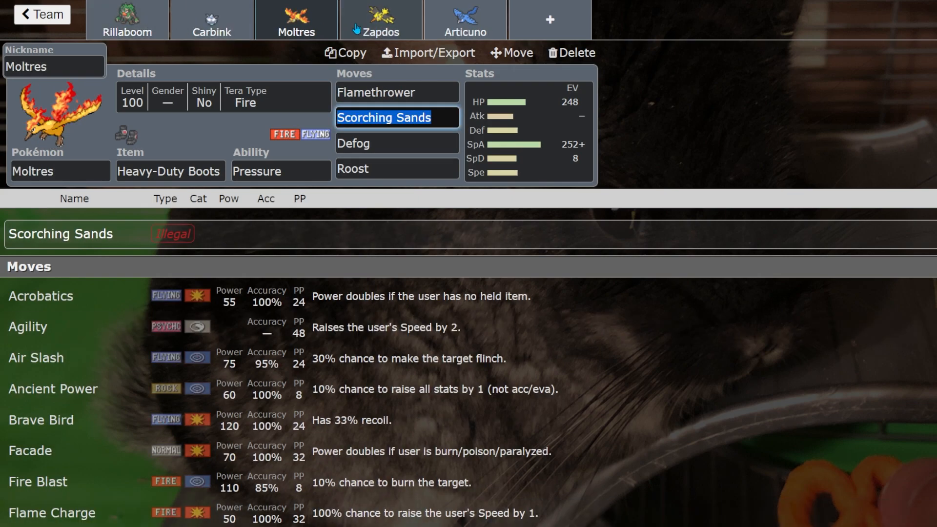
click(397, 143)
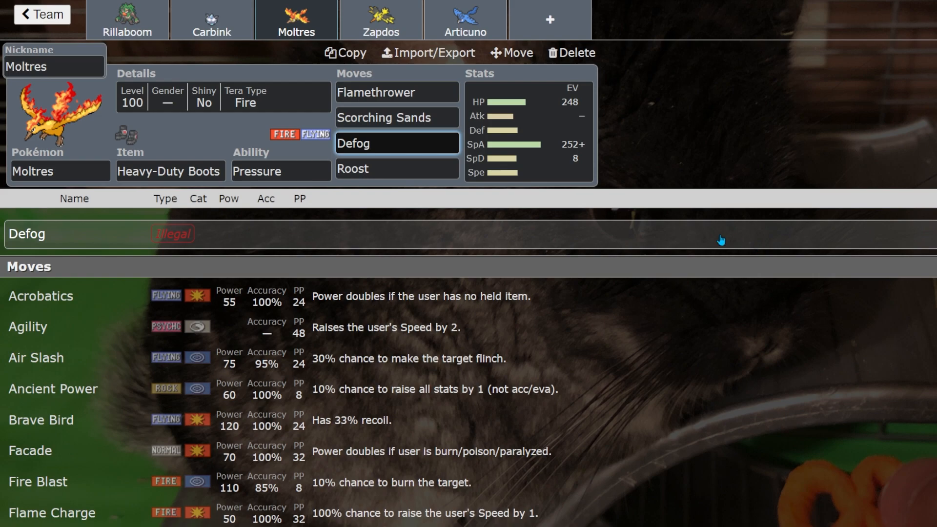
mouse_move(680, 117)
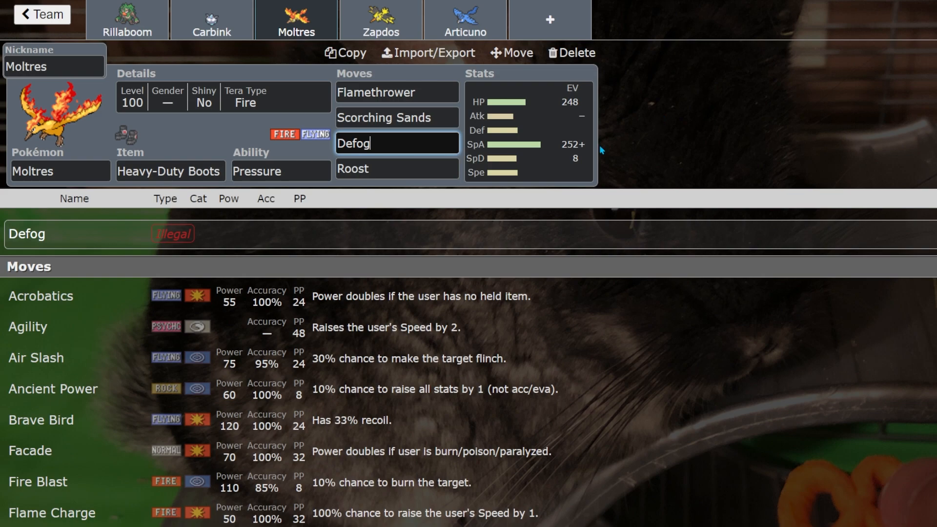
click(280, 171)
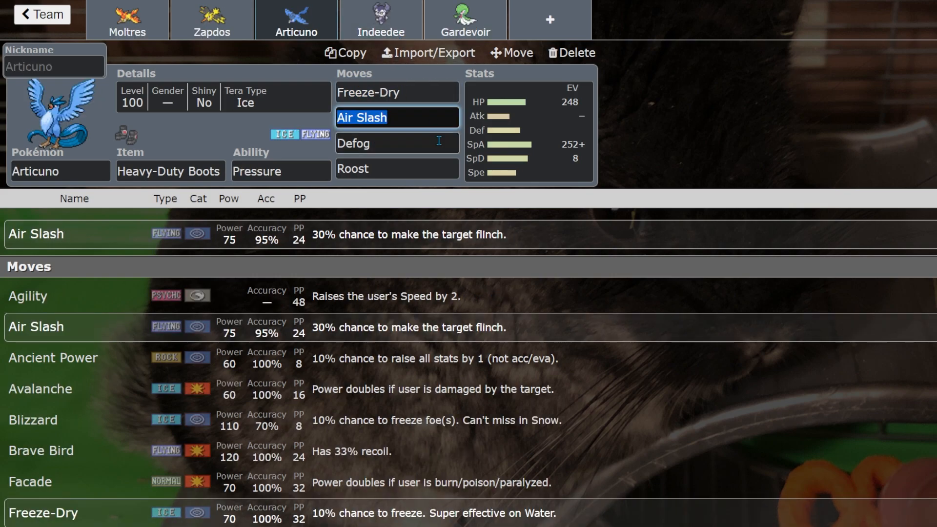
mouse_move(406, 132)
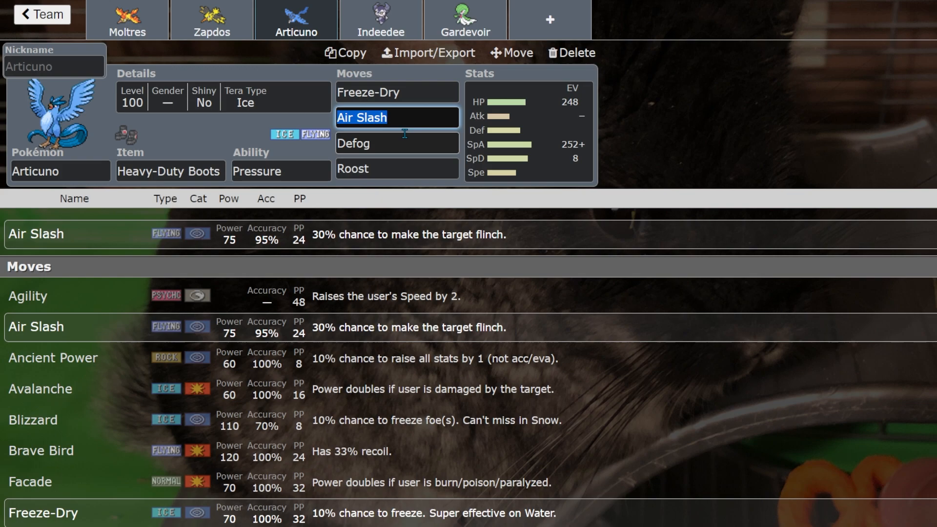
mouse_move(394, 143)
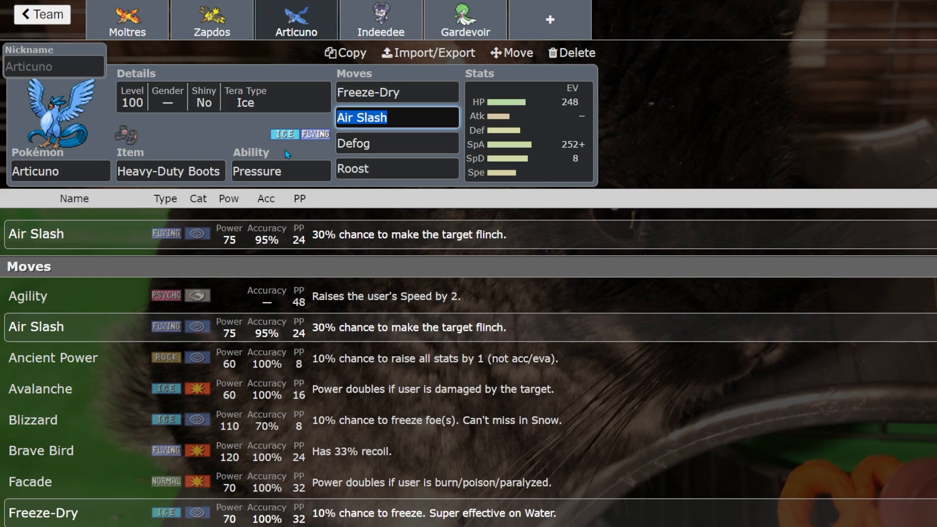
click(397, 143)
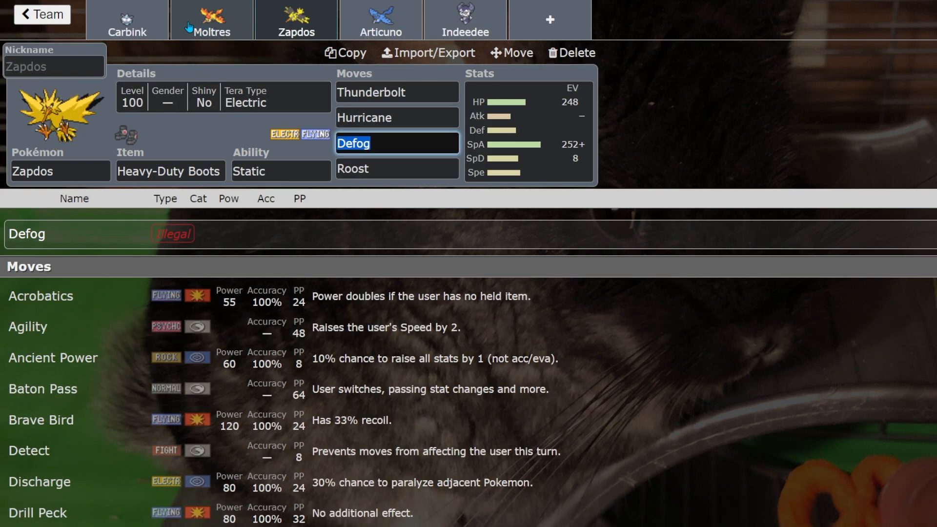
Return to Moltres with Flame Body and inspect its illegal Scorching Sands move
click(211, 19)
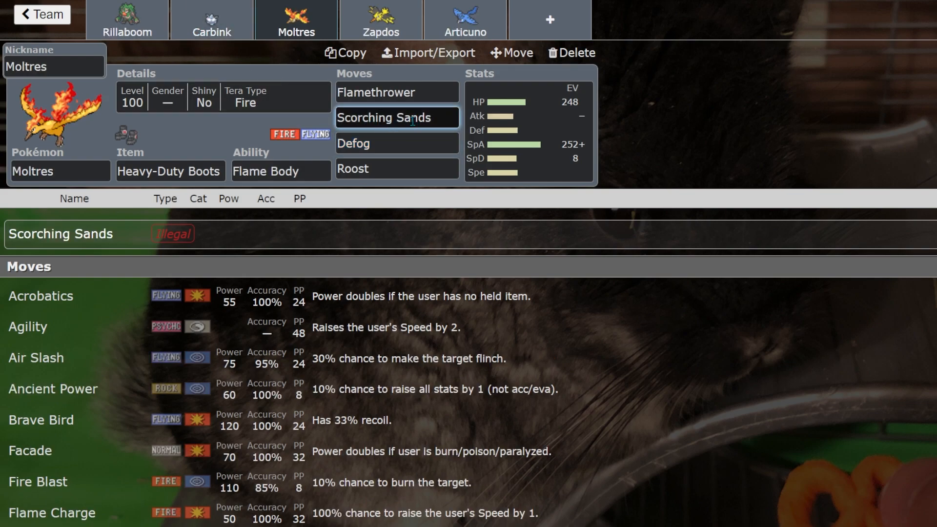
click(397, 118)
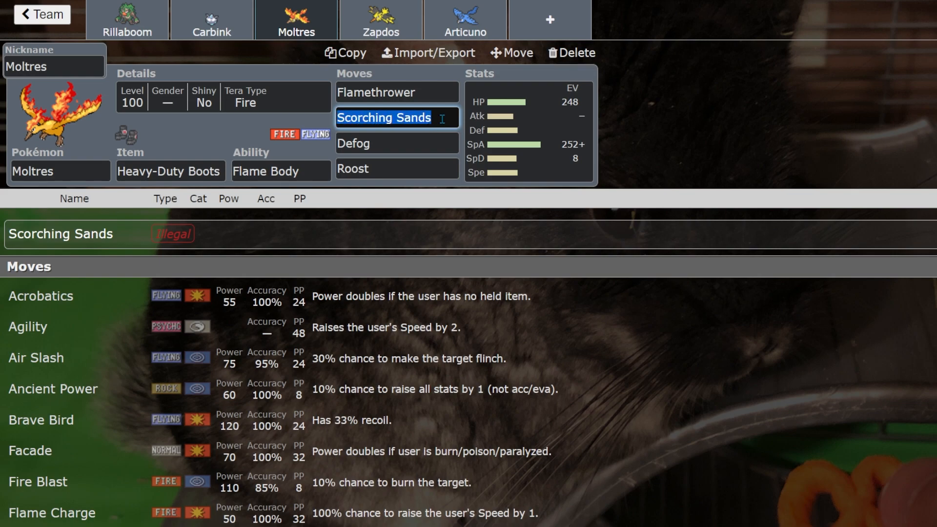
click(385, 117)
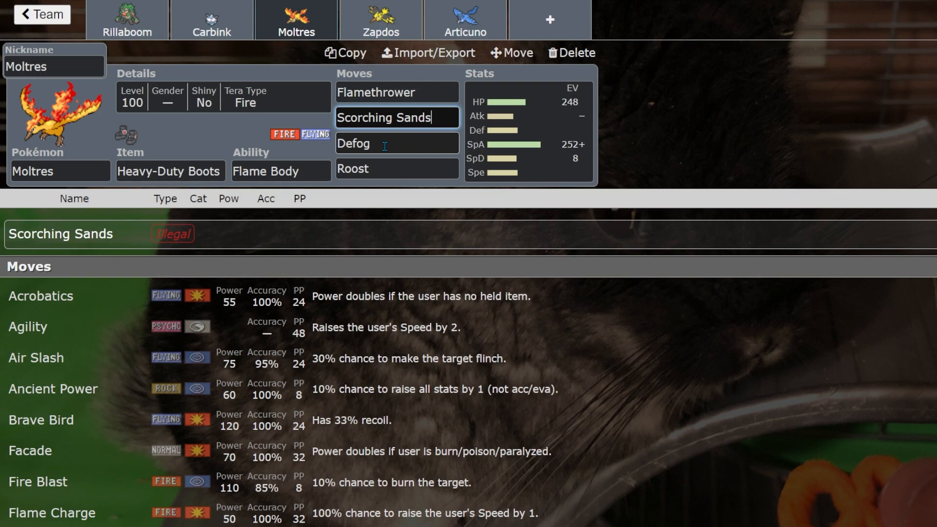
mouse_move(389, 148)
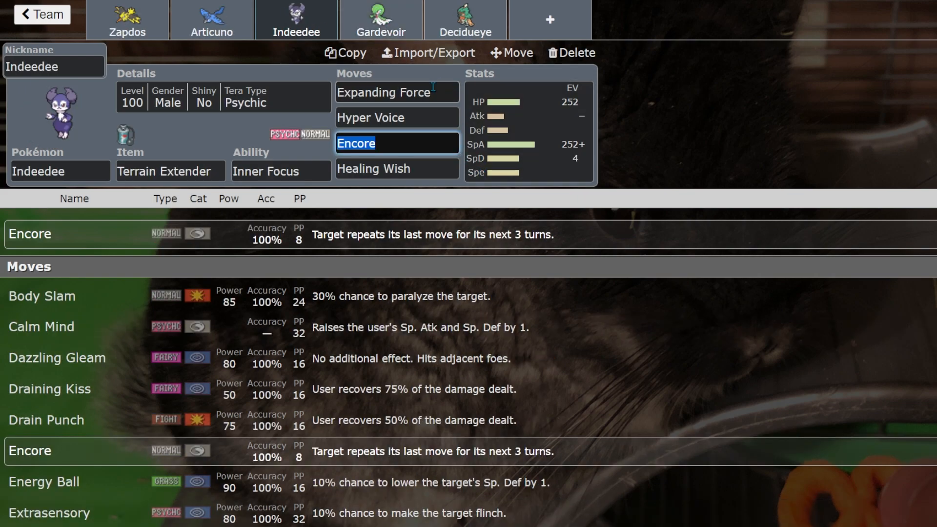
Give Indeedee Psychic Surge and check Hyper Voice and the flagged Expanding Force
click(396, 91)
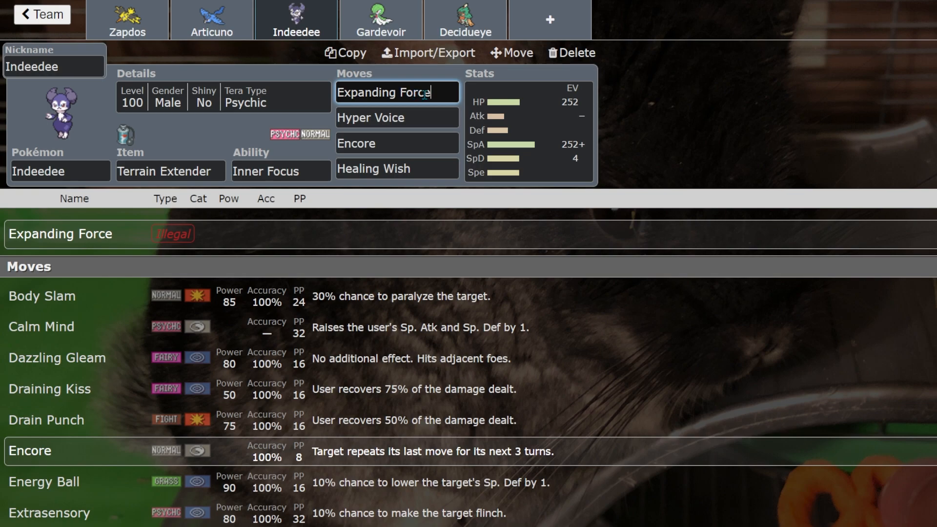
mouse_move(424, 105)
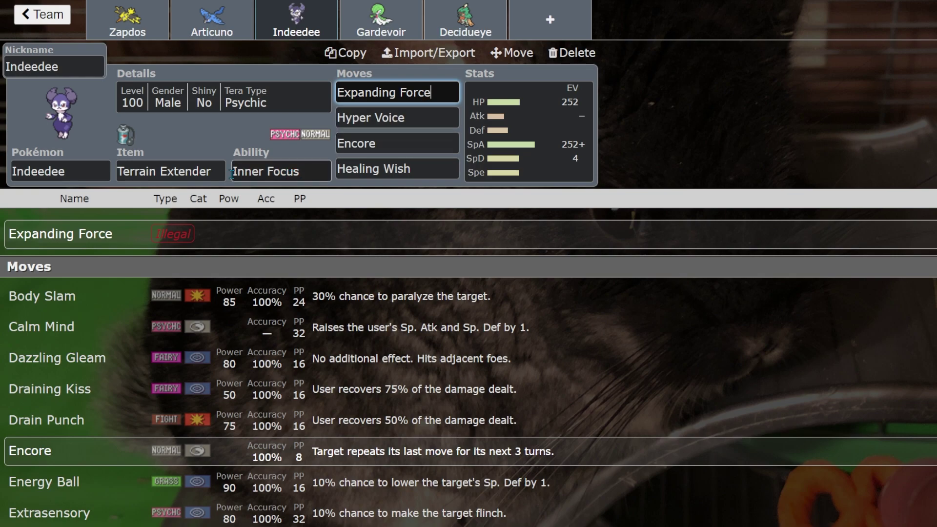
click(281, 171)
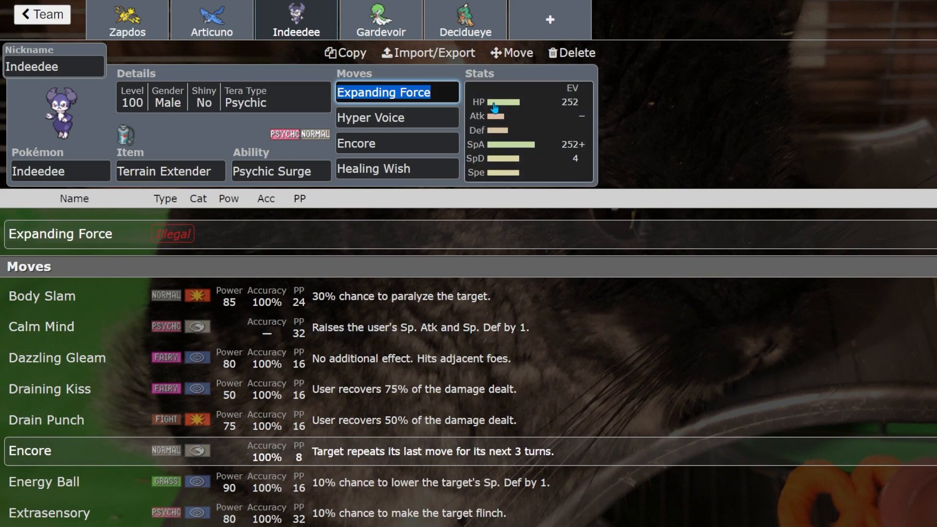
click(396, 117)
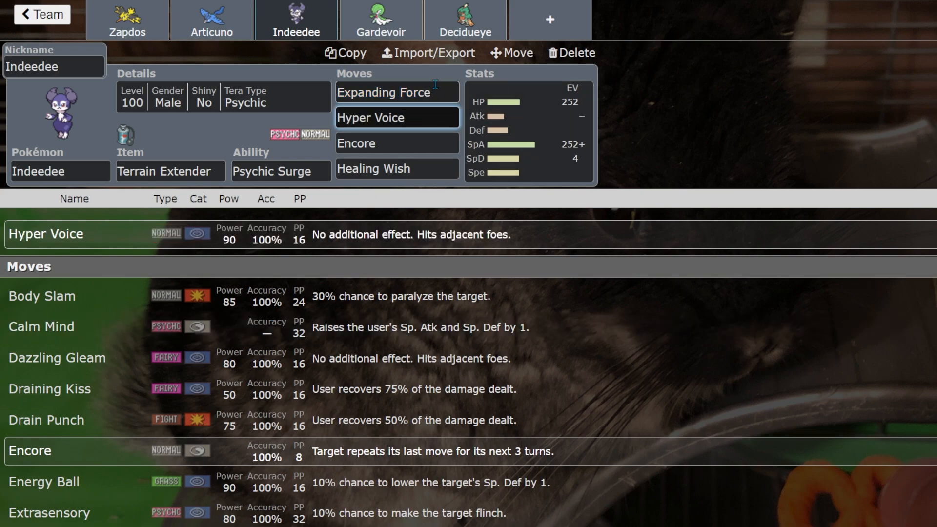
click(397, 91)
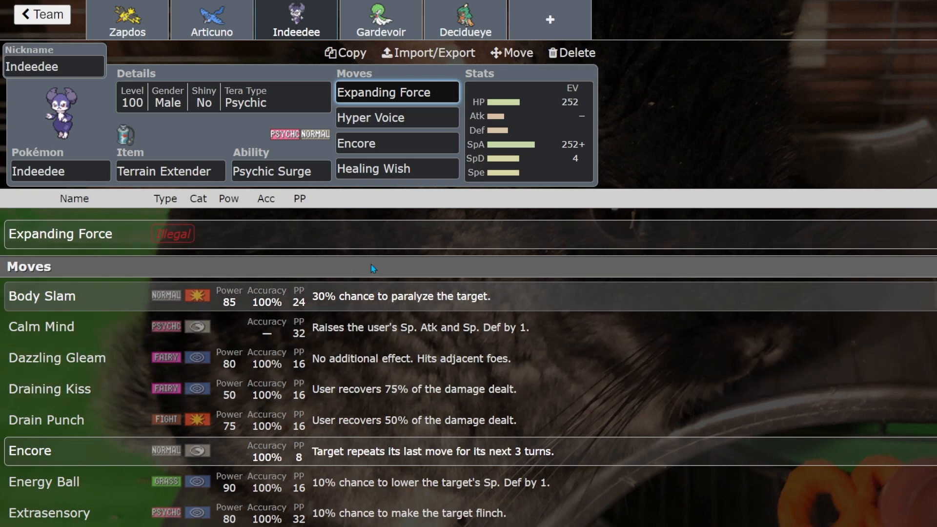
click(396, 92)
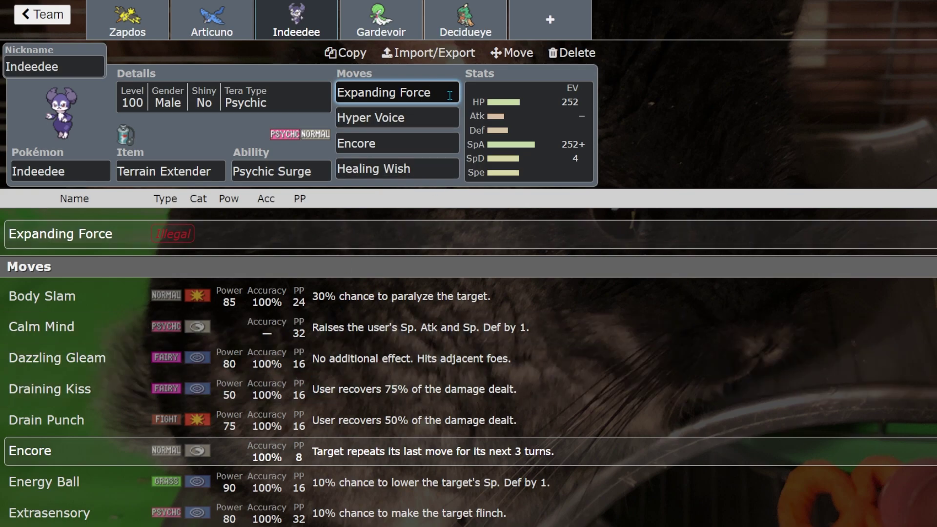
click(394, 92)
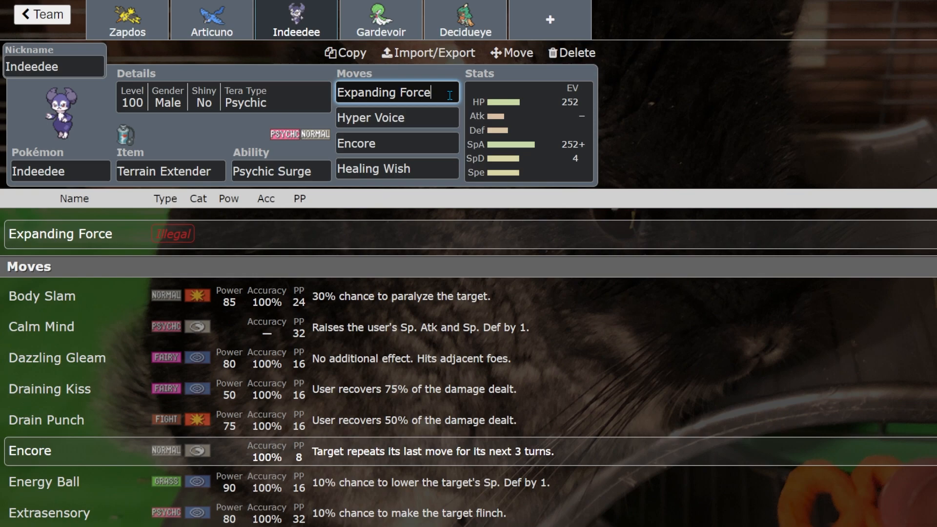
mouse_move(397, 143)
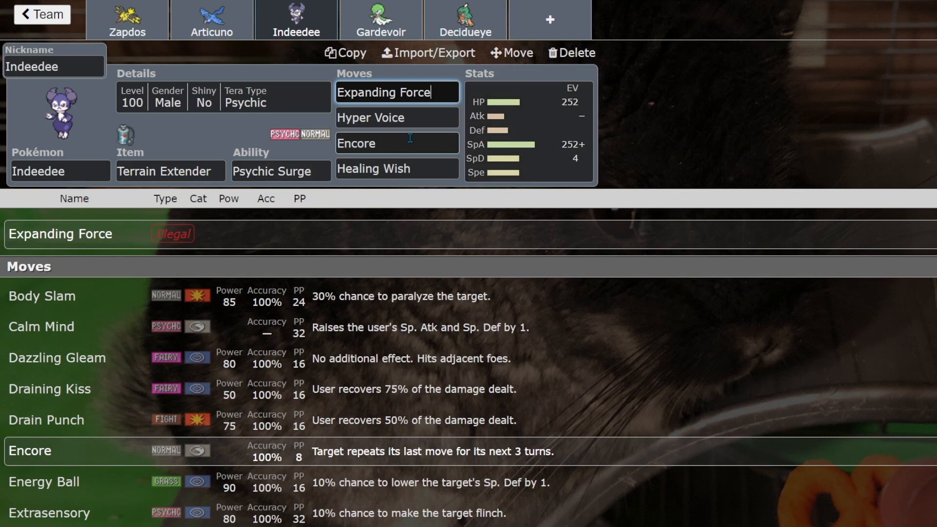
Recheck Indeedee's ability, Hyper Voice and Expanding Force legality, then move to Gardevoir
click(280, 171)
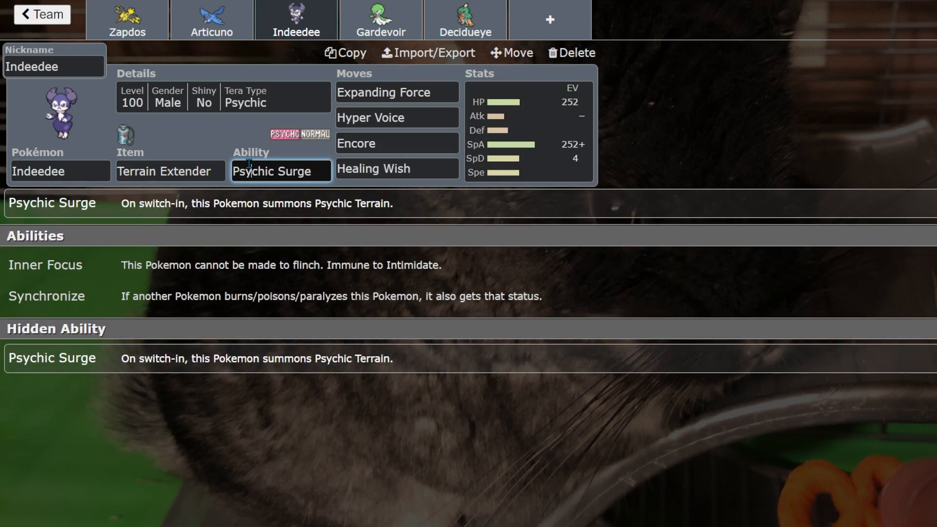
click(396, 117)
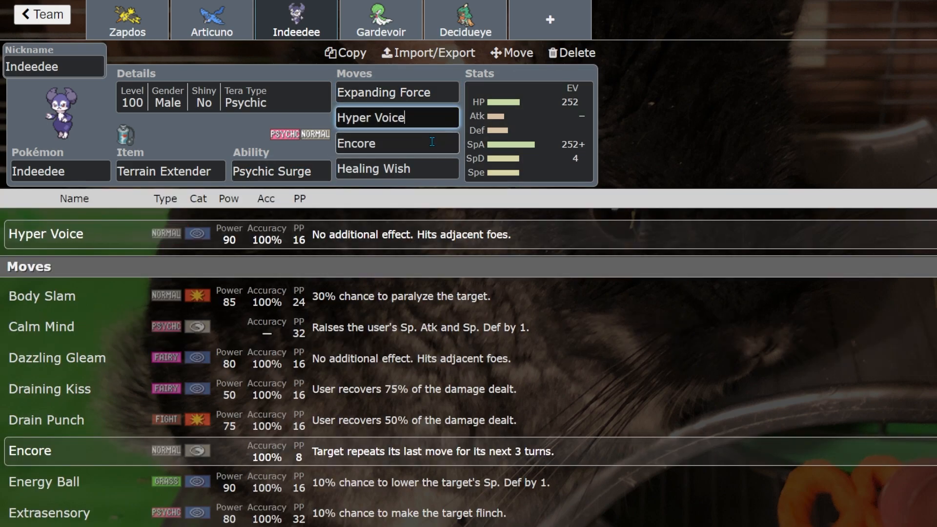
click(396, 92)
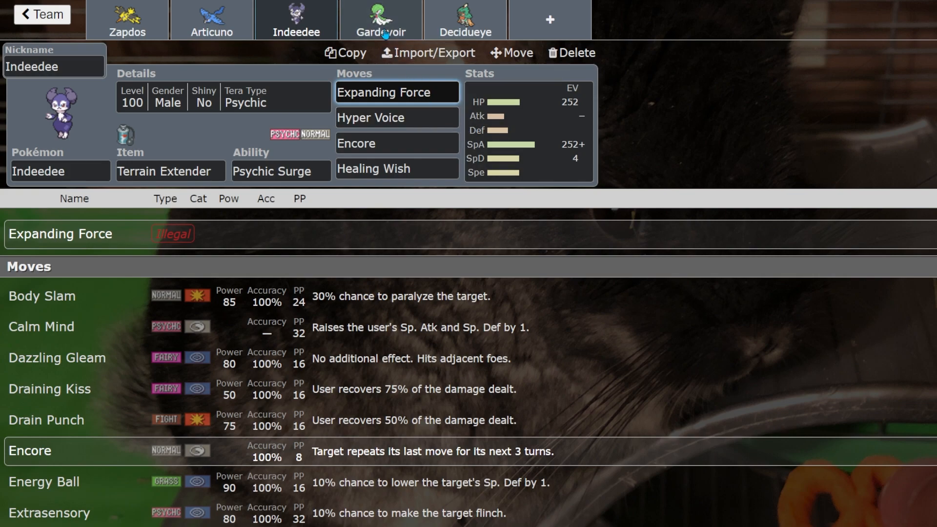
click(380, 23)
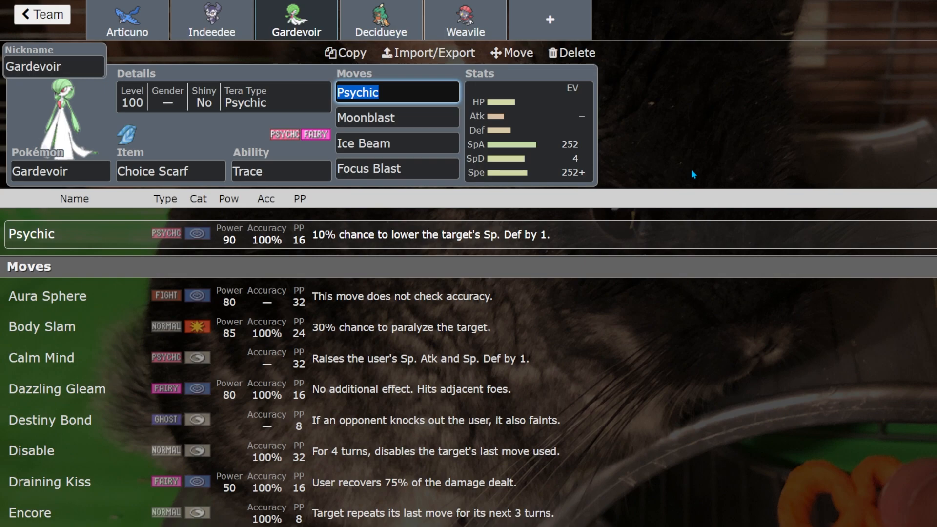
Select Gardevoir's Ice Beam move field in its Choice Scarf set
click(396, 142)
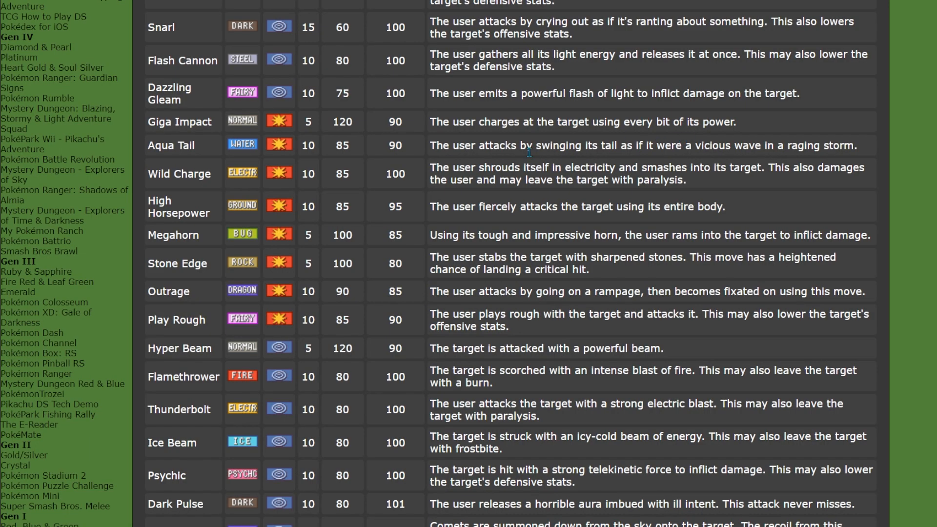
Find Ice Beam in Serebii's moves table and select its name
scroll(down, 3)
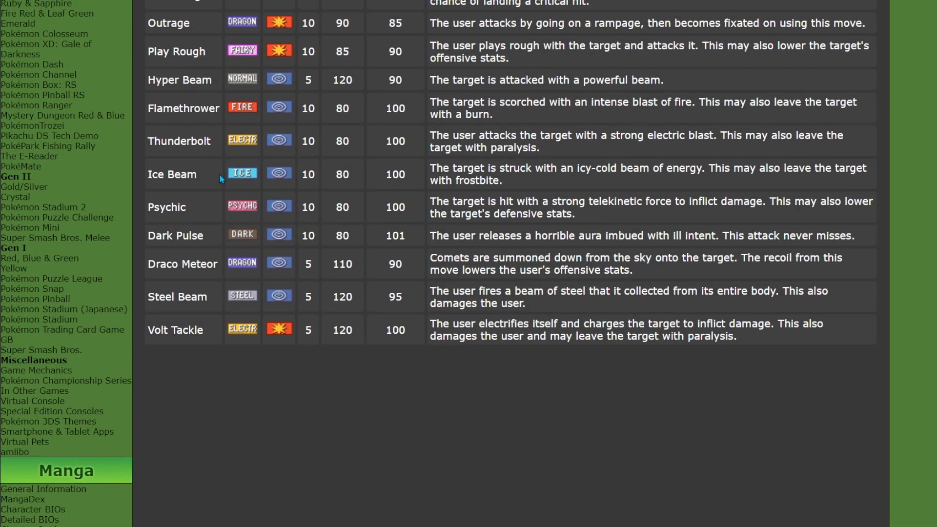
double_click(172, 174)
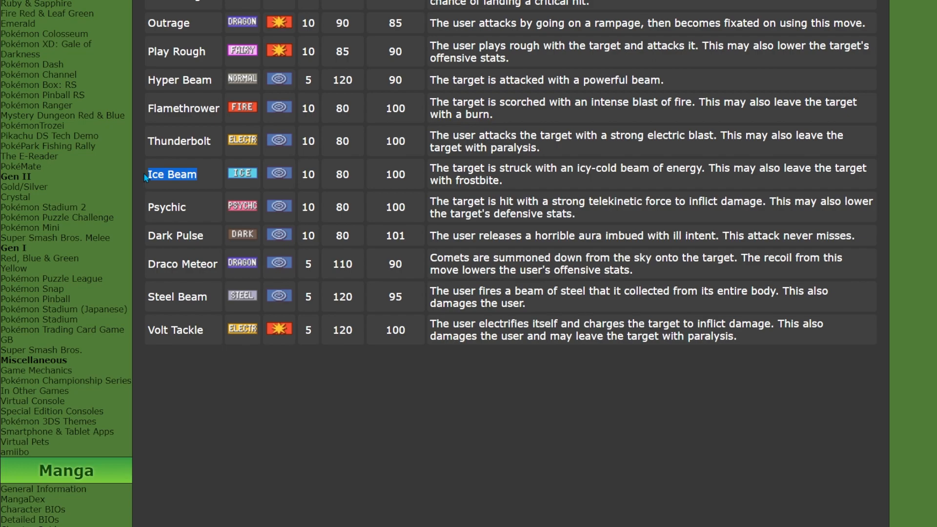
scroll(up, 3)
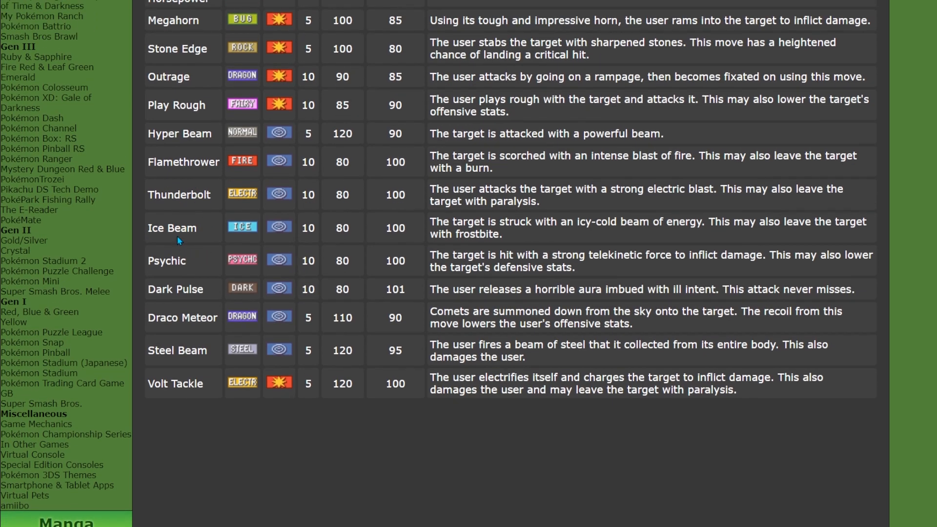
mouse_move(630, 214)
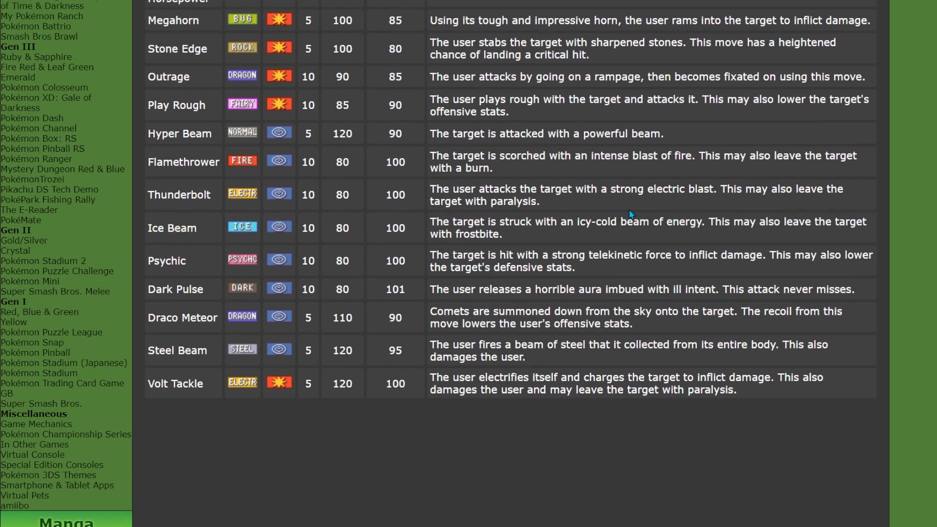
scroll(up, 3)
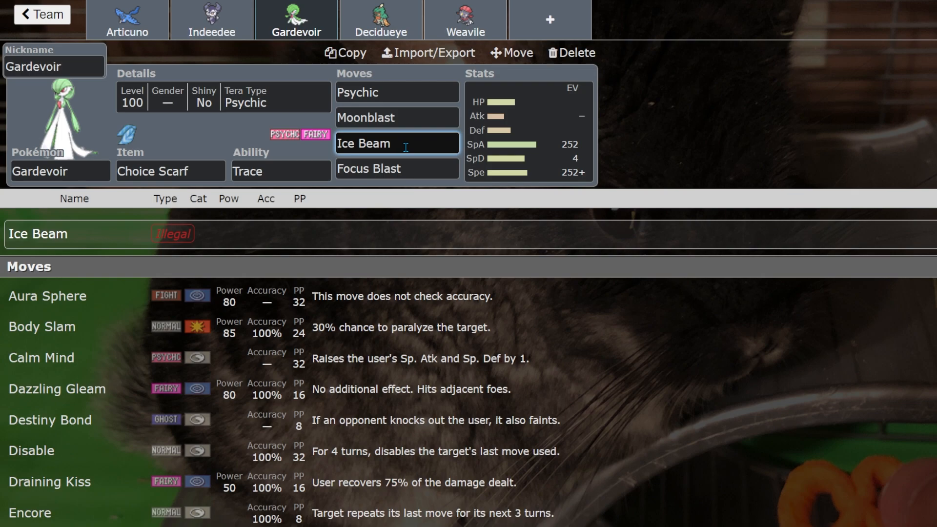
Check Gardevoir's Moonblast, Focus Blast and illegal Ice Beam, then move to Decidueye
click(397, 117)
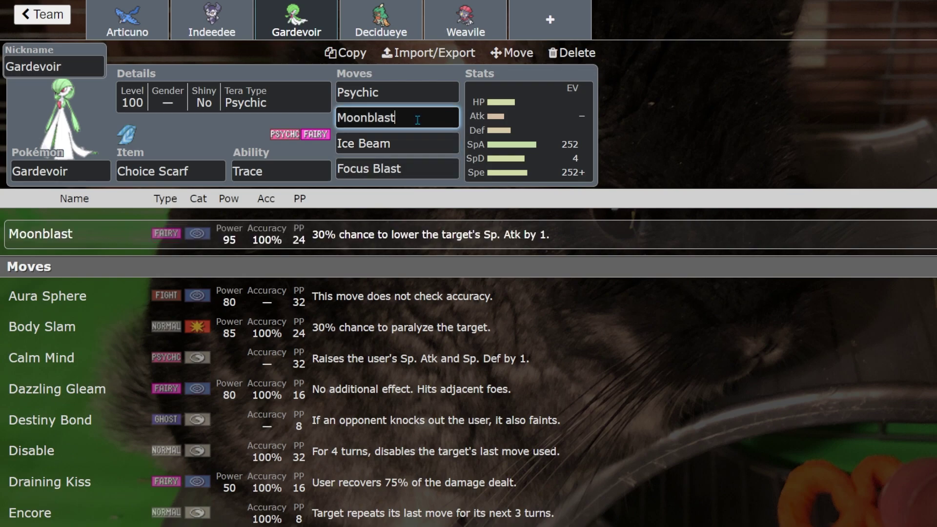
click(397, 168)
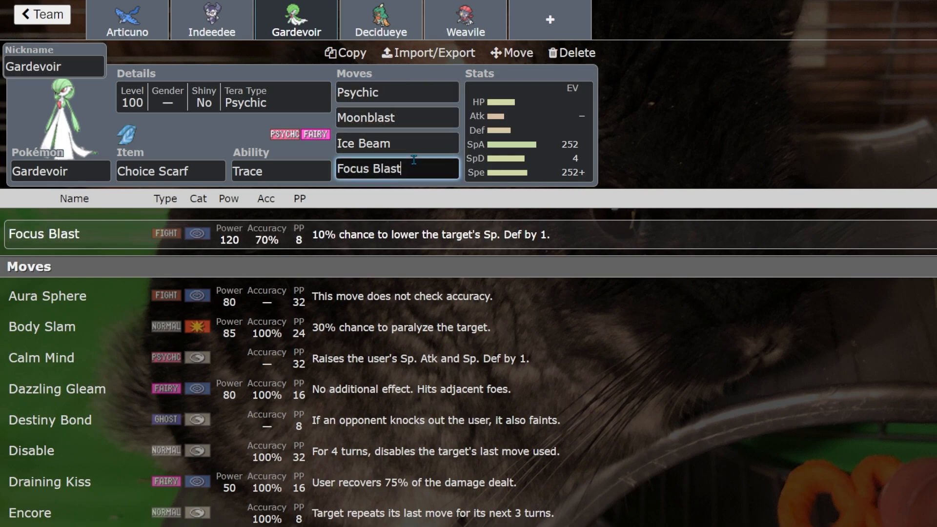
click(397, 142)
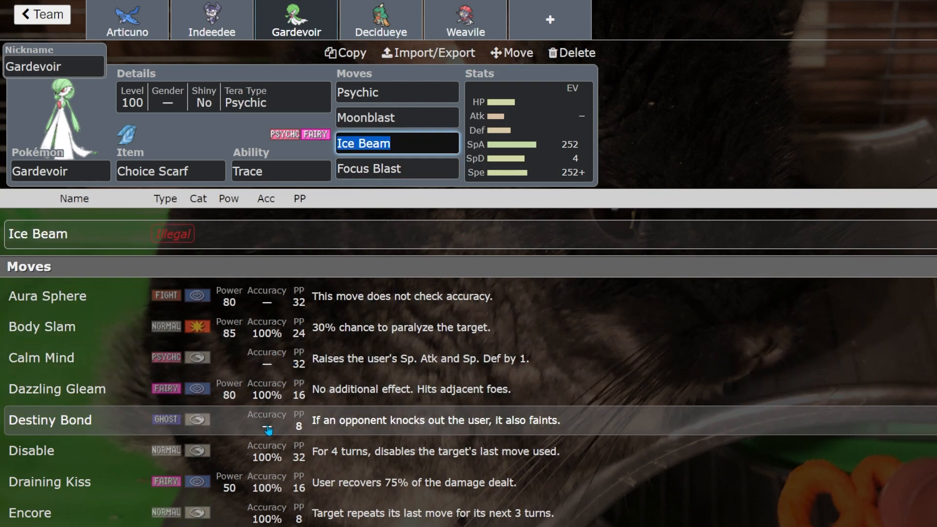
scroll(down, 3)
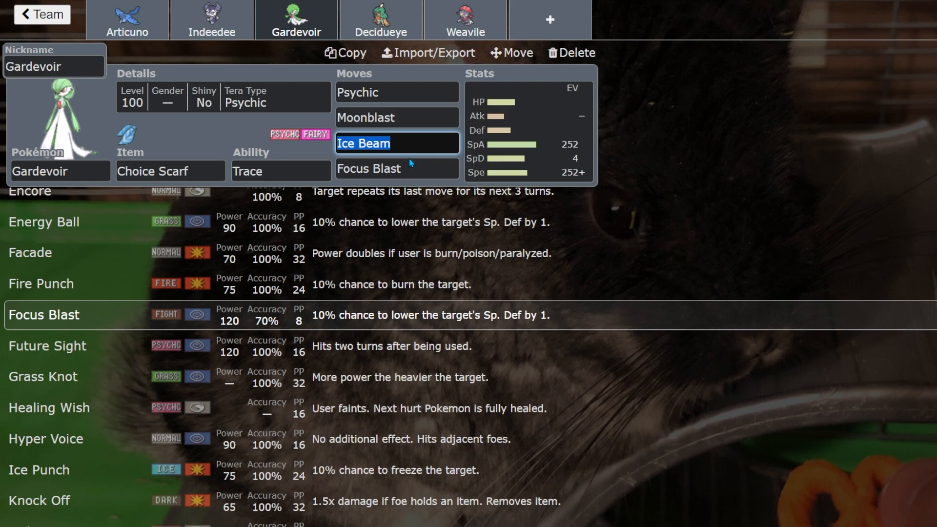
click(397, 142)
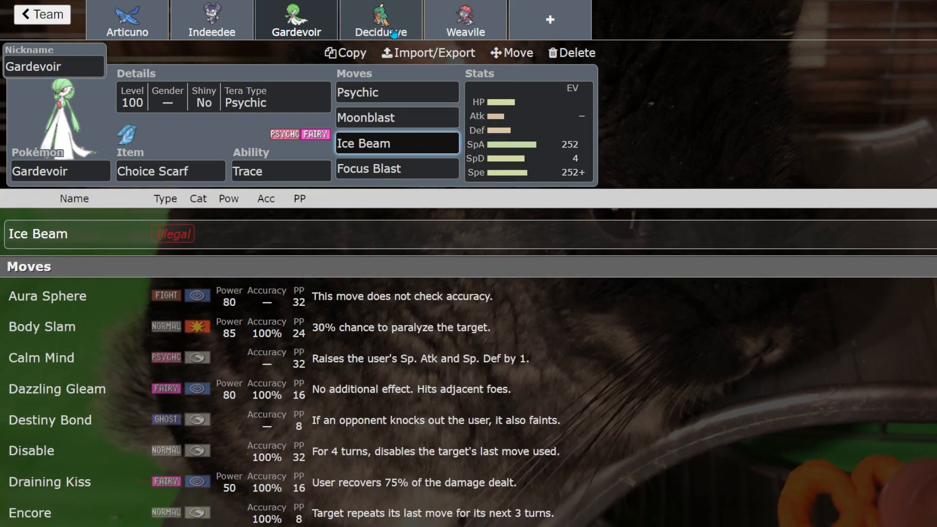
click(381, 20)
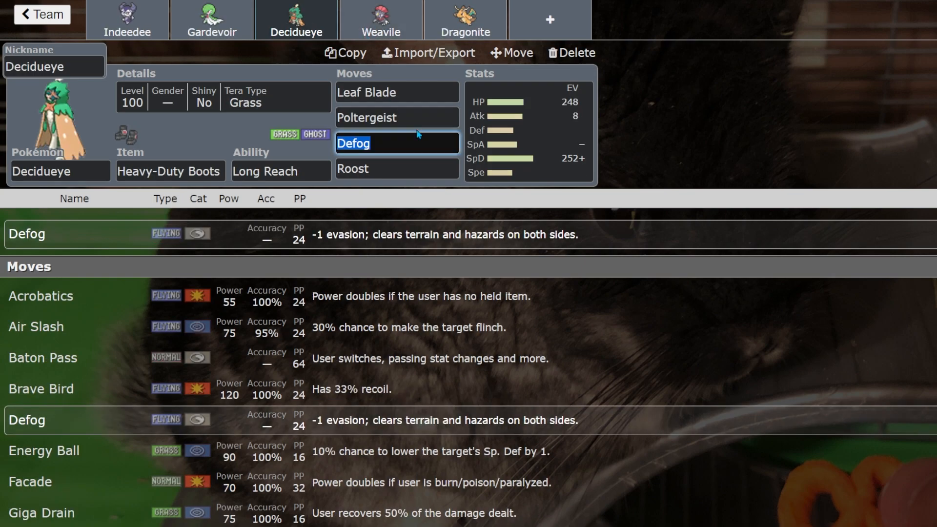
Check Decidueye's Poltergeist, Leaf Blade and Defog, returning to the illegal Poltergeist slot
click(396, 117)
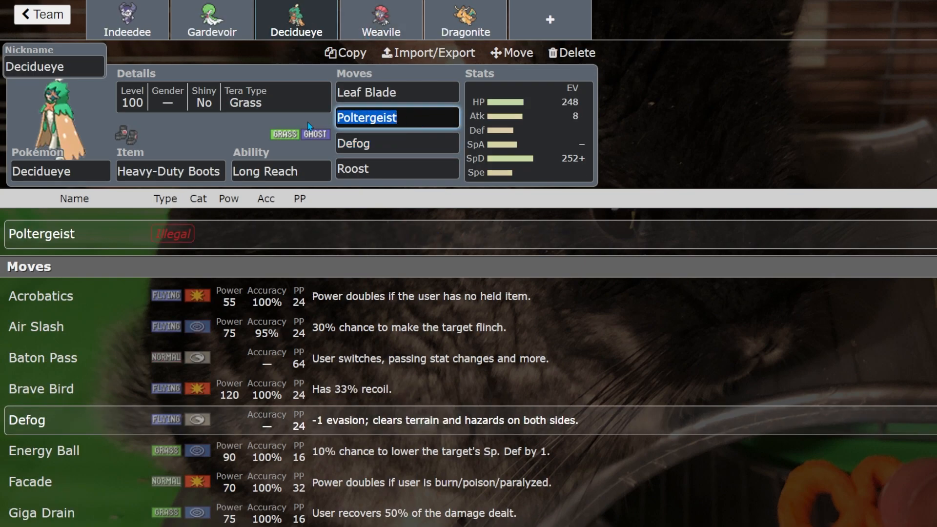
click(397, 117)
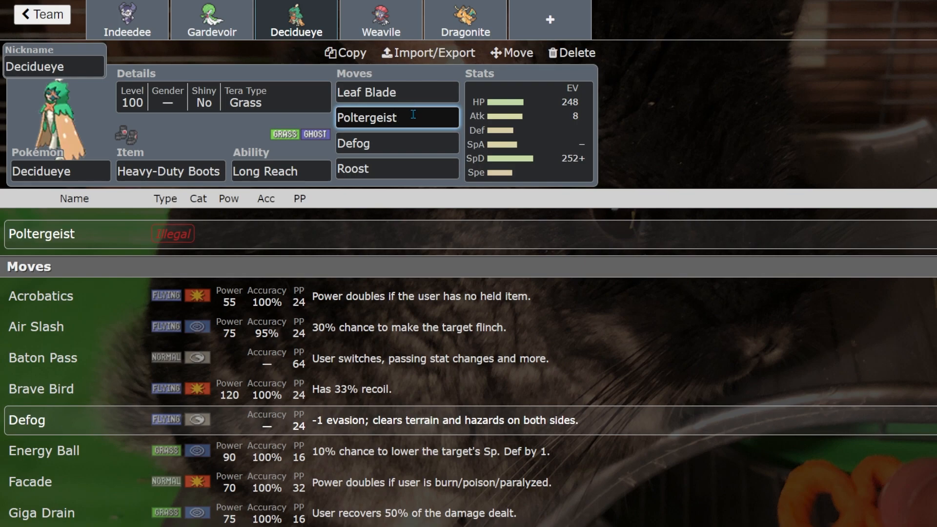
mouse_move(396, 209)
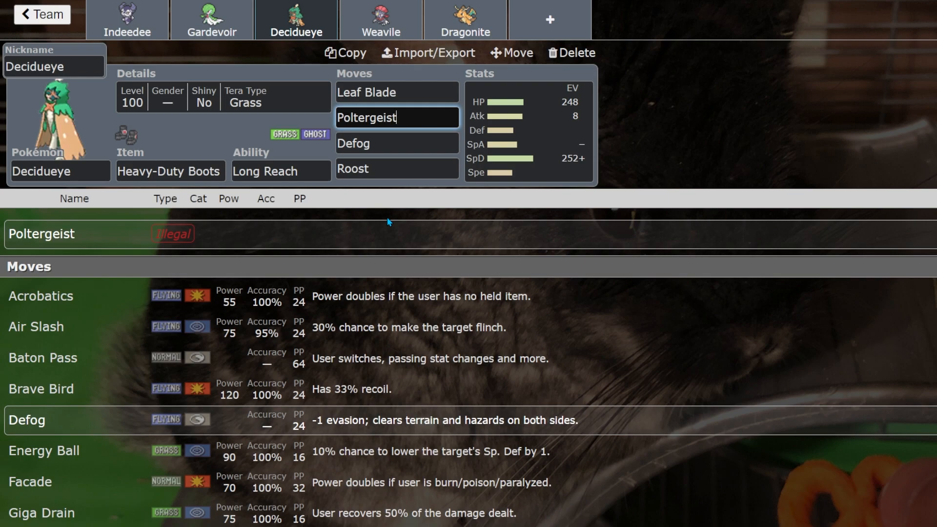
mouse_move(431, 111)
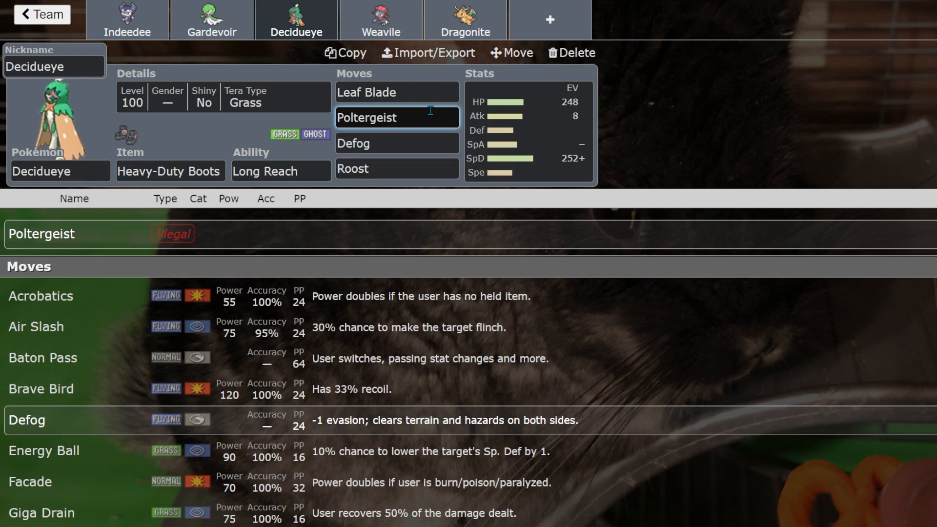
click(397, 92)
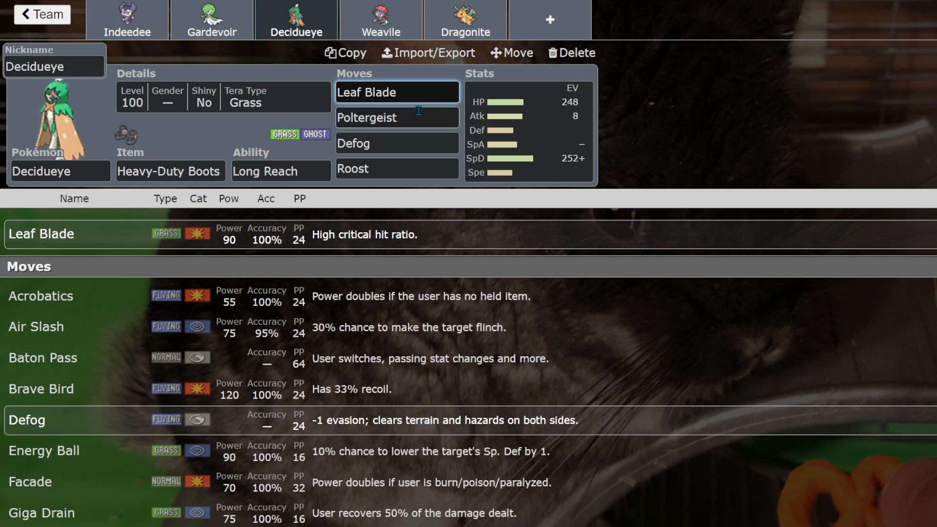
click(396, 143)
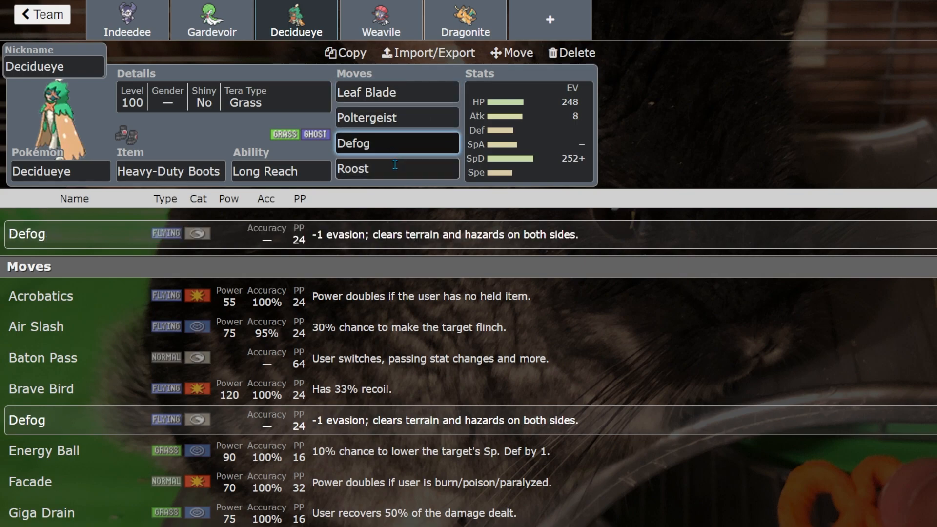
click(398, 117)
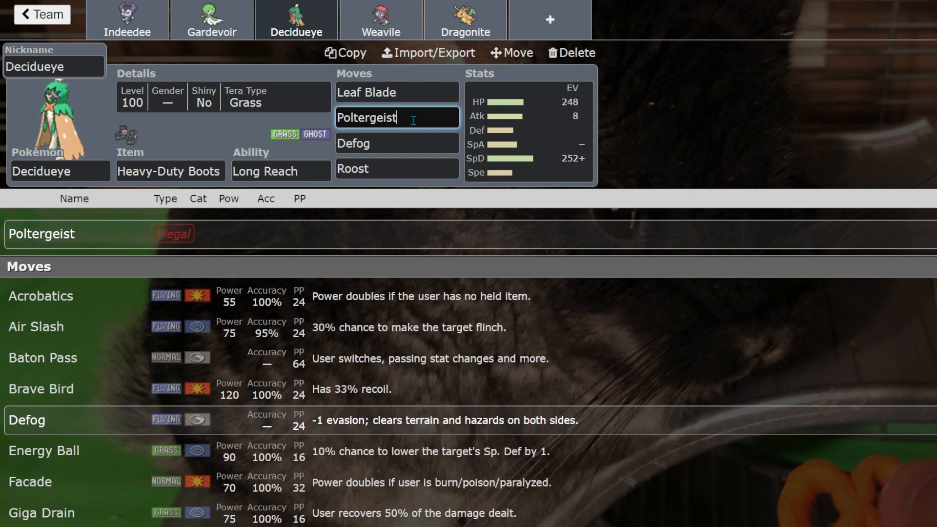
Filter the Poltergeist slot to Ghost-type moves and search 'pol'
text(ghos)
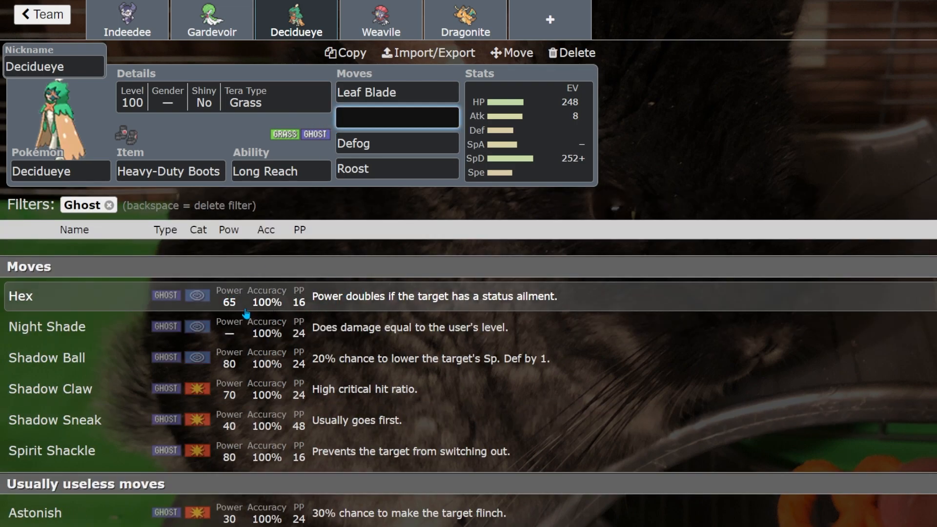
mouse_move(260, 420)
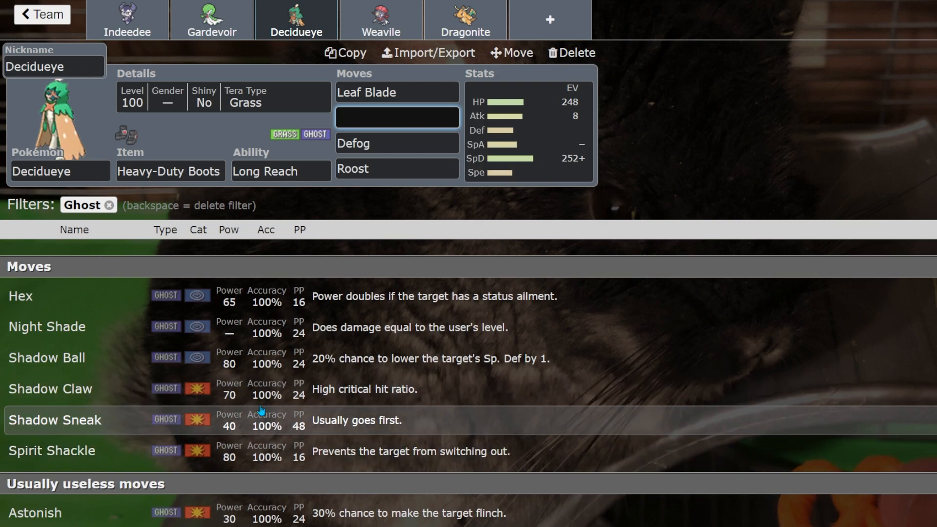
text(pol)
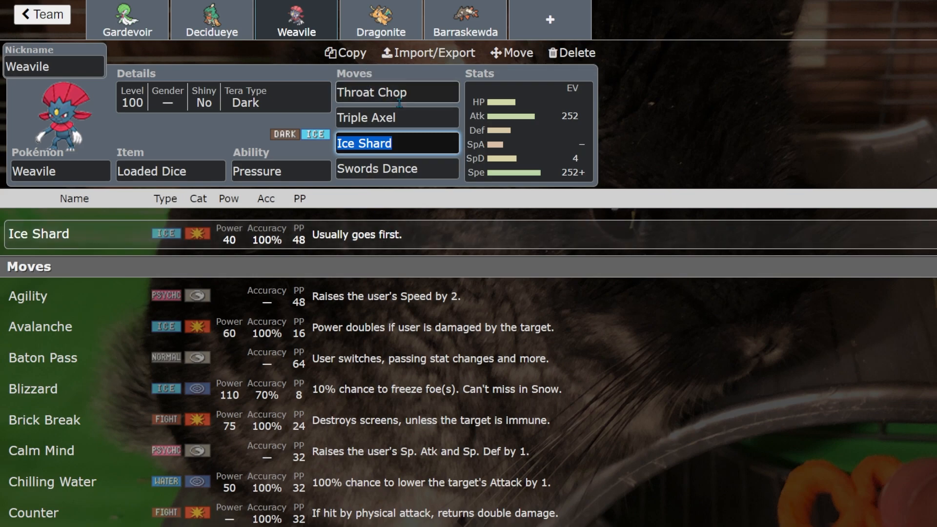
click(396, 91)
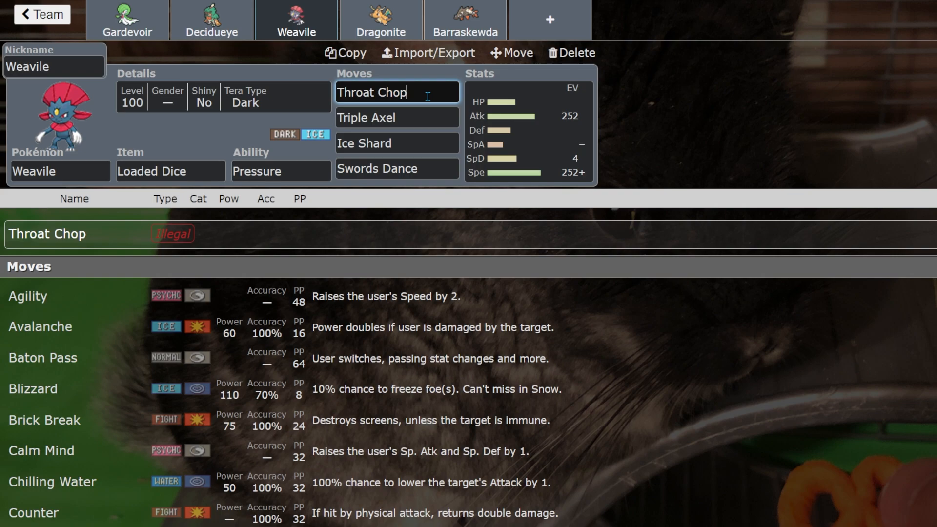
click(397, 118)
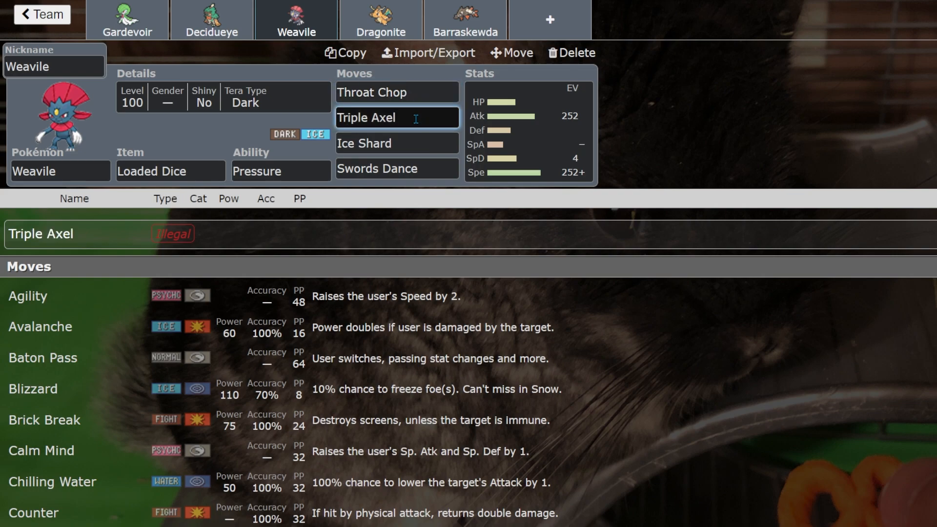
click(396, 142)
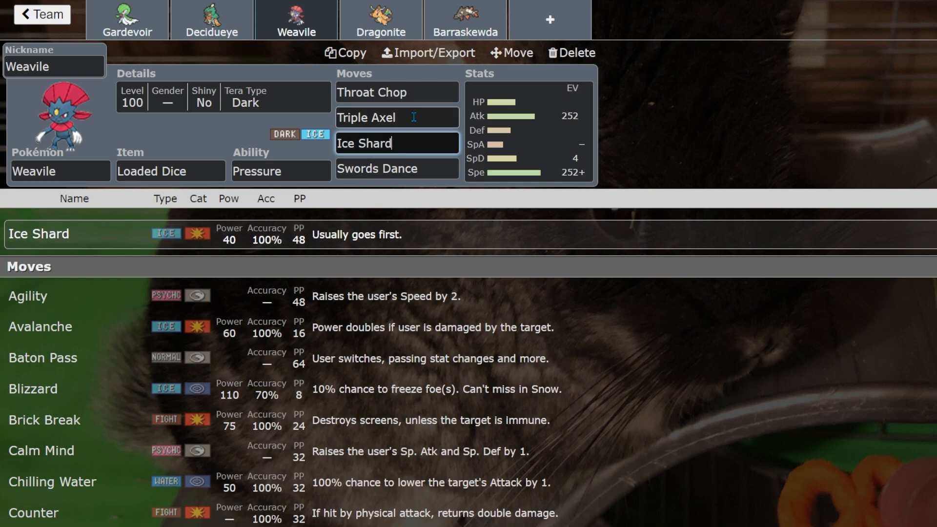
click(398, 92)
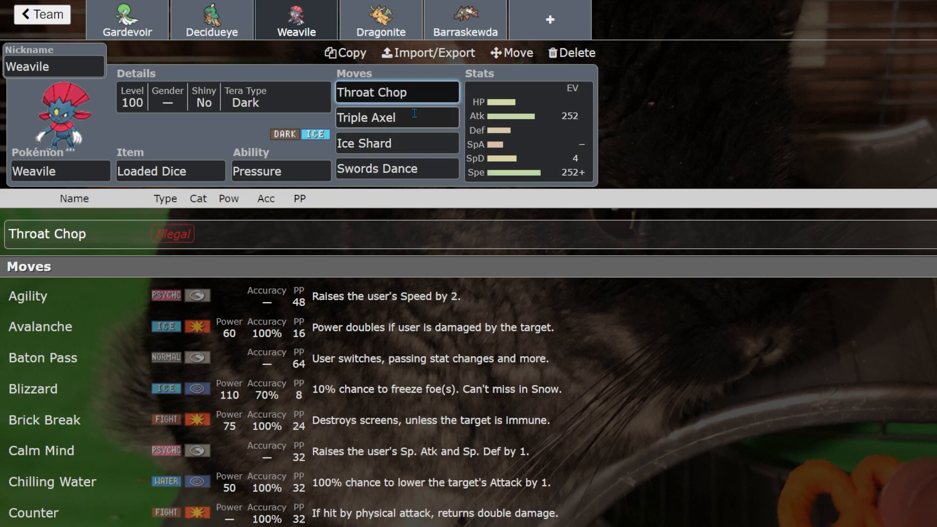
click(396, 117)
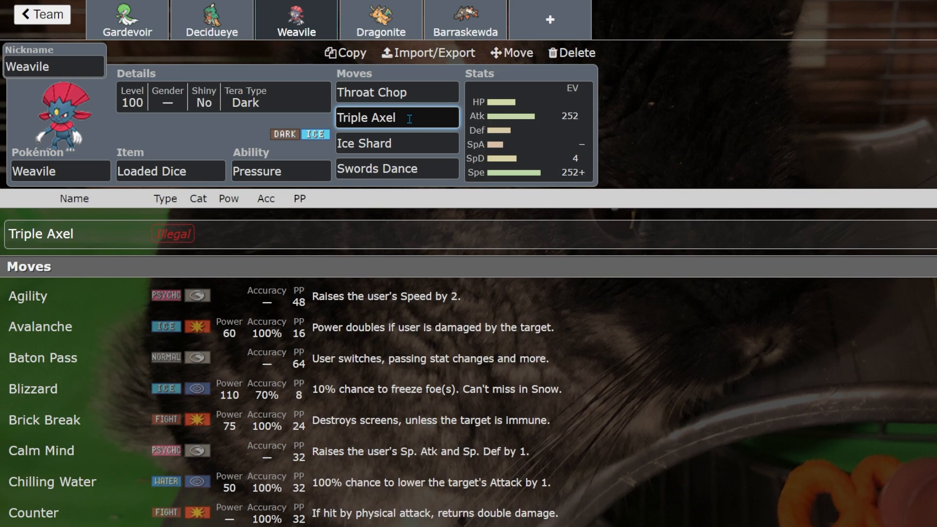
click(398, 92)
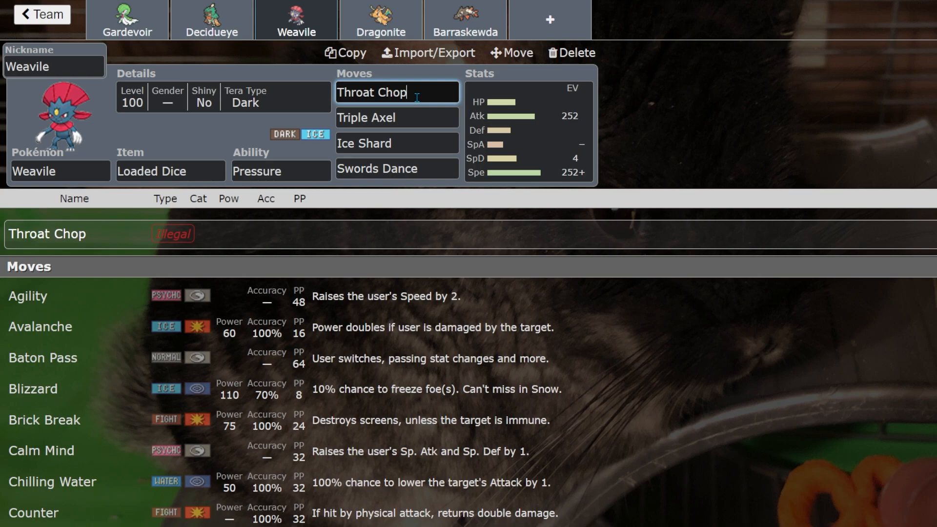
click(169, 171)
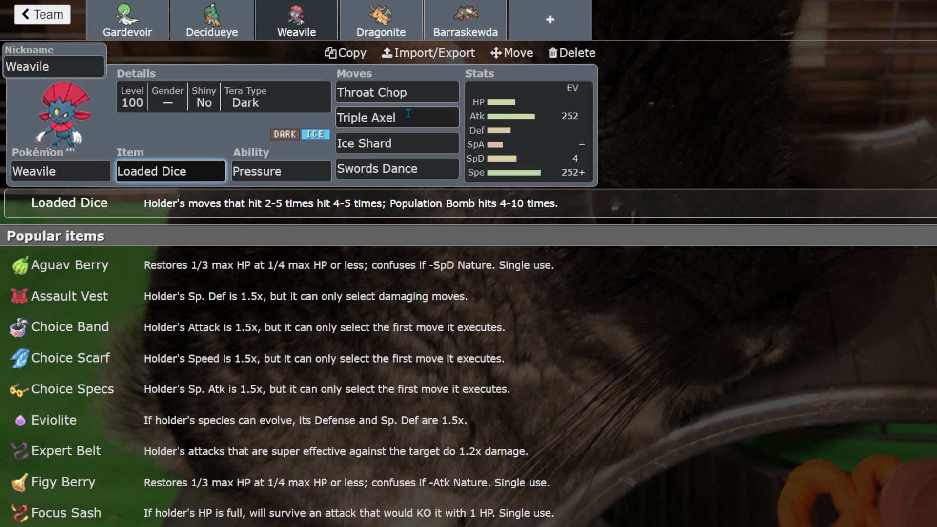
click(396, 117)
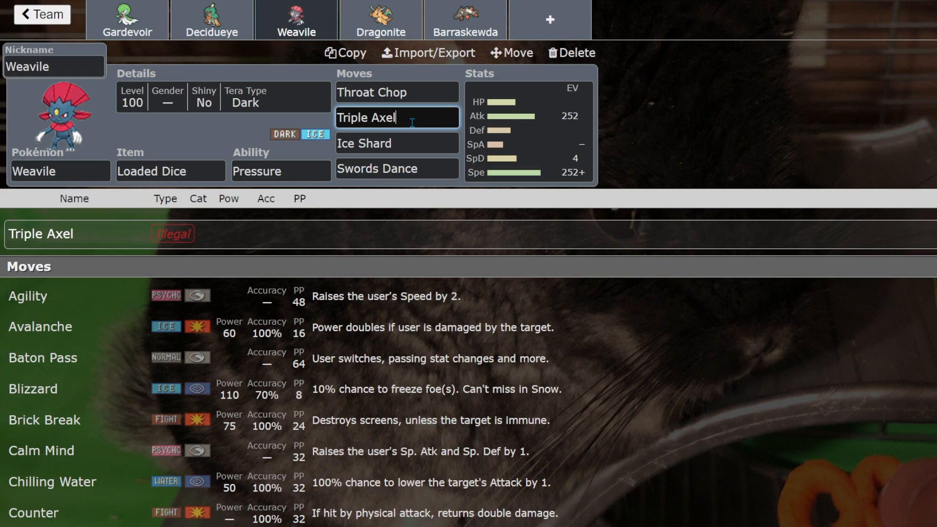
mouse_move(207, 171)
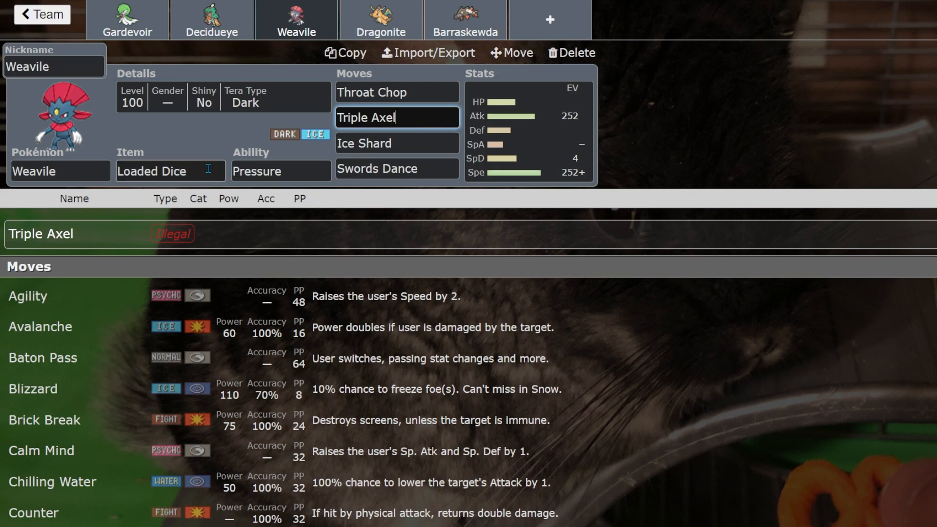
mouse_move(416, 118)
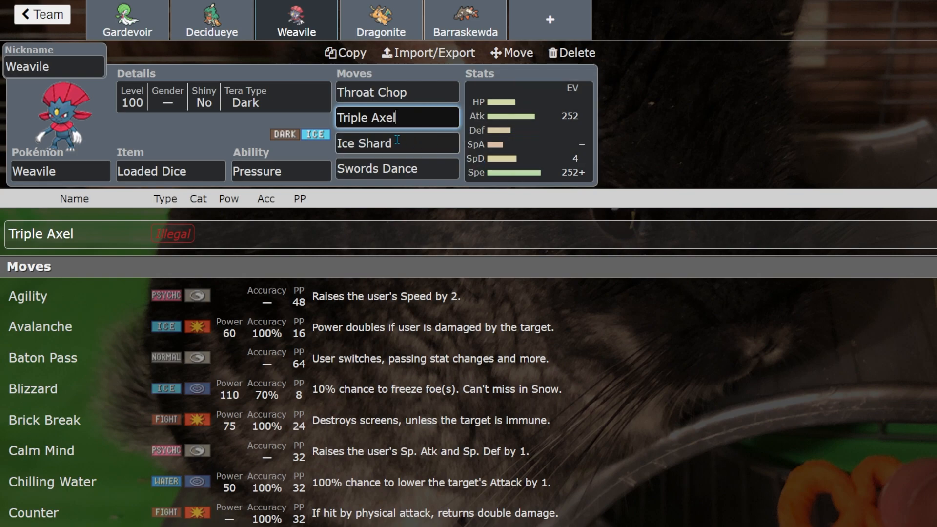
click(397, 91)
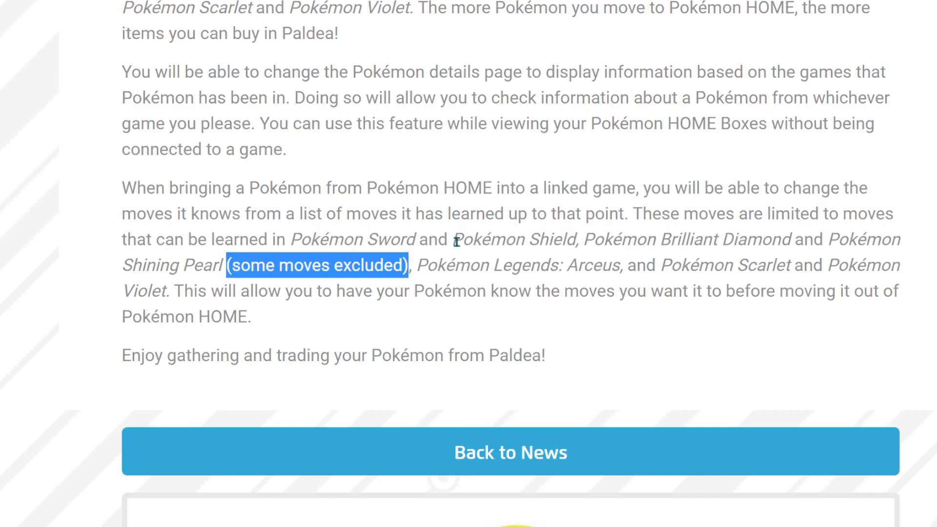
click(590, 223)
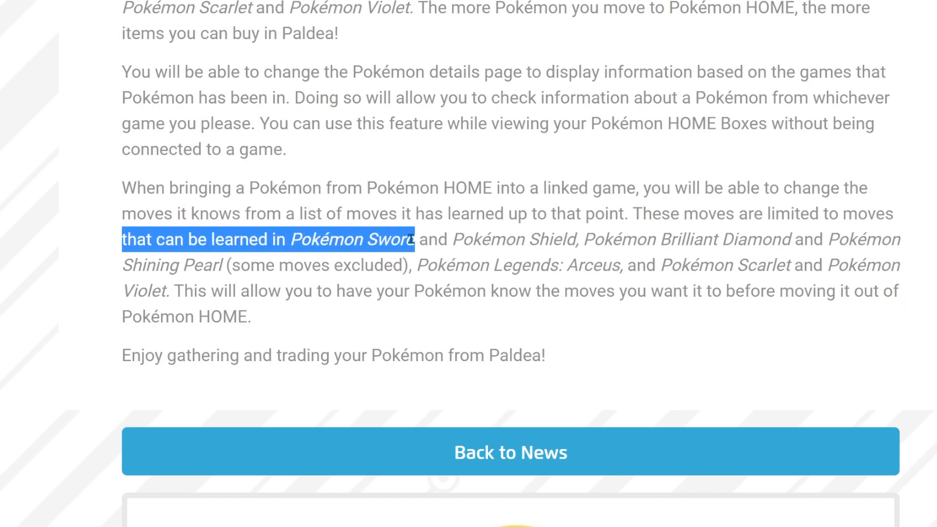
click(230, 234)
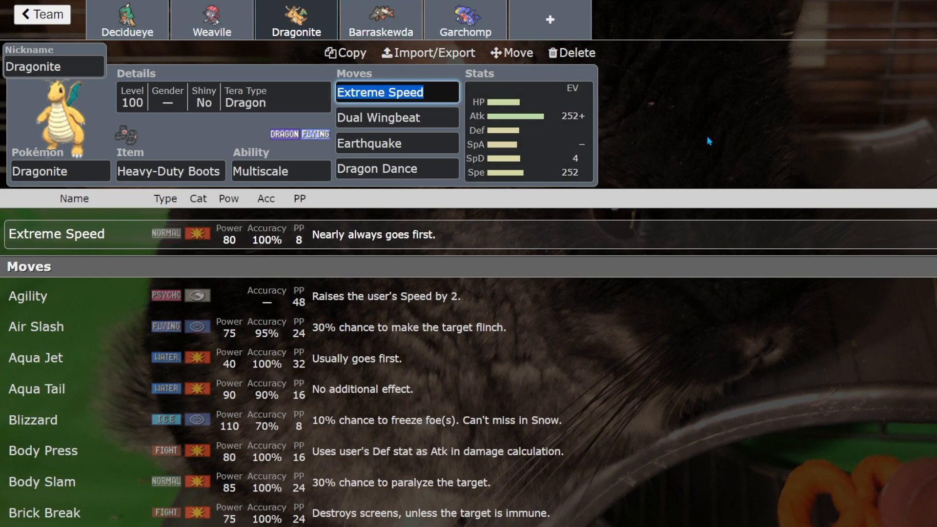
mouse_move(670, 137)
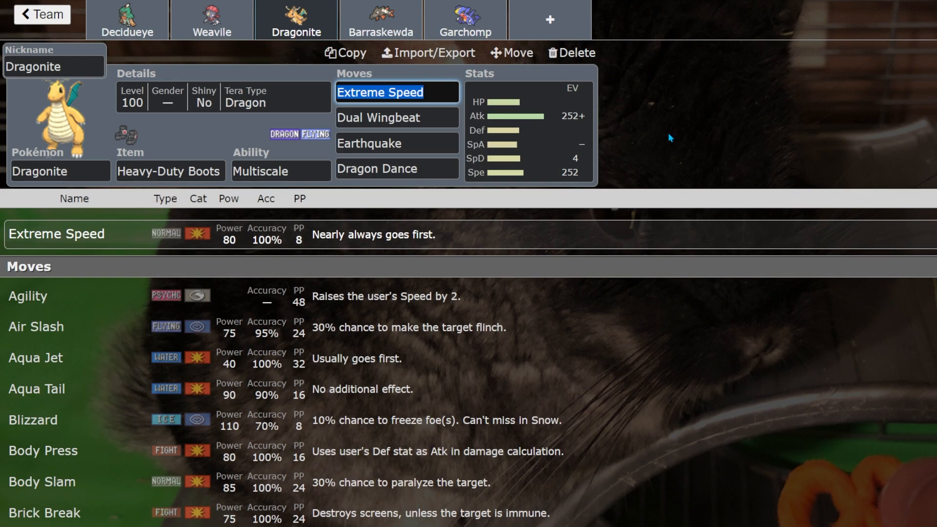
click(397, 117)
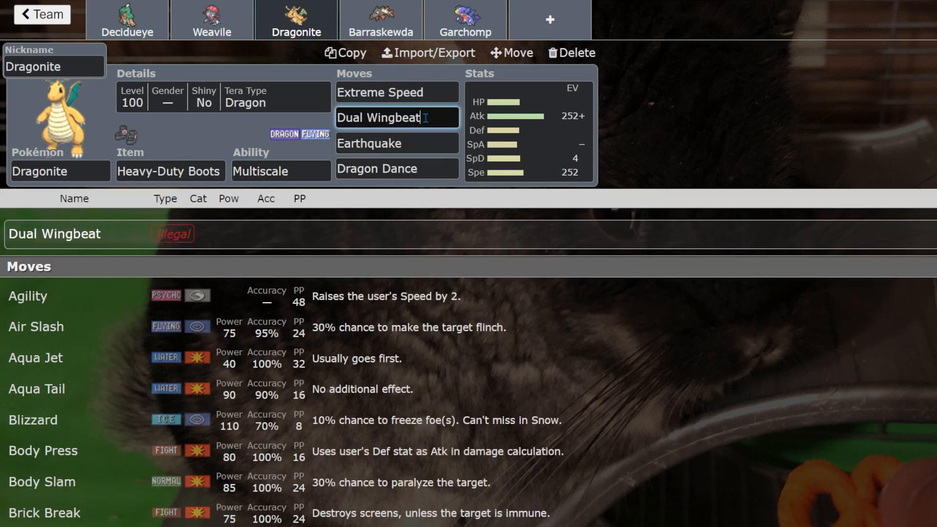
click(397, 142)
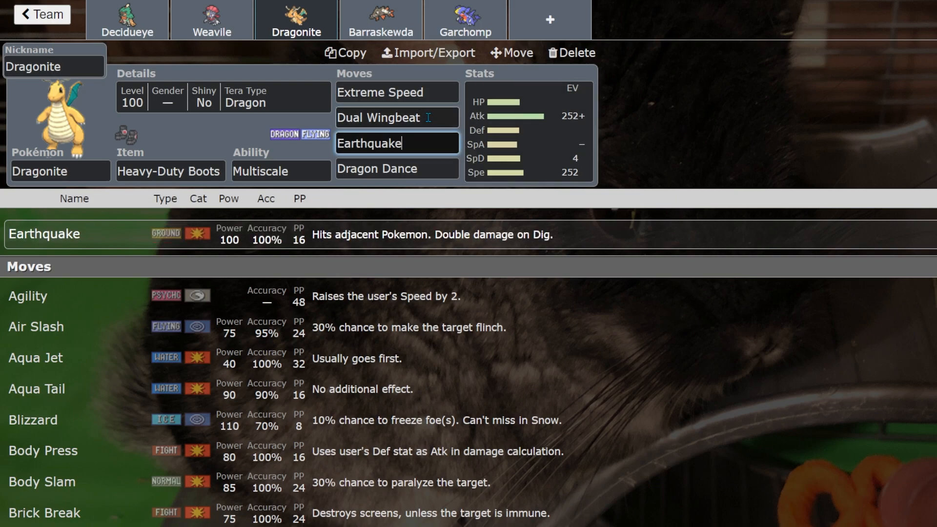
click(397, 92)
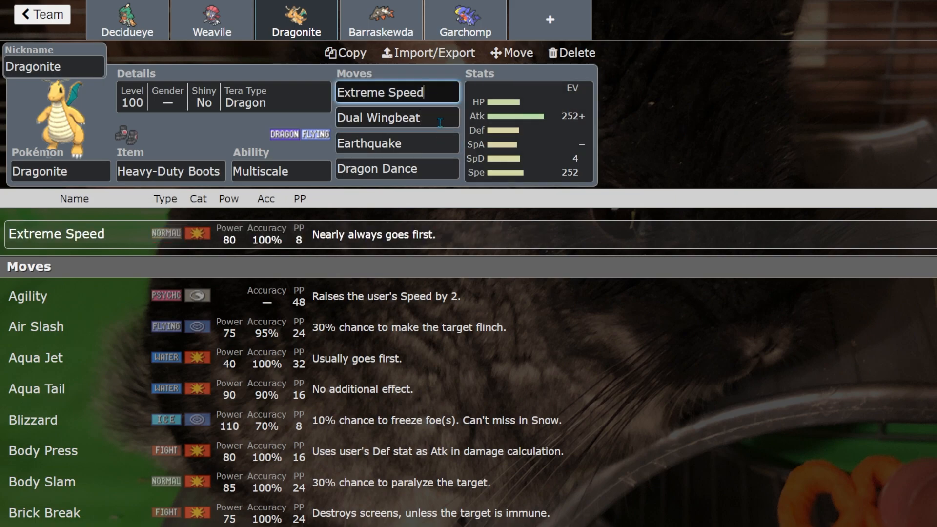
mouse_move(432, 135)
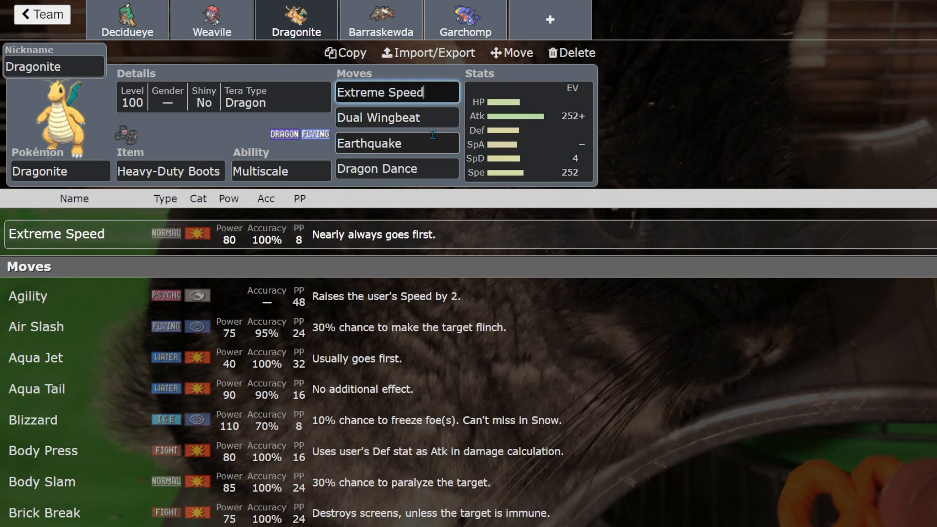
click(398, 117)
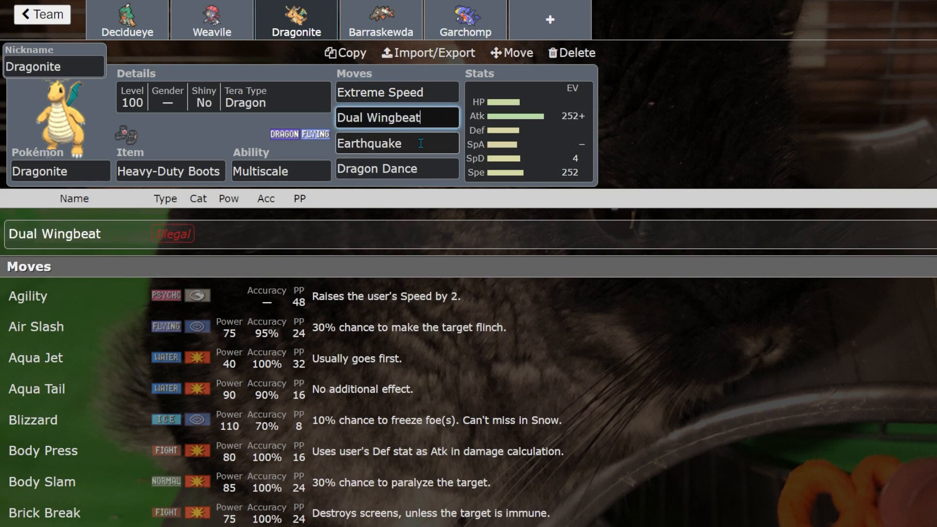
click(397, 143)
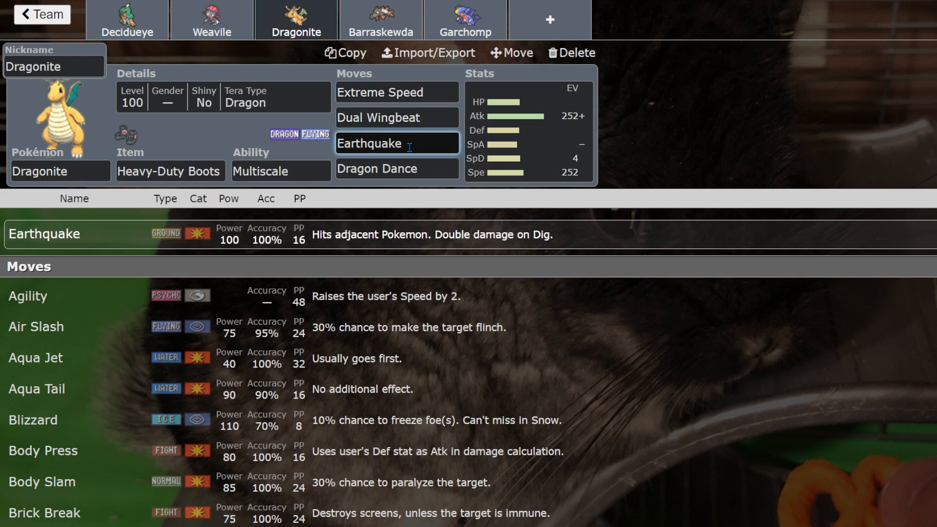
click(396, 117)
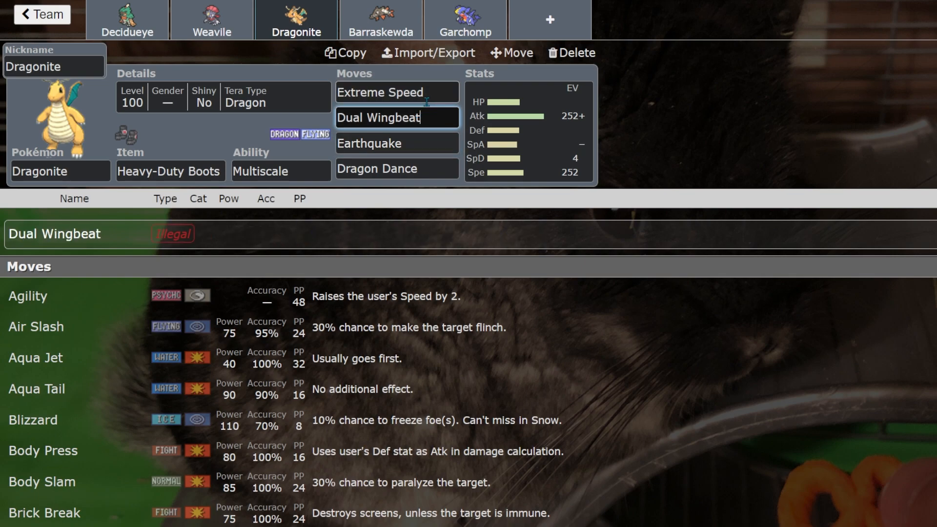
click(396, 92)
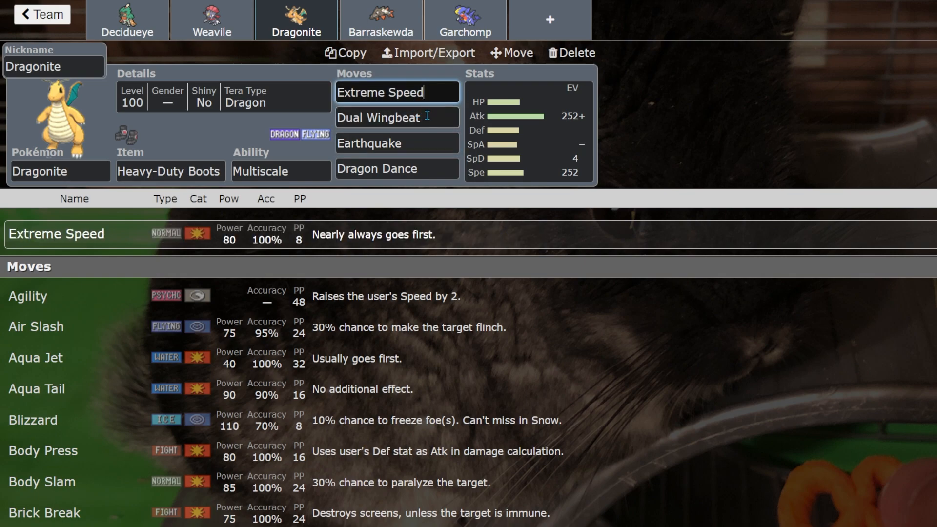
Check Barraskewda's Flip Turn legality and its EV spread
click(380, 18)
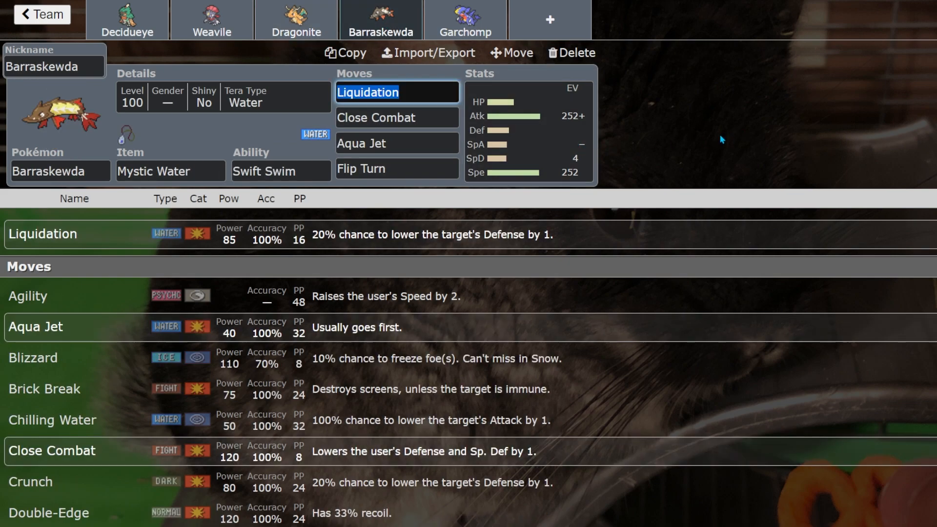
mouse_move(673, 166)
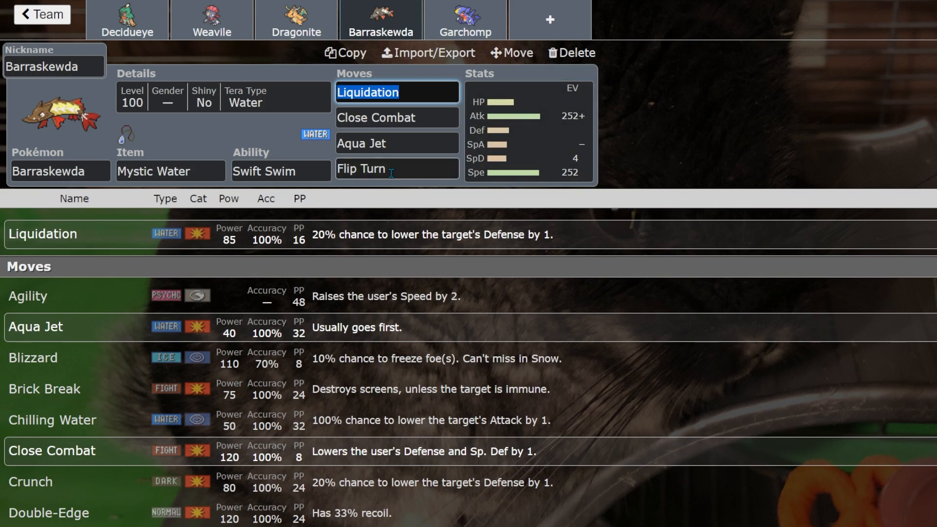
click(396, 168)
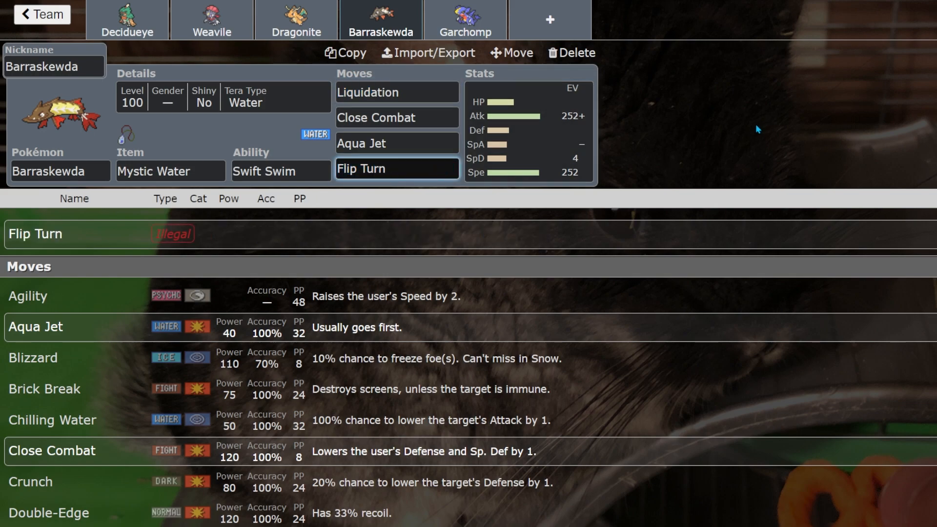
click(397, 168)
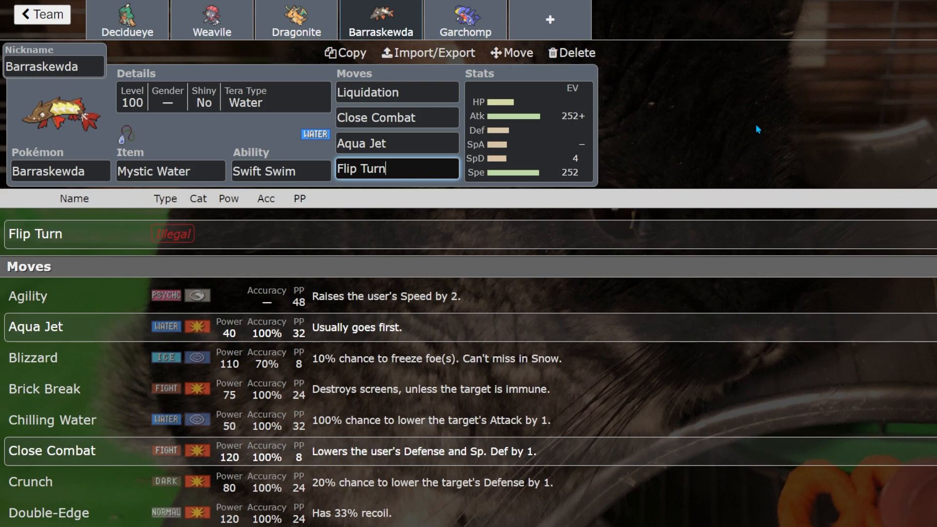
mouse_move(584, 158)
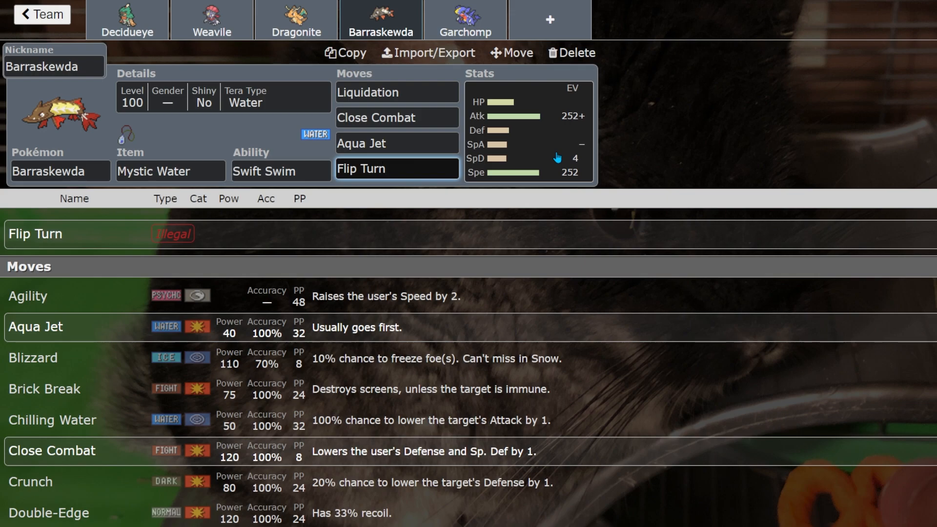
click(397, 167)
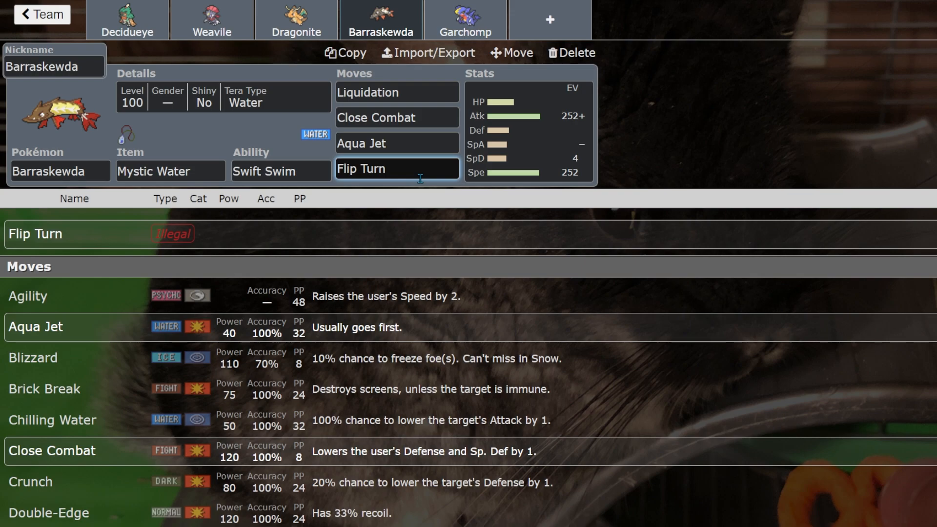
mouse_move(417, 164)
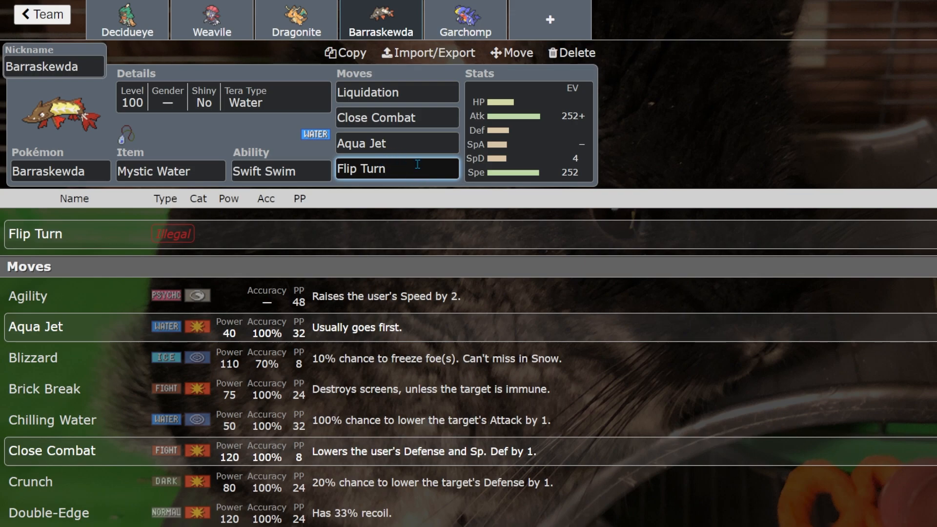
click(528, 130)
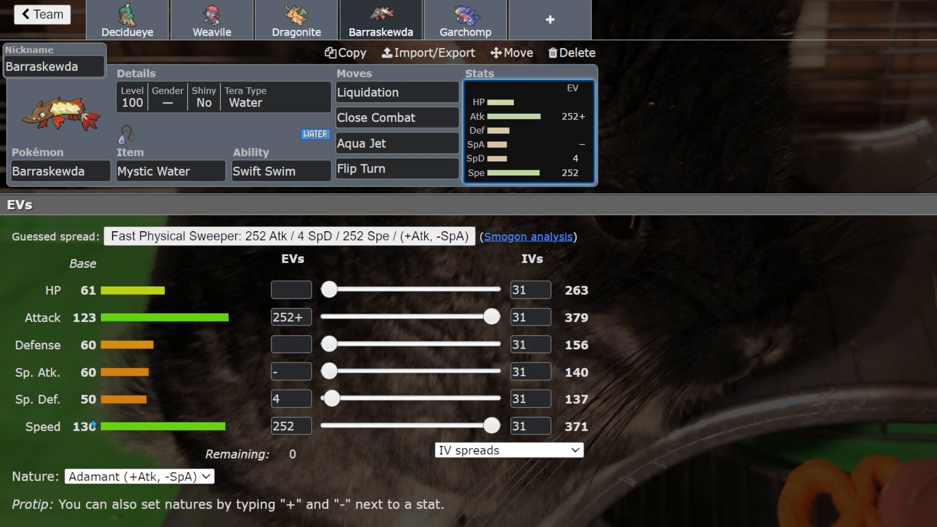
Review Aqua Jet, Liquidation and the illegal Flip Turn, then move to Garchomp
click(396, 142)
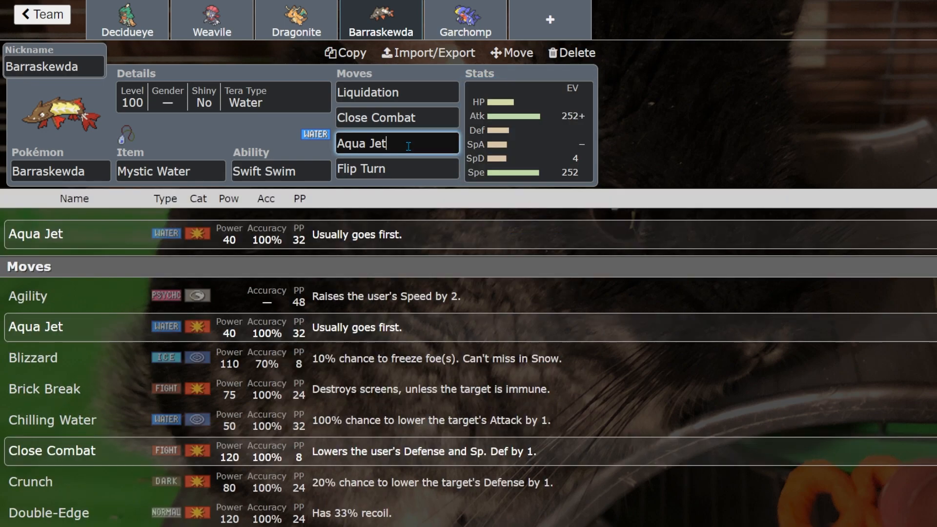
click(396, 92)
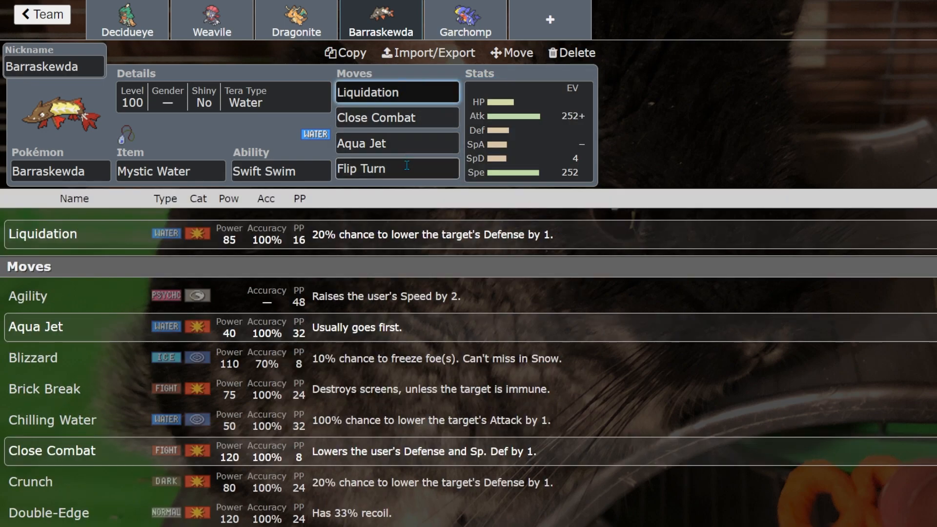
click(59, 171)
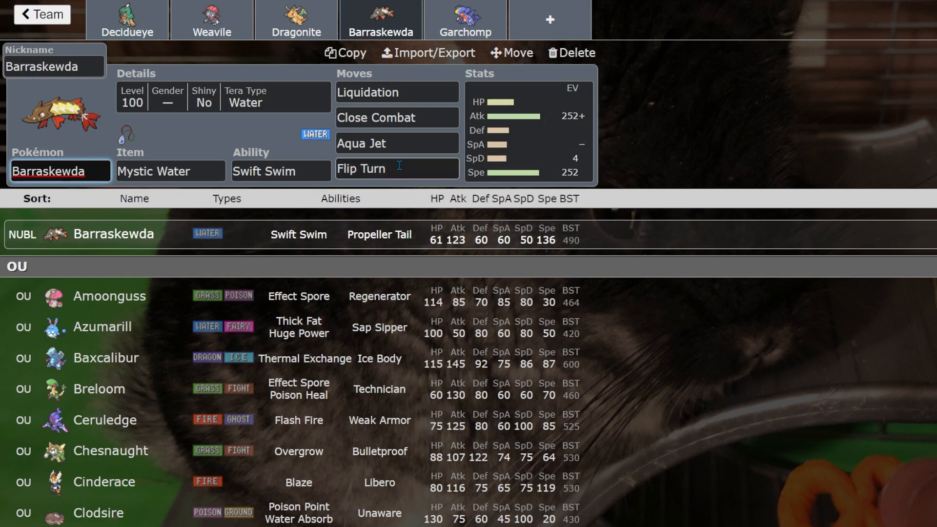
click(397, 169)
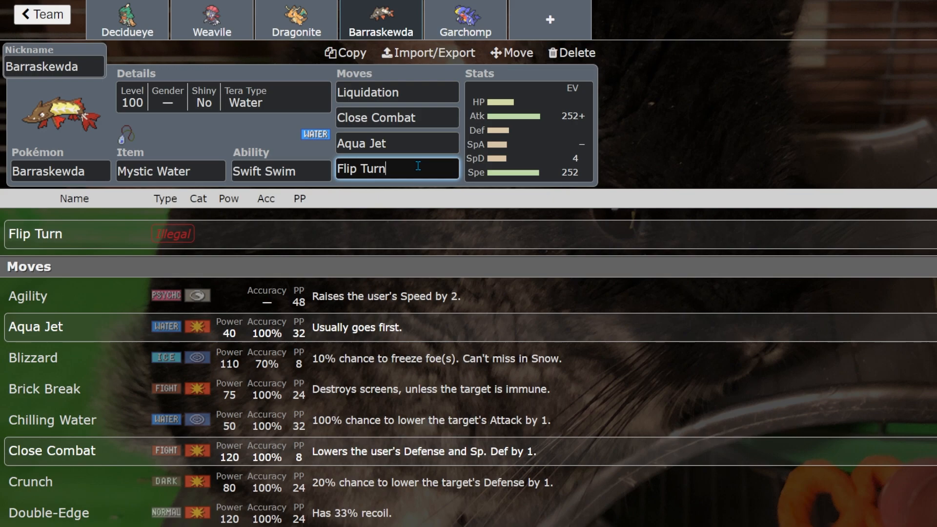
click(464, 19)
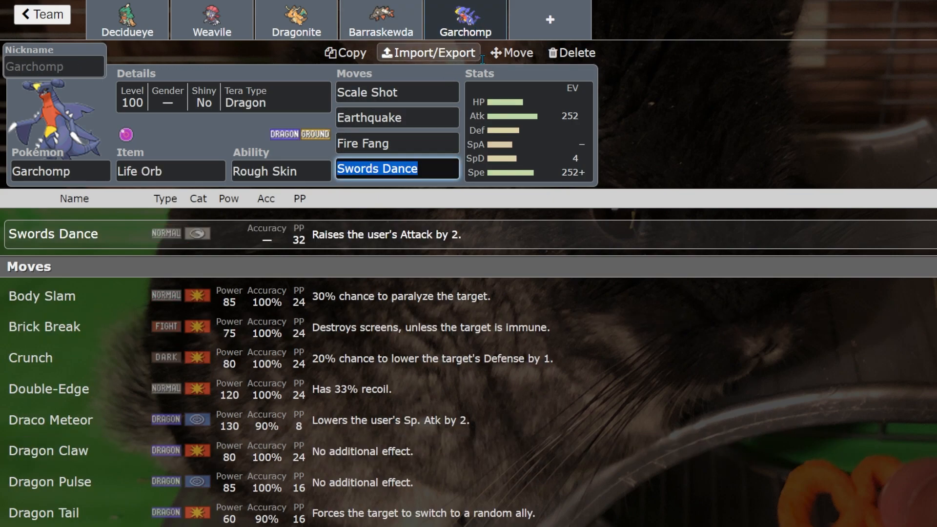
mouse_move(678, 190)
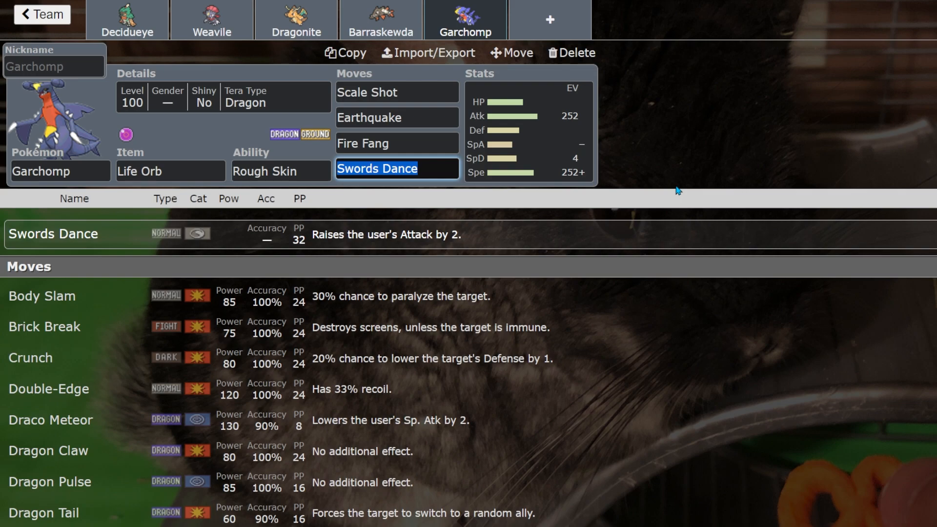
mouse_move(659, 175)
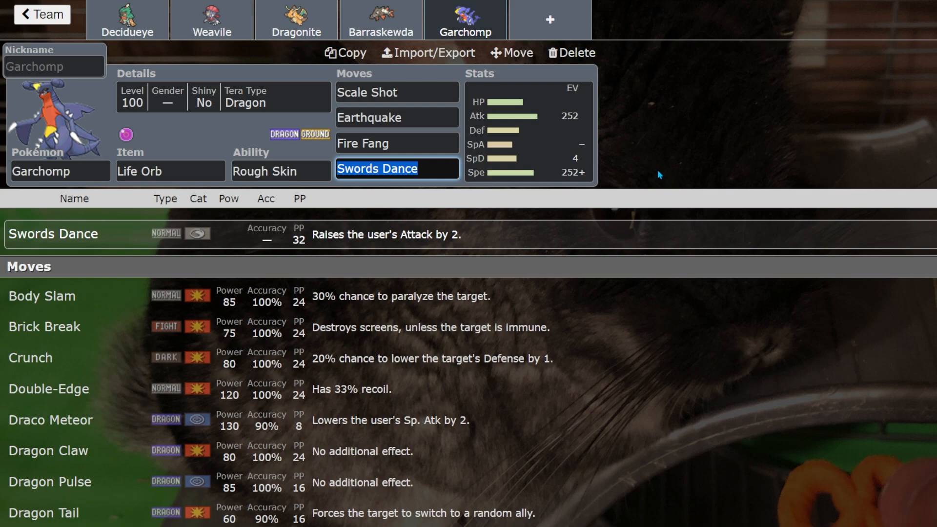
mouse_move(408, 94)
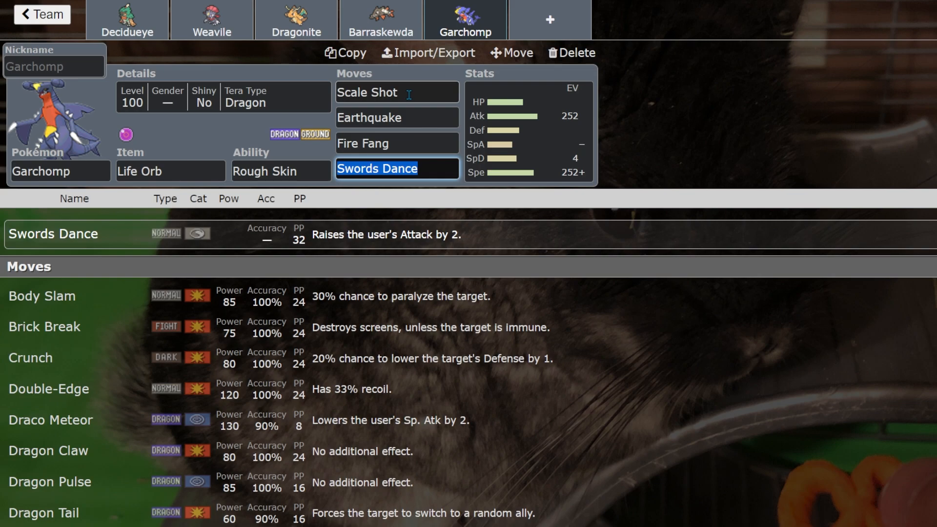
click(396, 92)
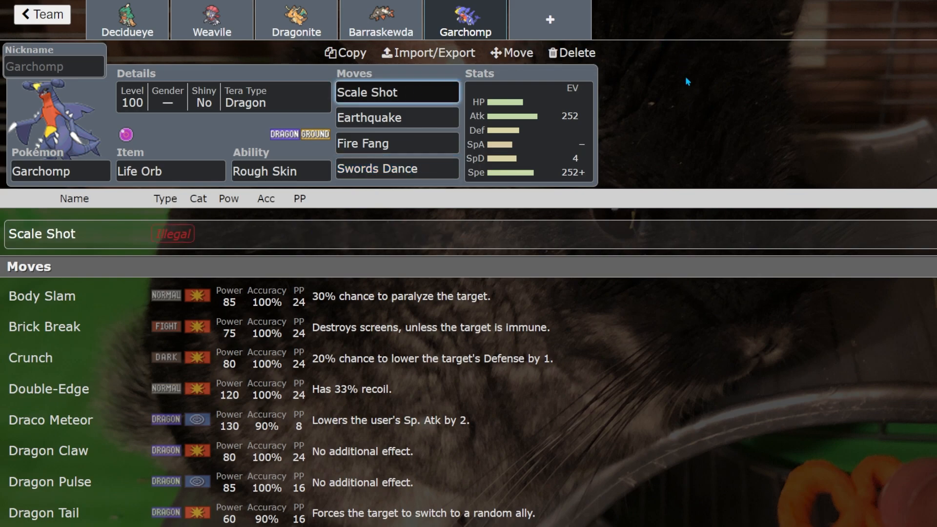
mouse_move(662, 70)
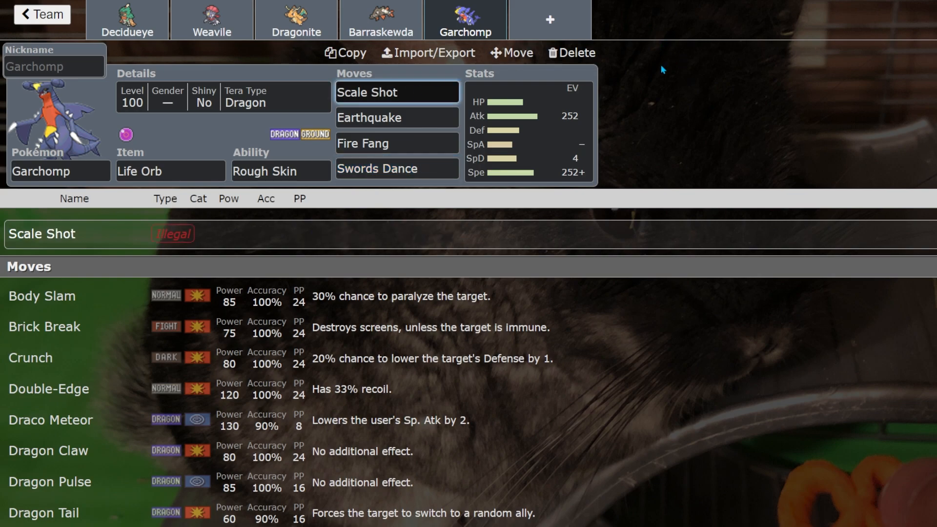
click(396, 168)
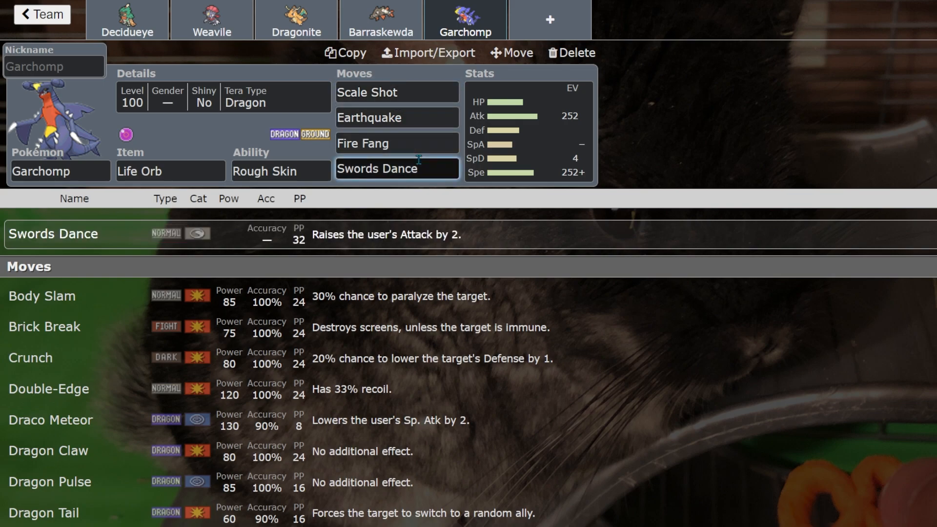
click(397, 142)
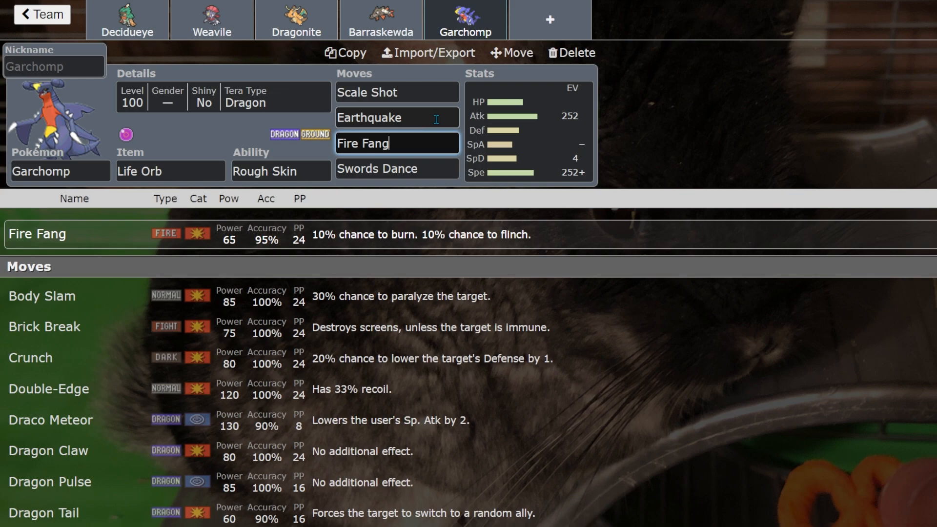
click(396, 92)
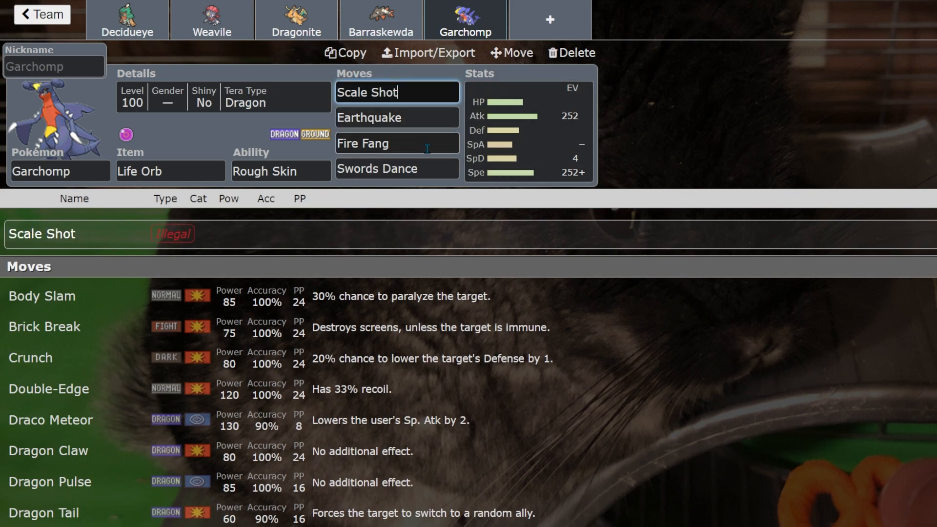
click(396, 169)
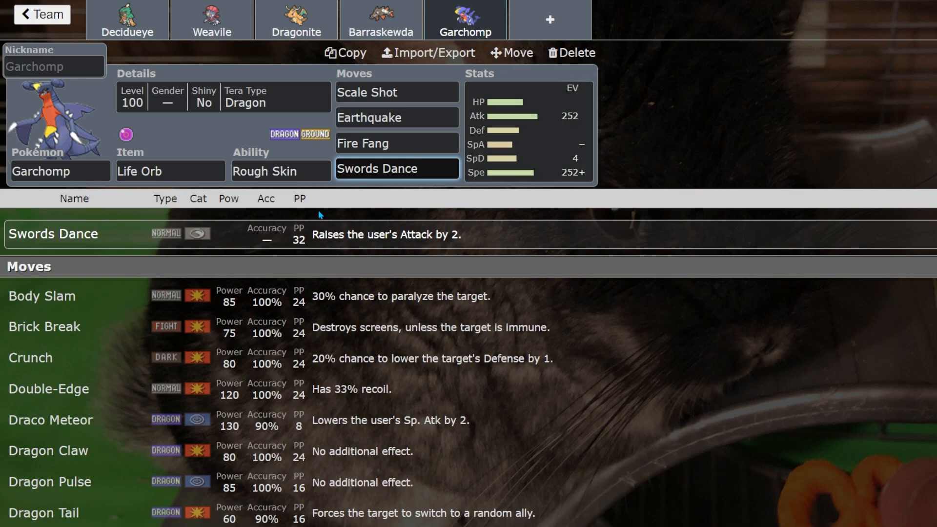
click(397, 92)
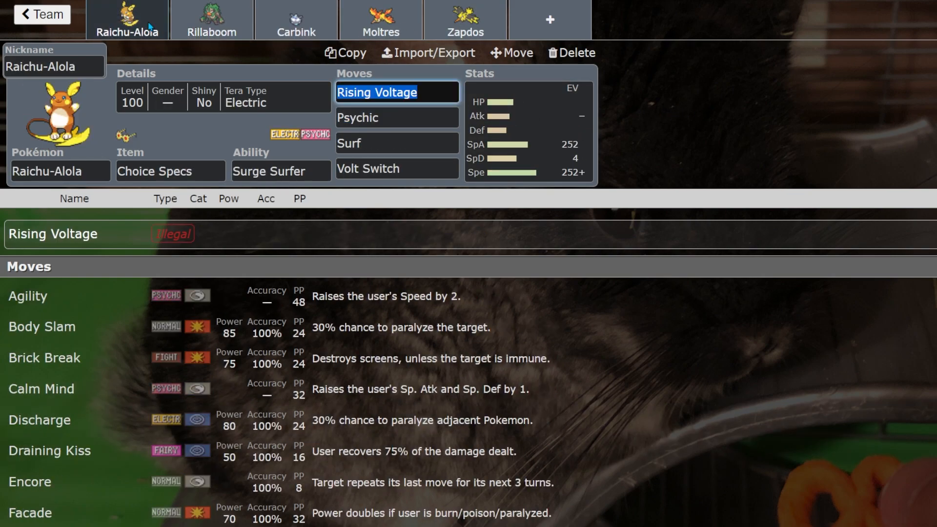
mouse_move(702, 119)
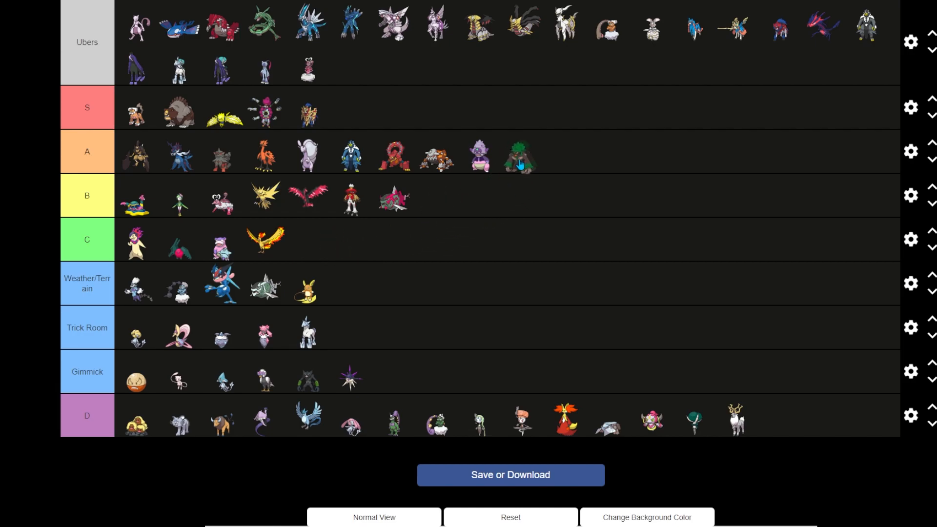
mouse_move(521, 161)
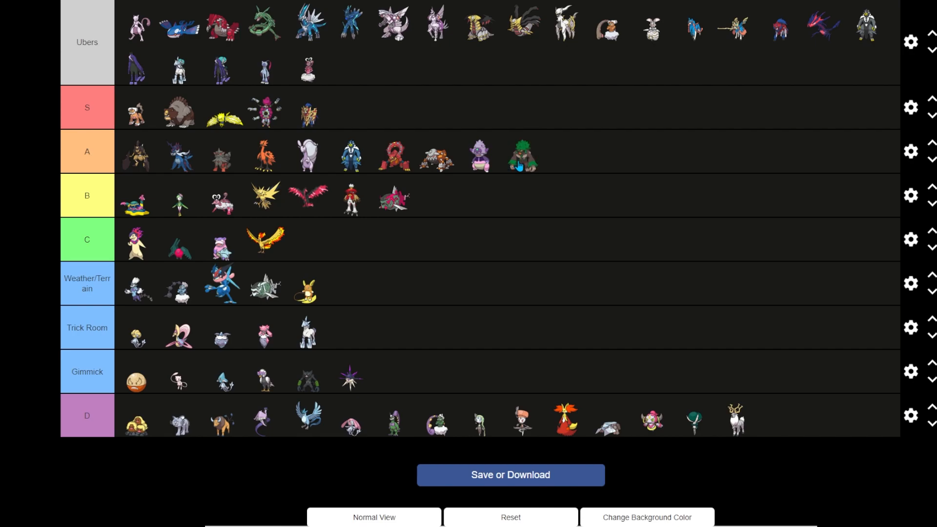
mouse_move(507, 175)
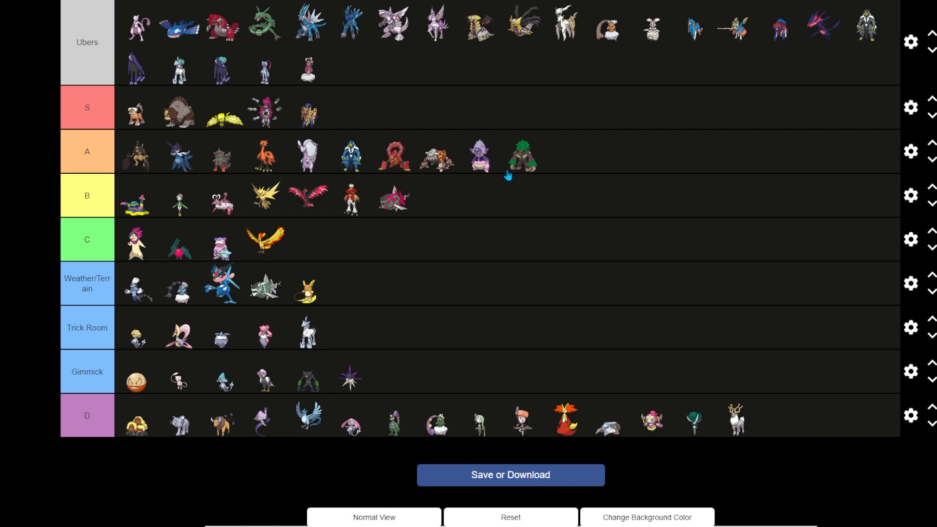
mouse_move(508, 179)
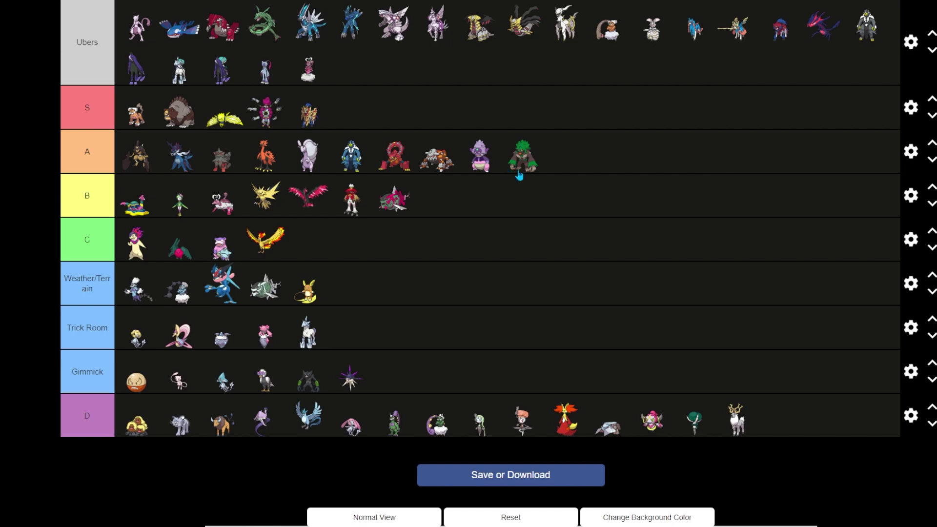
mouse_move(515, 175)
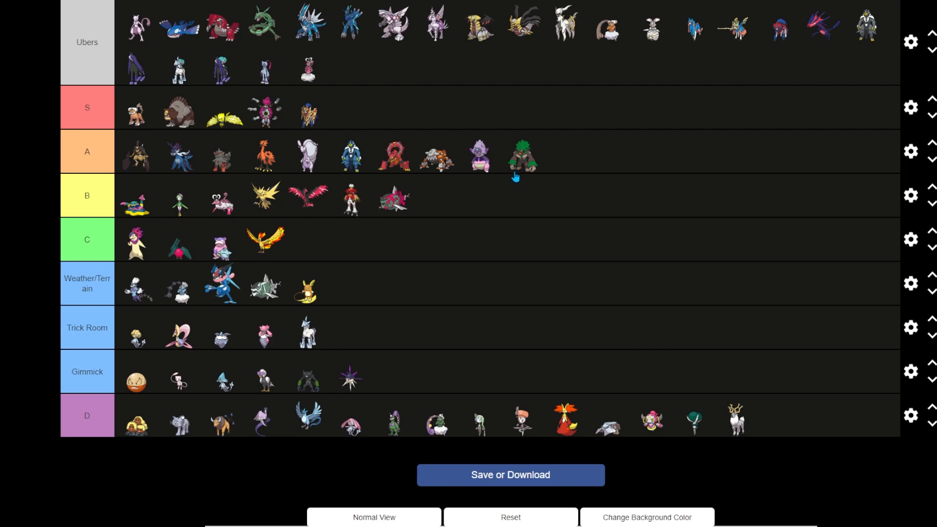
mouse_move(531, 169)
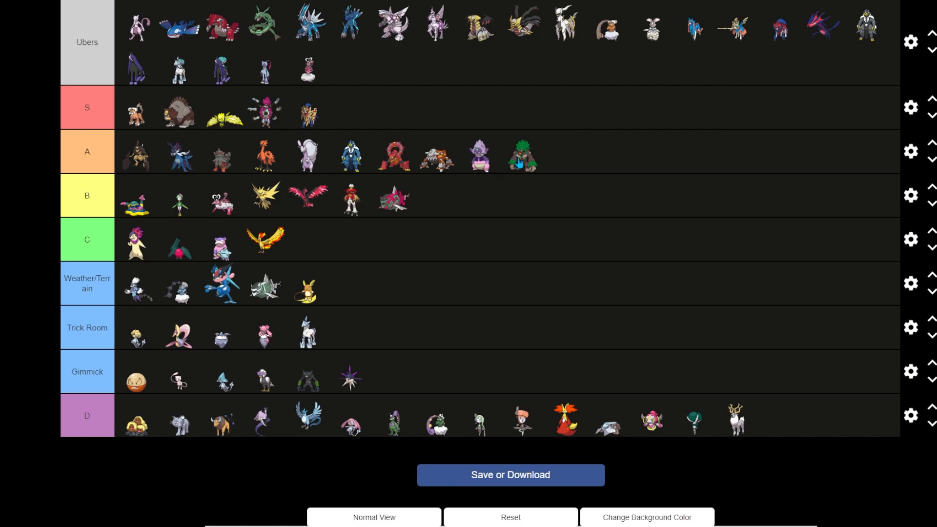
mouse_move(449, 199)
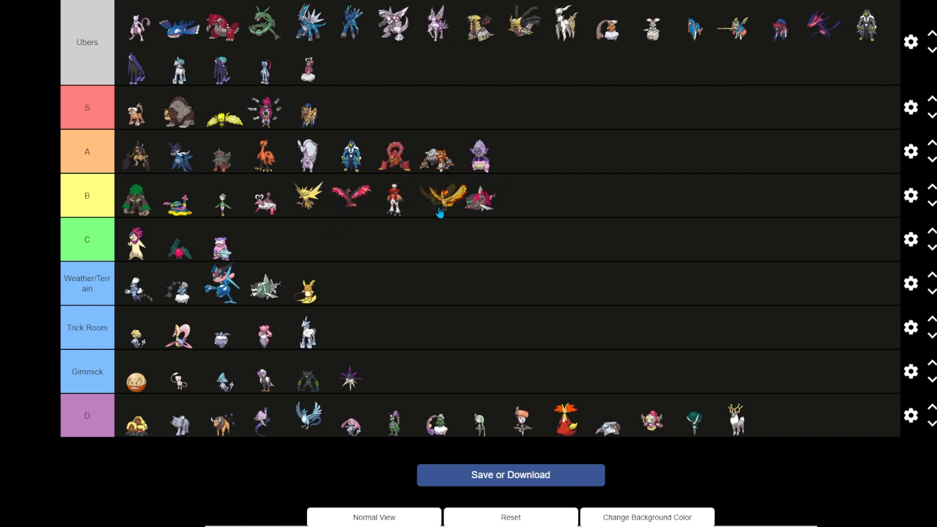
Move Zapdos from the B row up into the A tier
drag(436, 197, 395, 197)
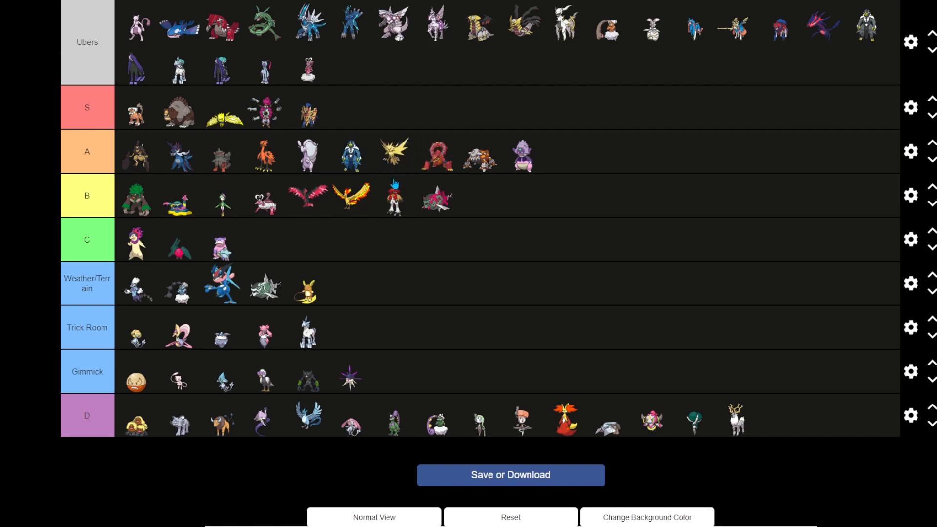
mouse_move(229, 383)
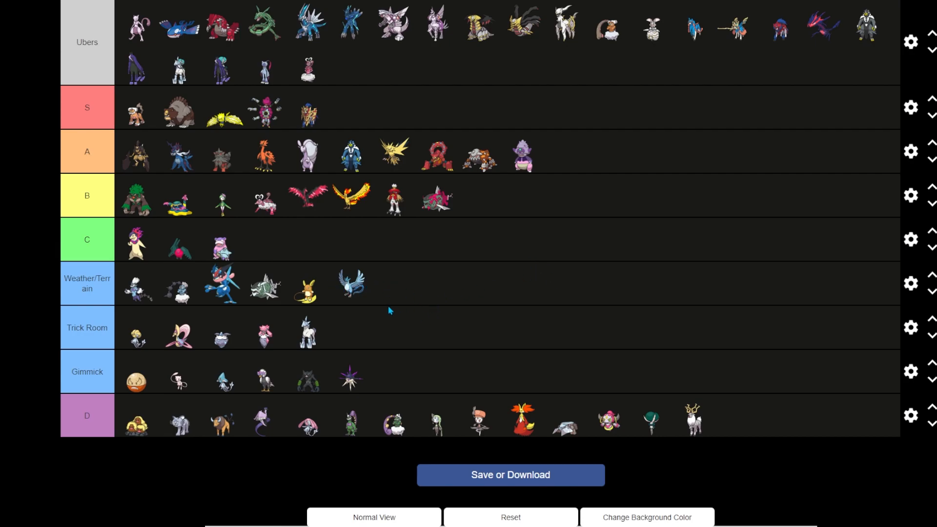
mouse_move(412, 287)
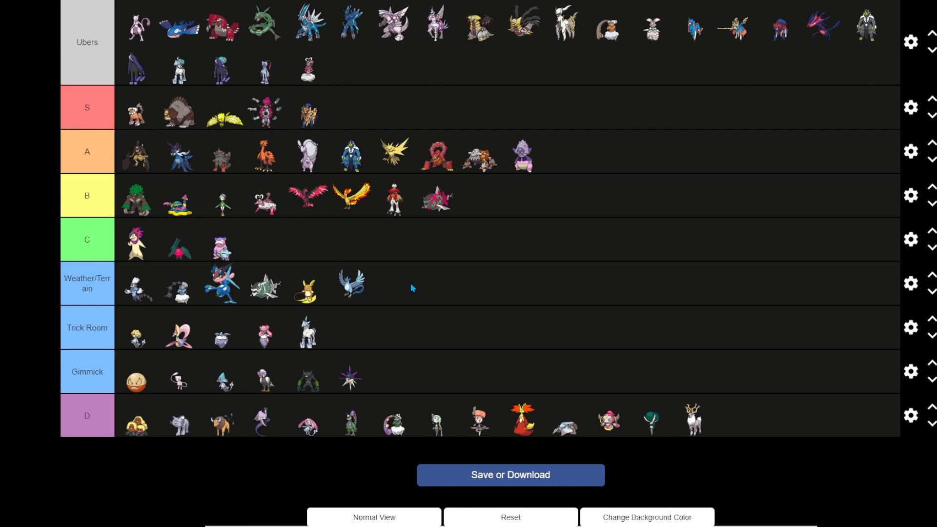
mouse_move(321, 379)
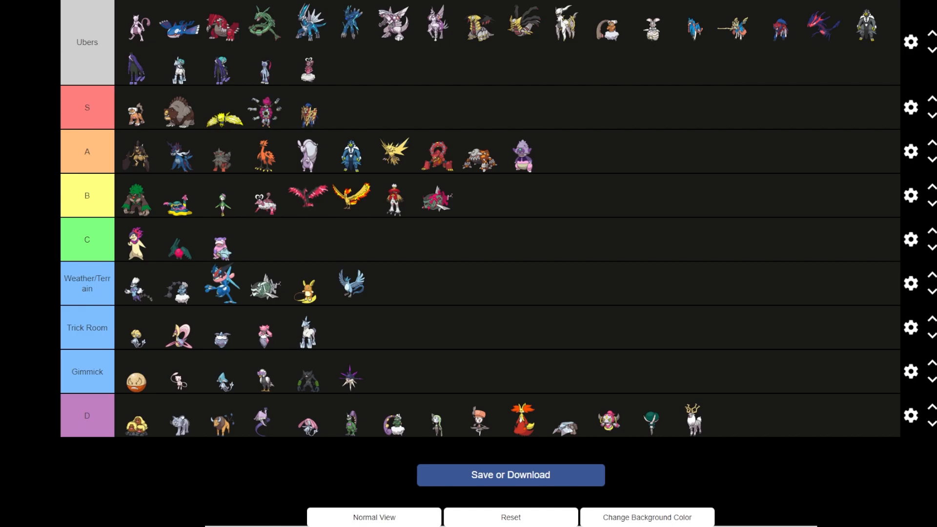
Follow the screenshot's source link to the Pokémon HOME move-relearning news article on Pokémon.com
scroll(up, 3)
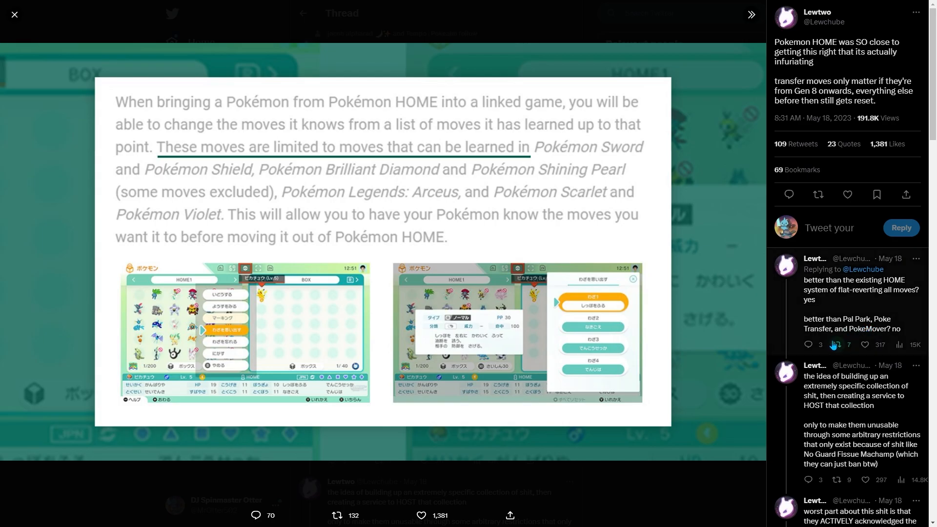
click(14, 14)
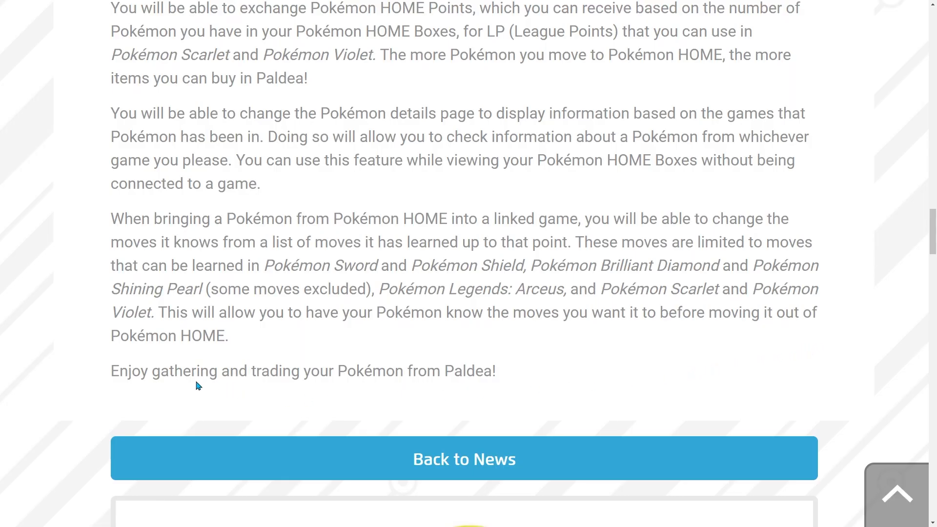